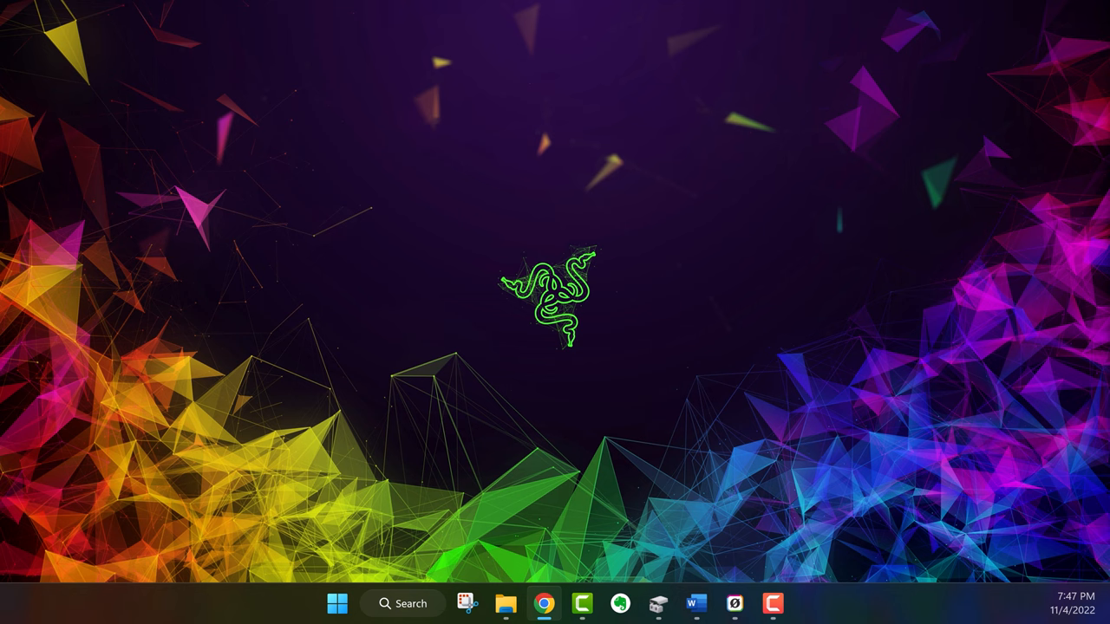
- Bring up the Start button's system tools menu to reach Disk Management
right_click(336, 603)
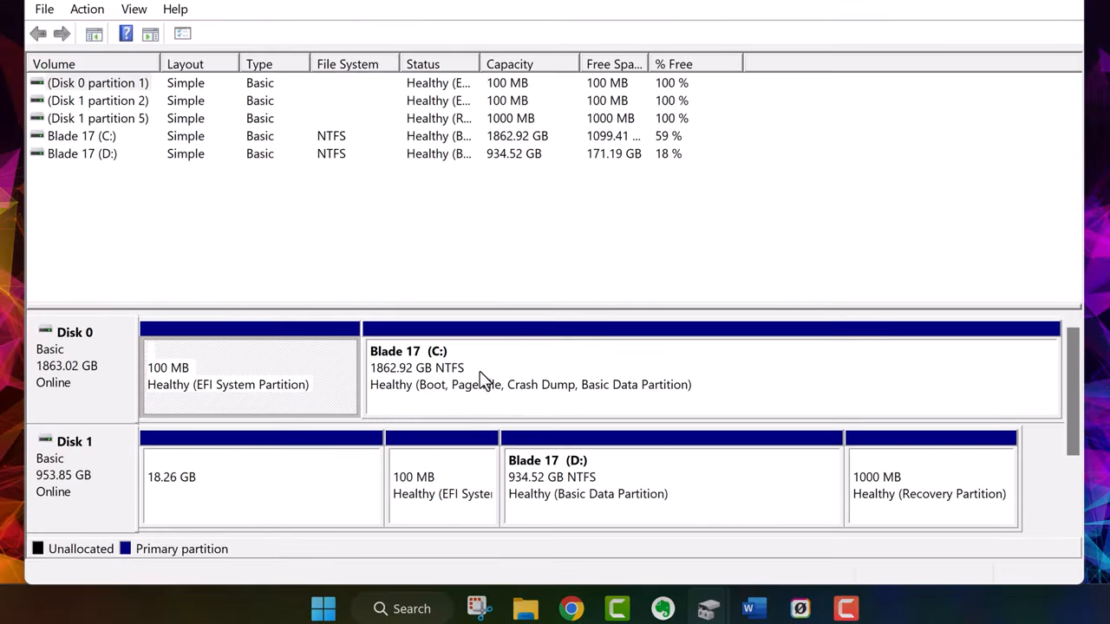
mouse_move(709, 506)
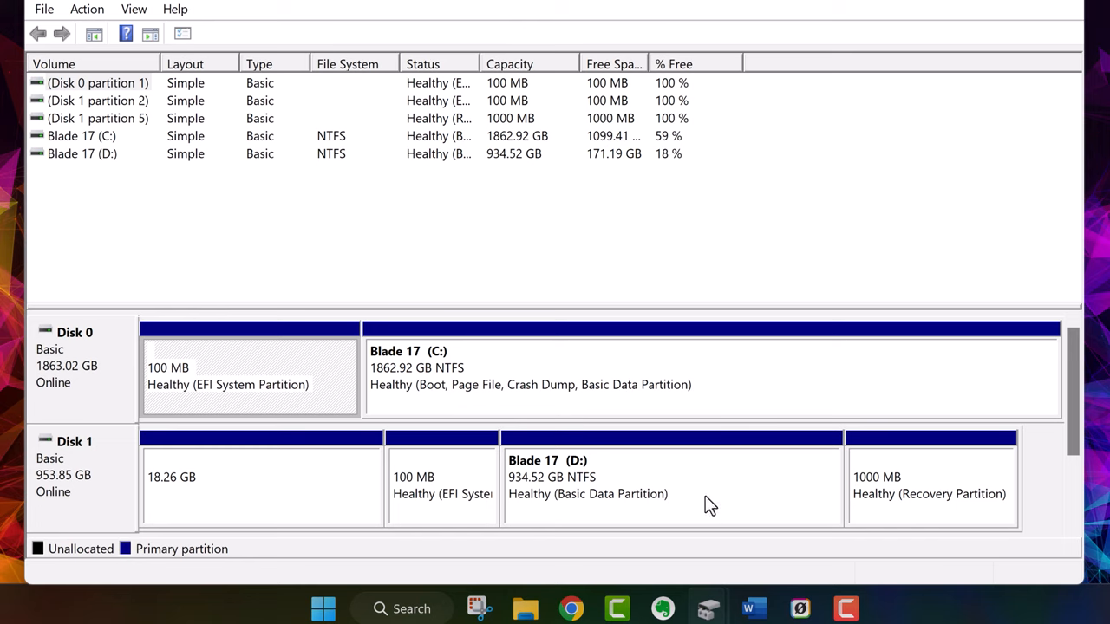
mouse_move(930, 503)
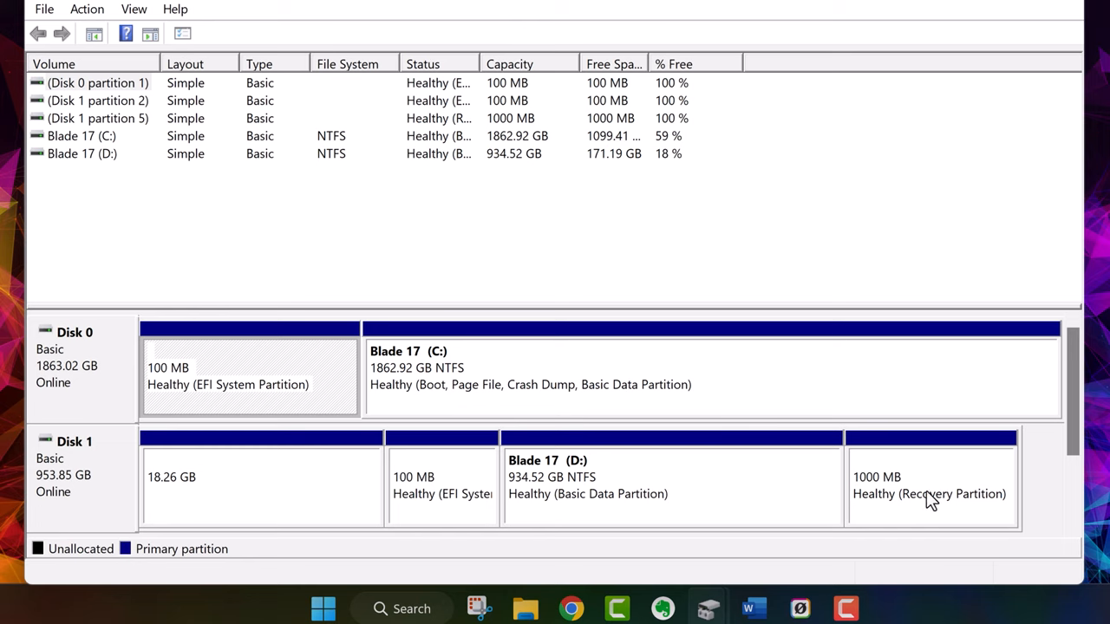
mouse_move(222, 494)
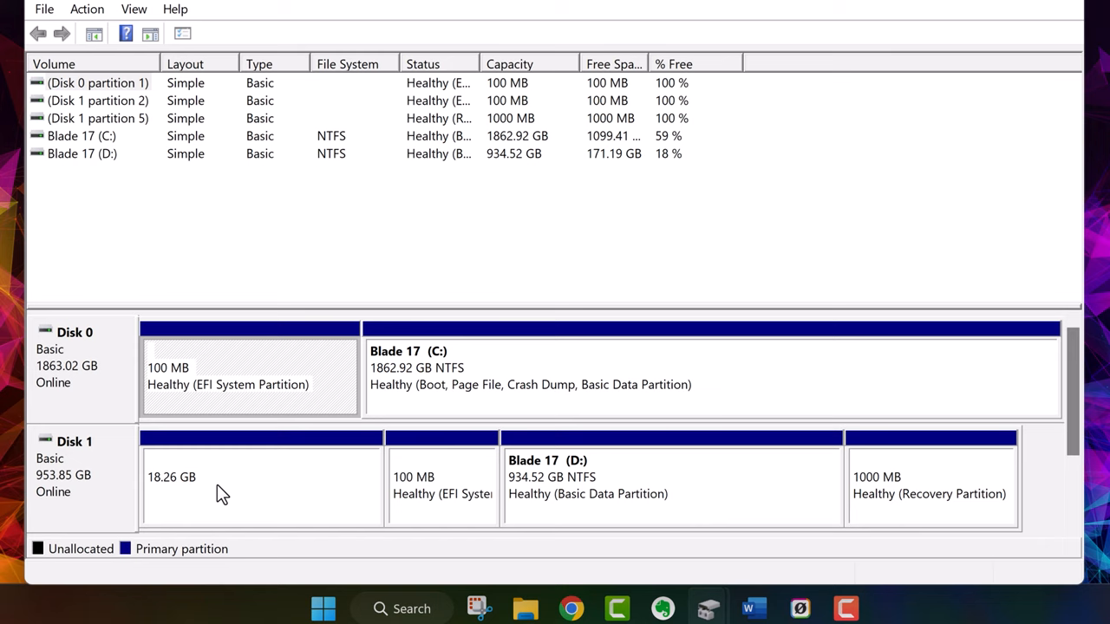
mouse_move(192, 489)
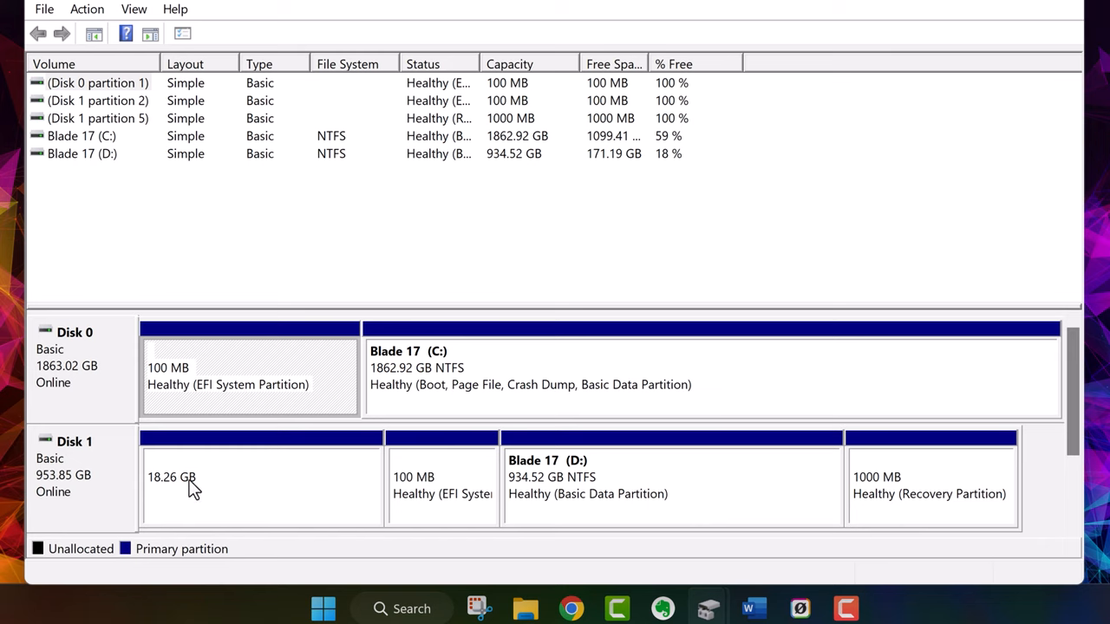
mouse_move(926, 437)
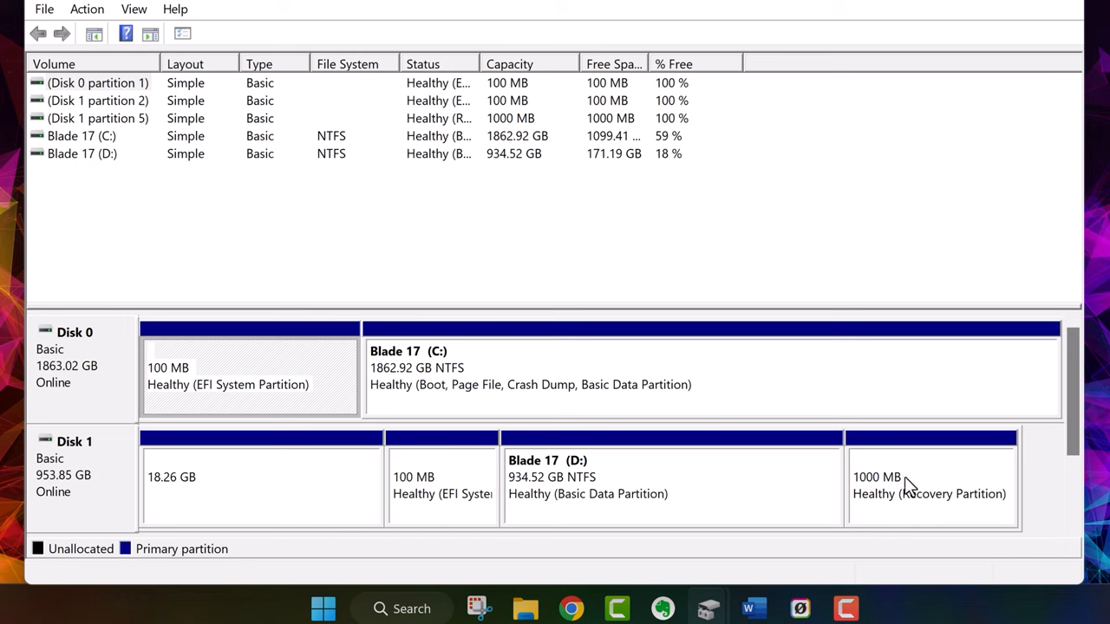
mouse_move(933, 484)
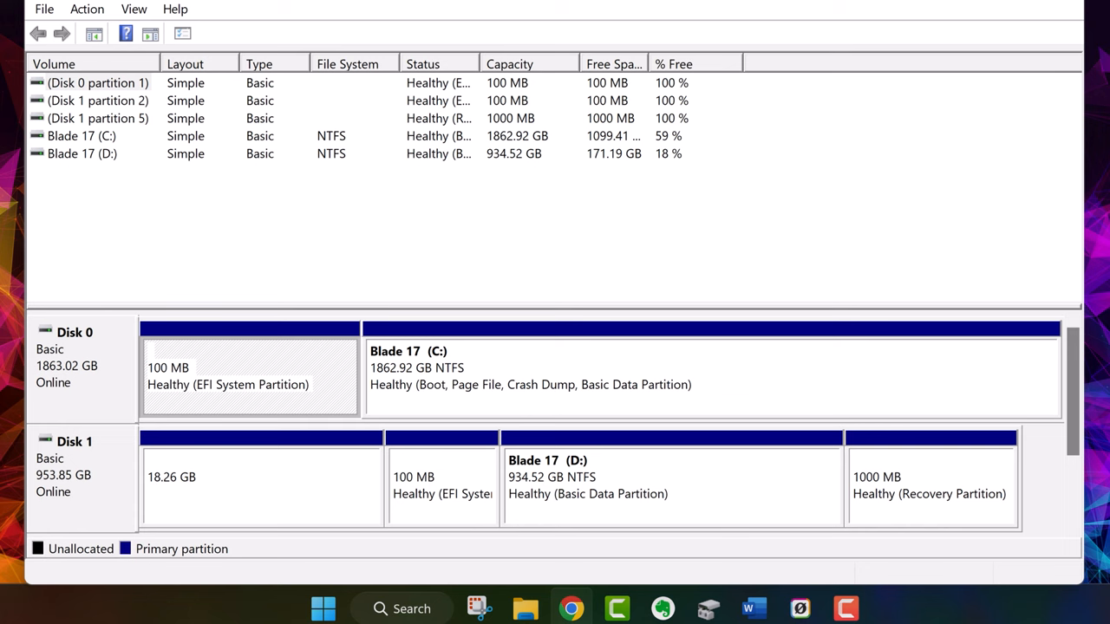
- Request the Razer Blade 17 recovery image on the Razer support site, agreeing to the Terms of Service
click(571, 607)
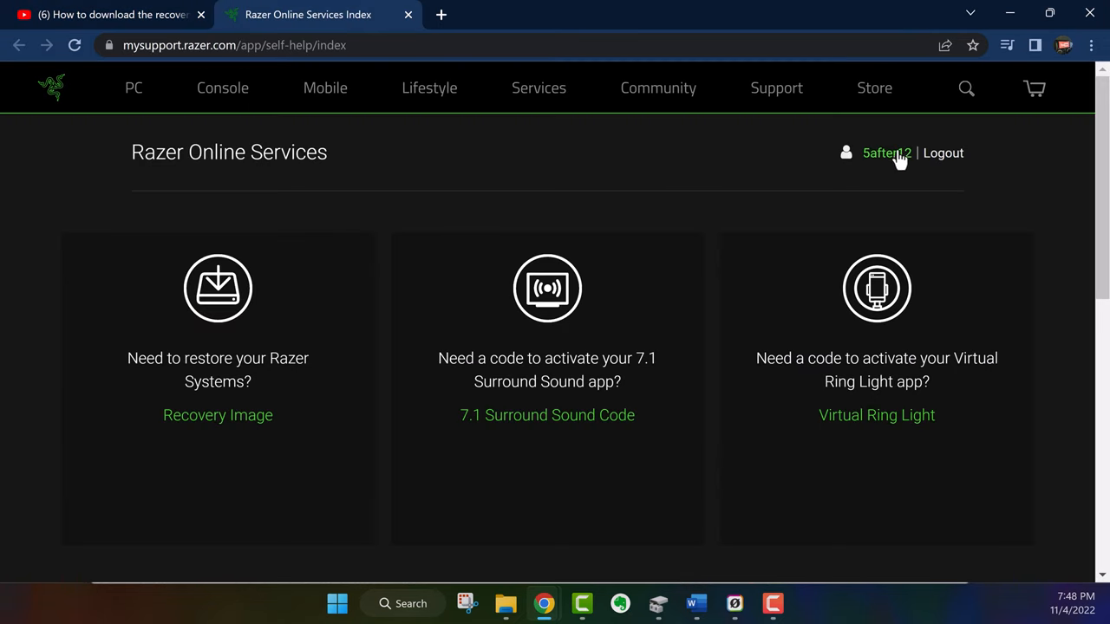
mouse_move(247, 433)
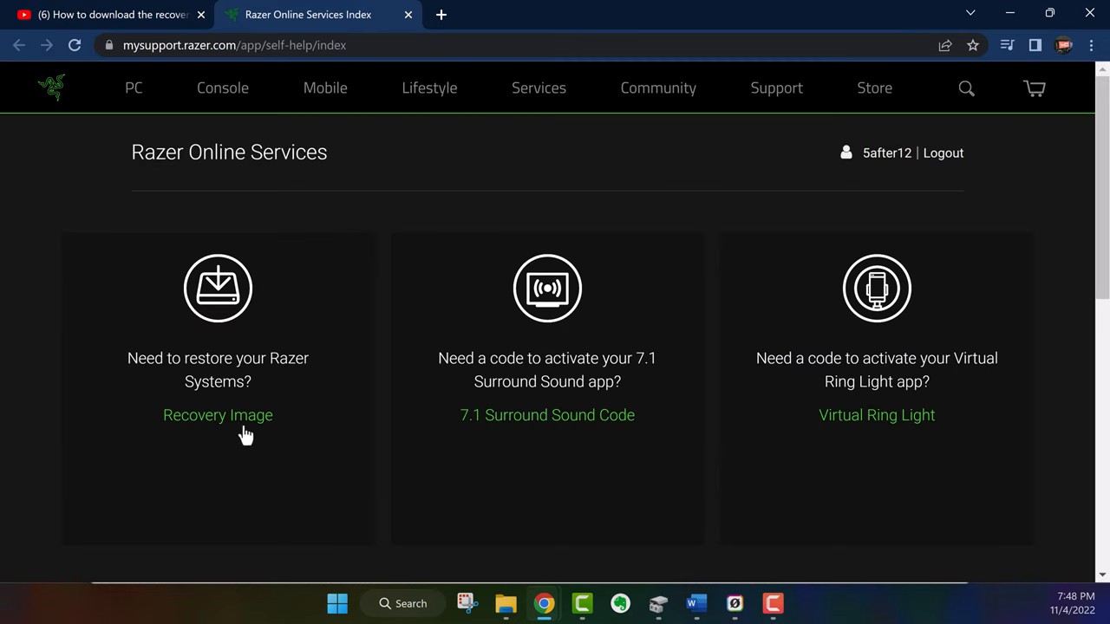
click(219, 416)
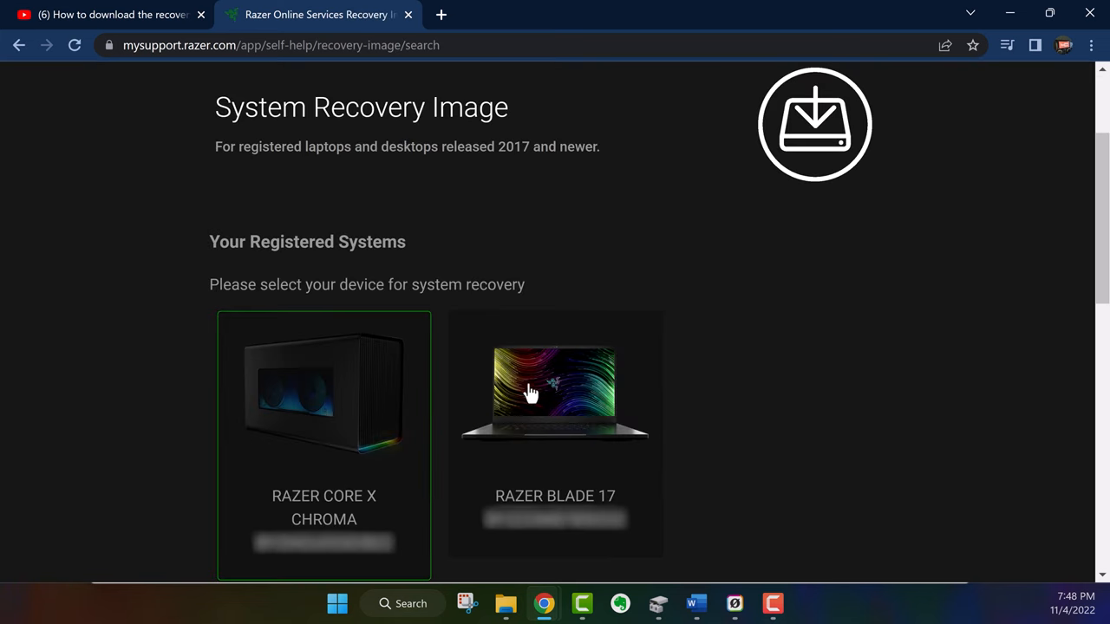
click(534, 396)
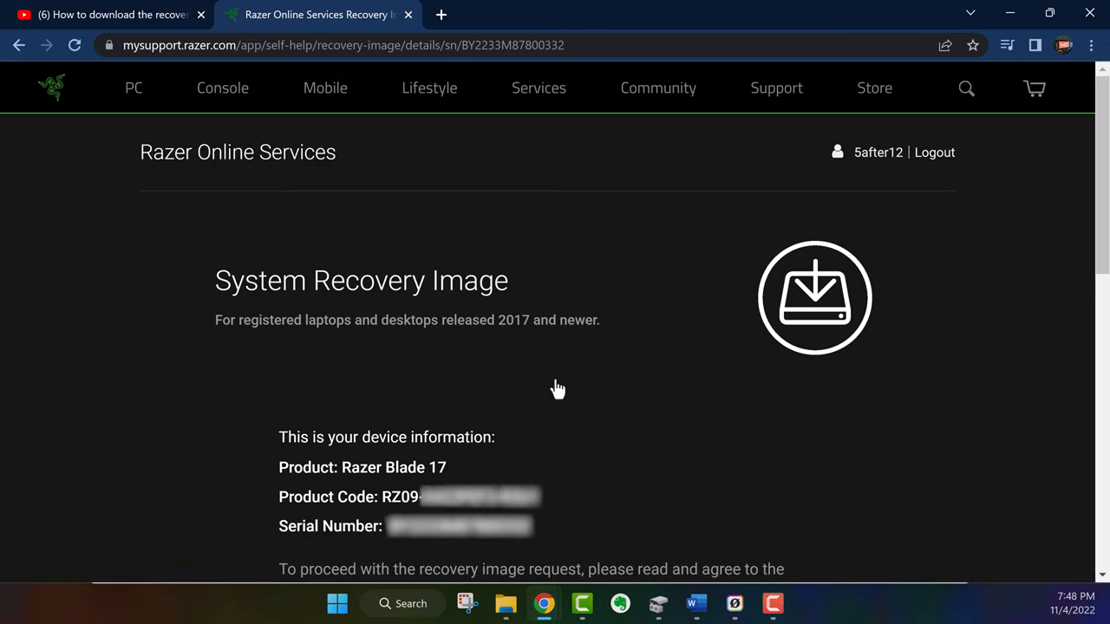
scroll(down, 3)
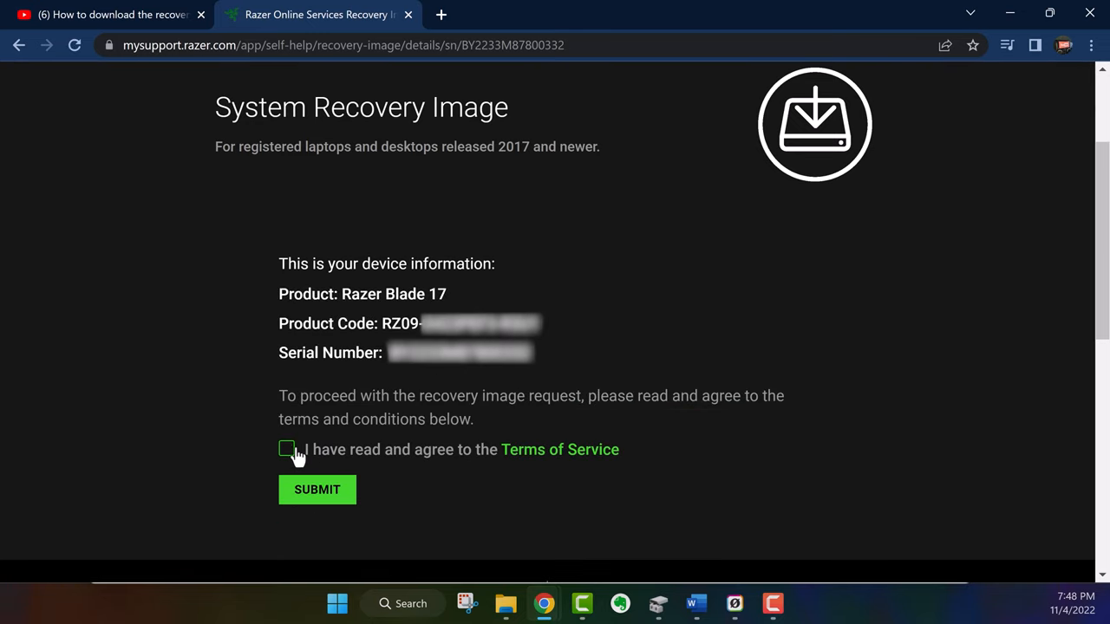
click(316, 489)
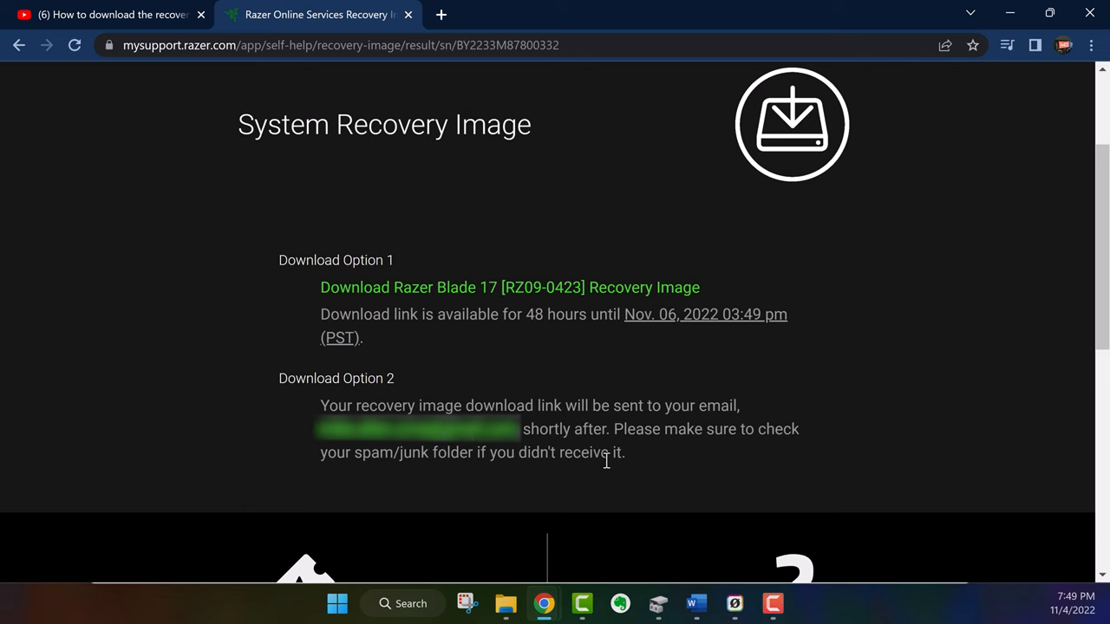
scroll(down, 3)
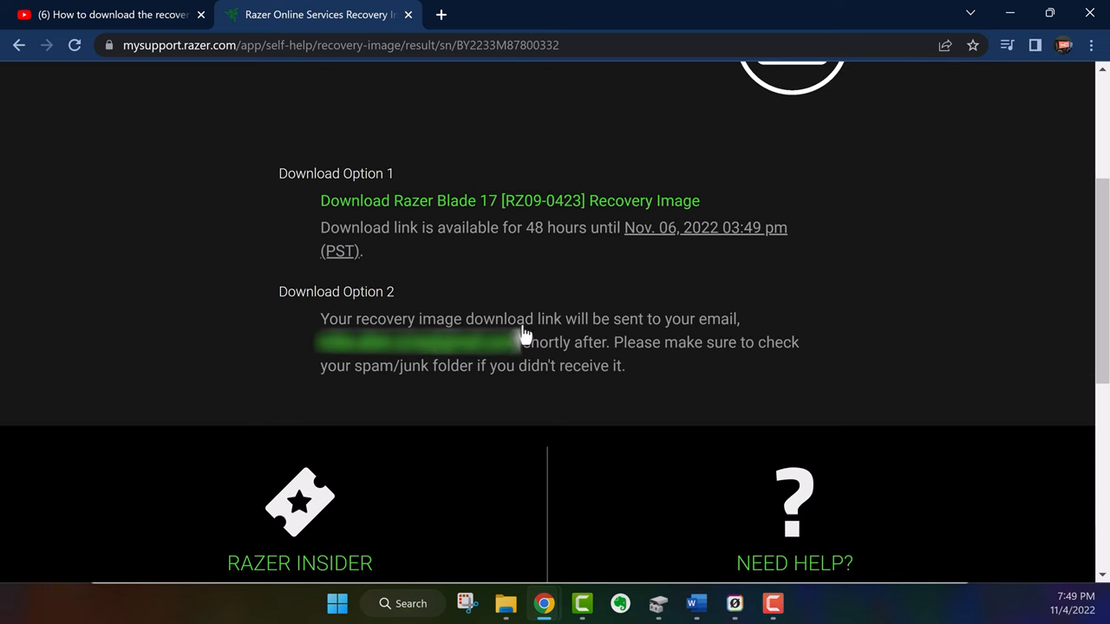
mouse_move(512, 205)
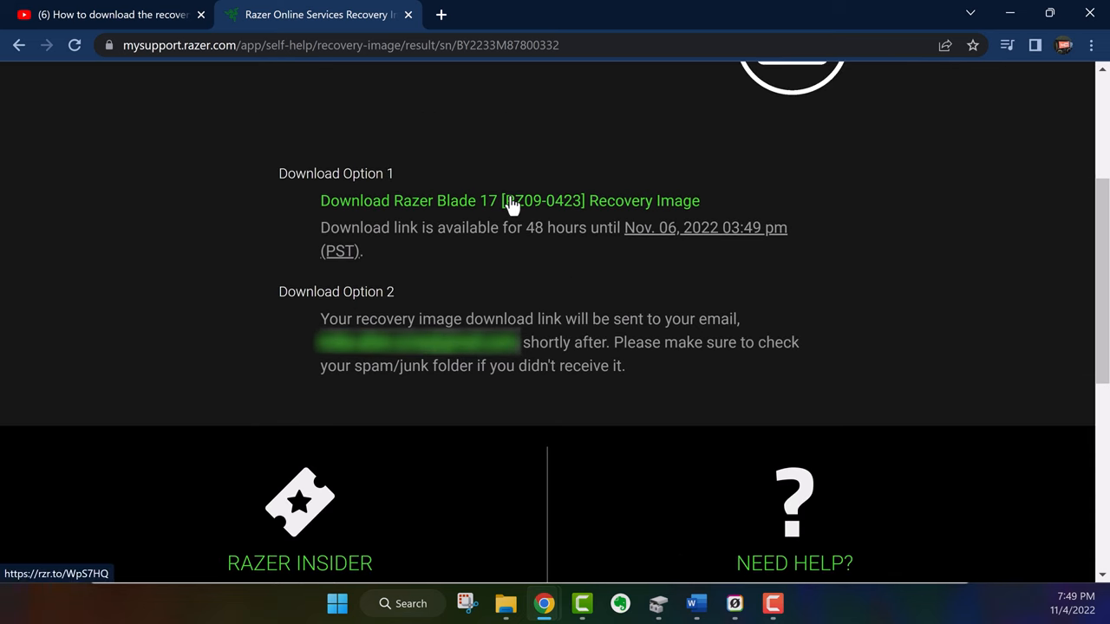
- Download the Razer Blade 17 recovery image into the Razer Blade Recovery disk folder
click(509, 202)
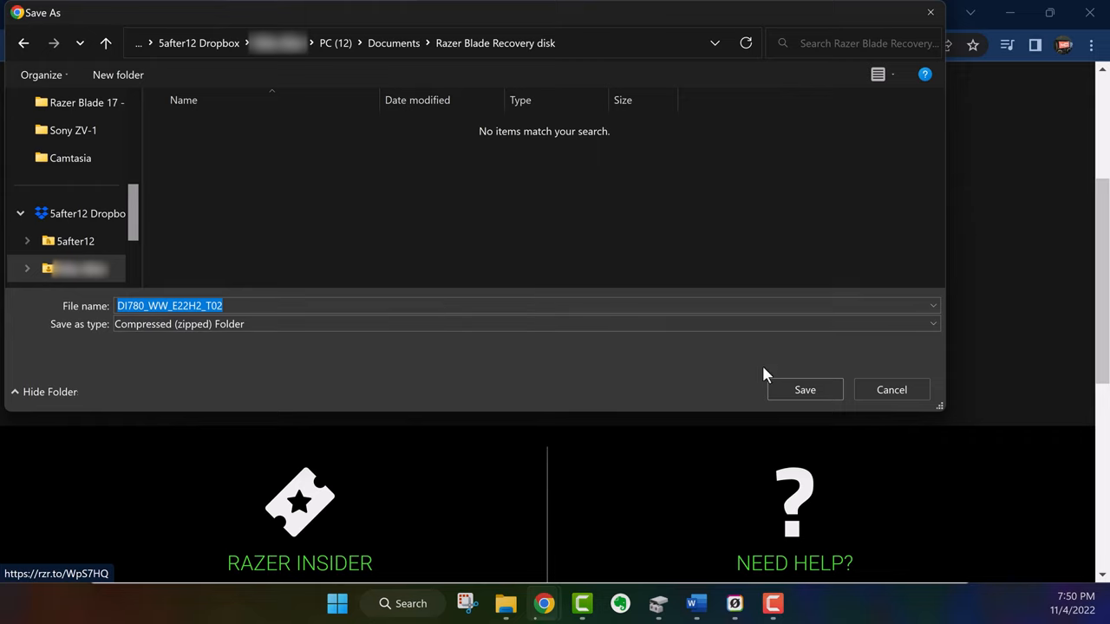
click(805, 389)
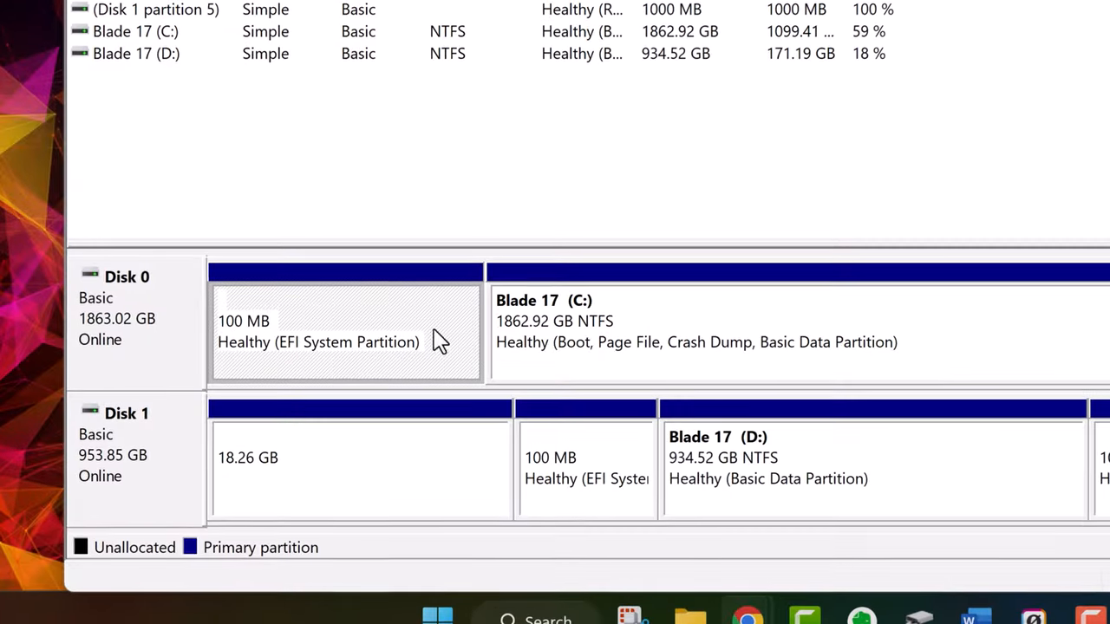
mouse_move(499, 302)
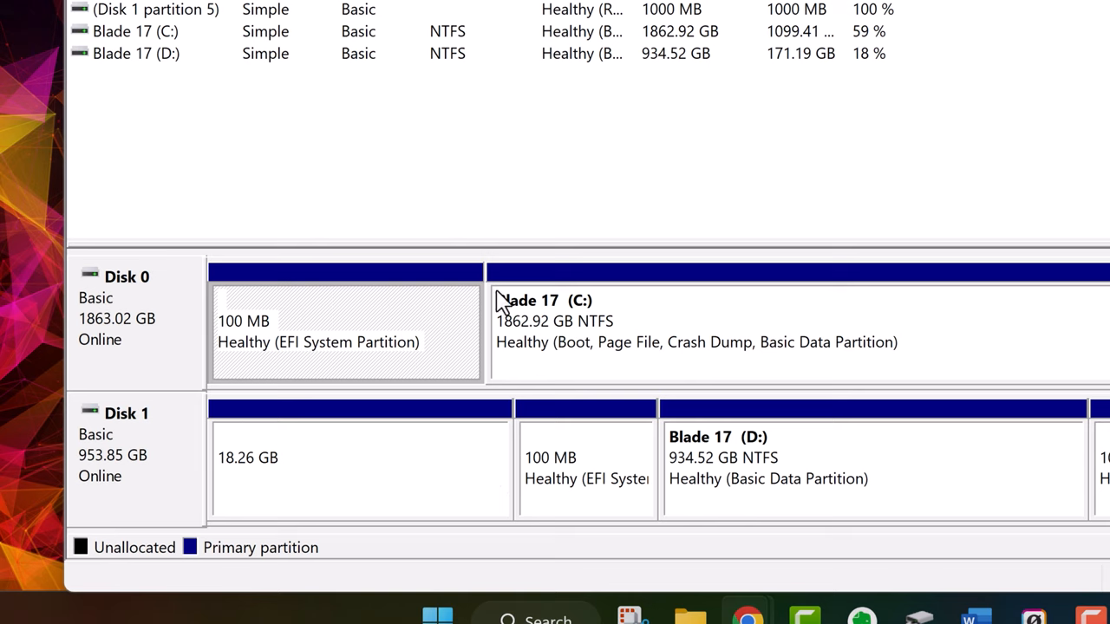
mouse_move(147, 416)
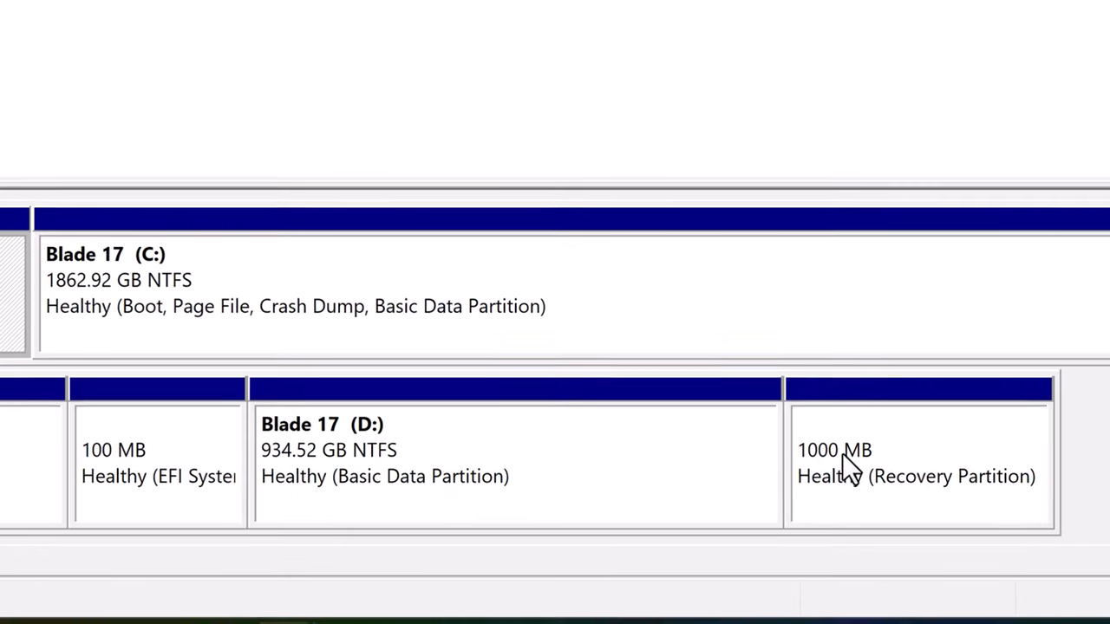
mouse_move(906, 510)
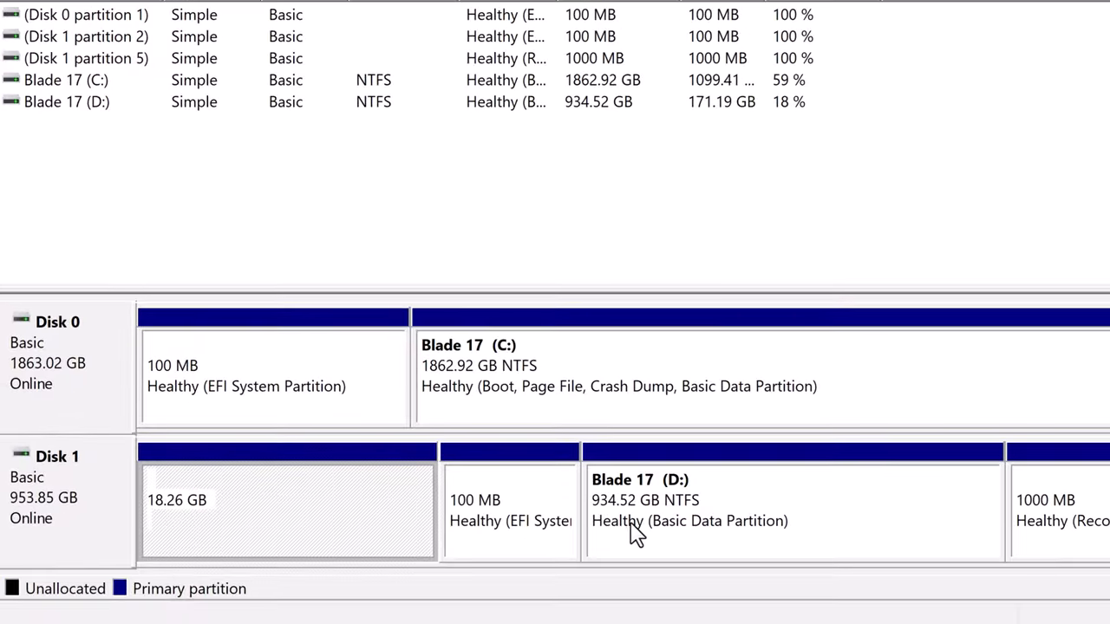
mouse_move(277, 534)
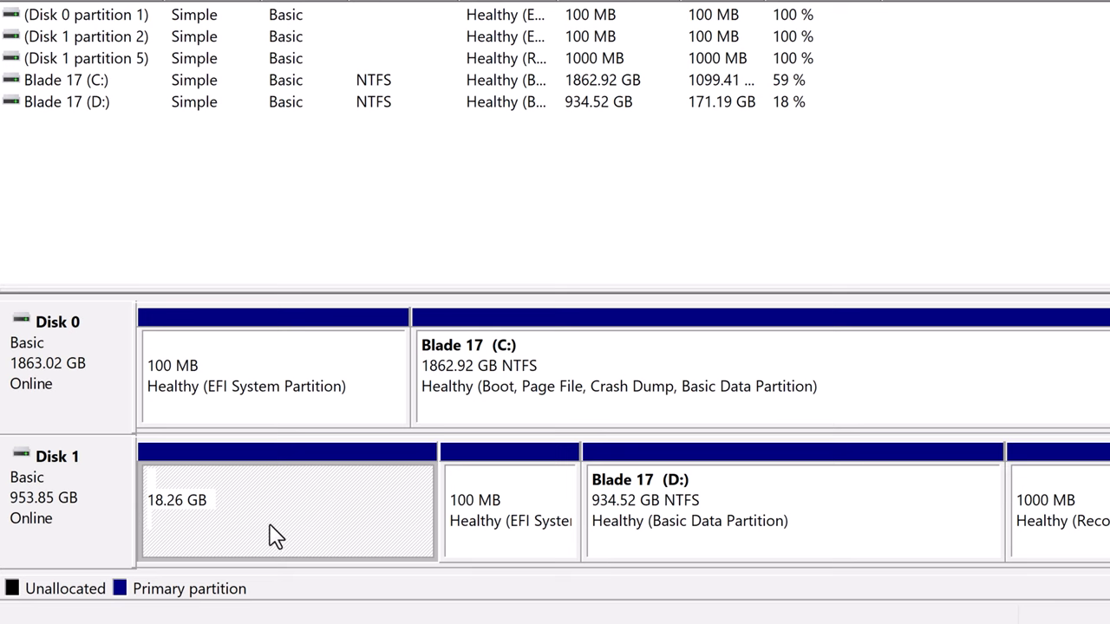
mouse_move(288, 534)
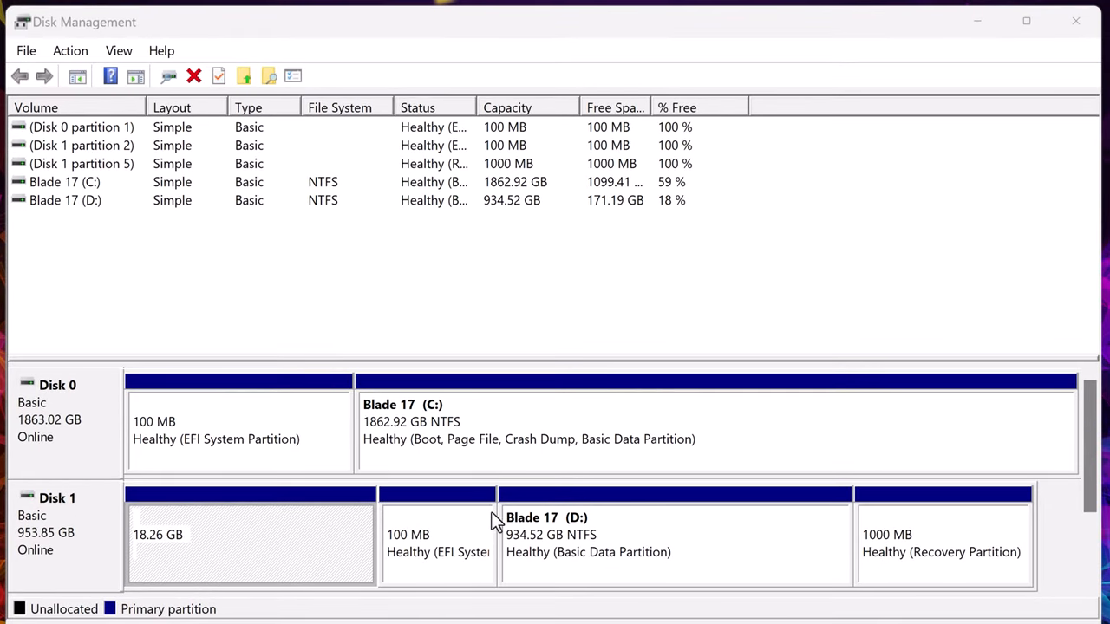
mouse_move(118, 482)
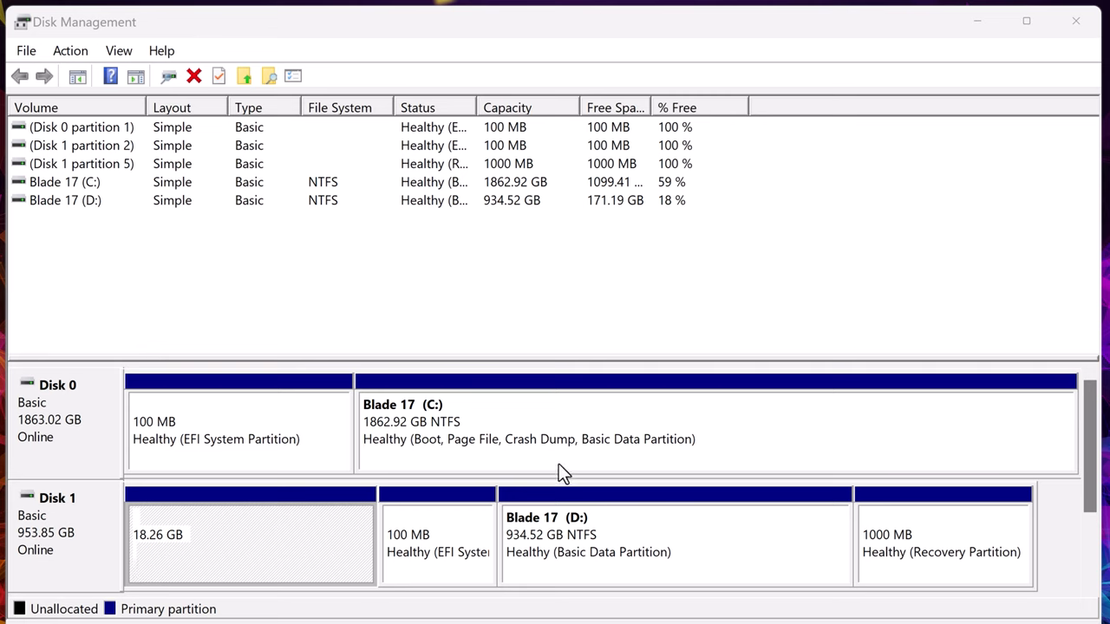
mouse_move(215, 564)
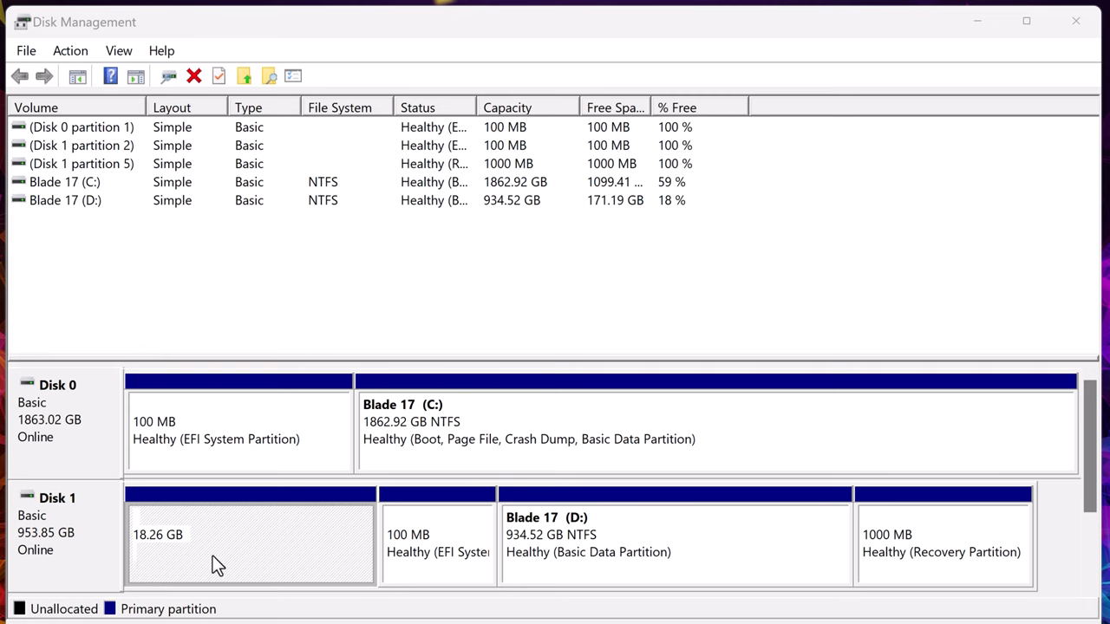
mouse_move(232, 544)
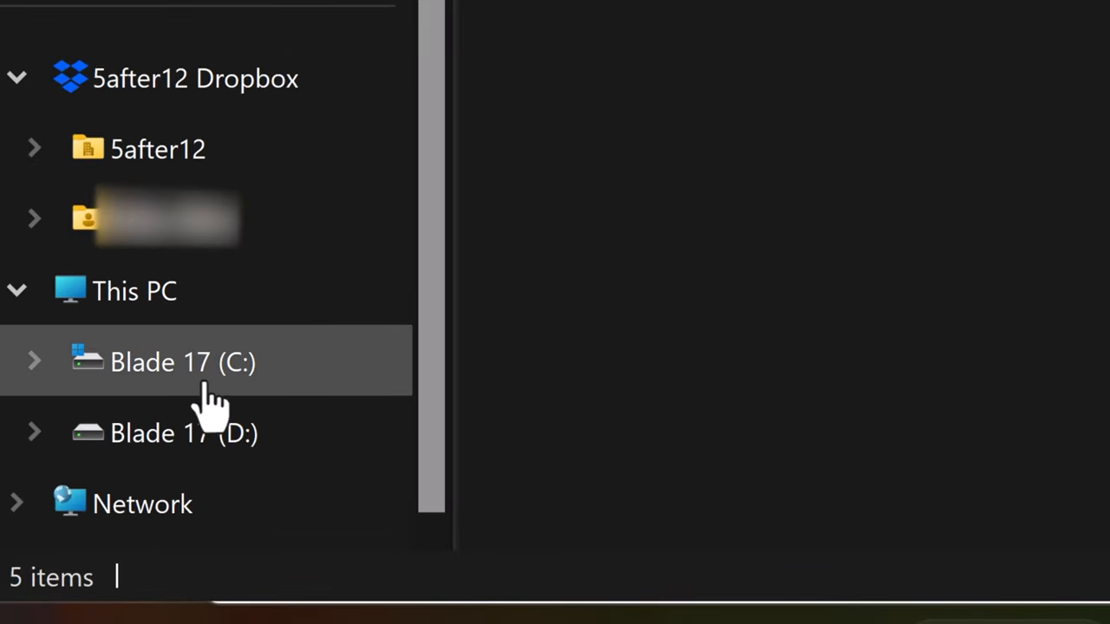
mouse_move(183, 430)
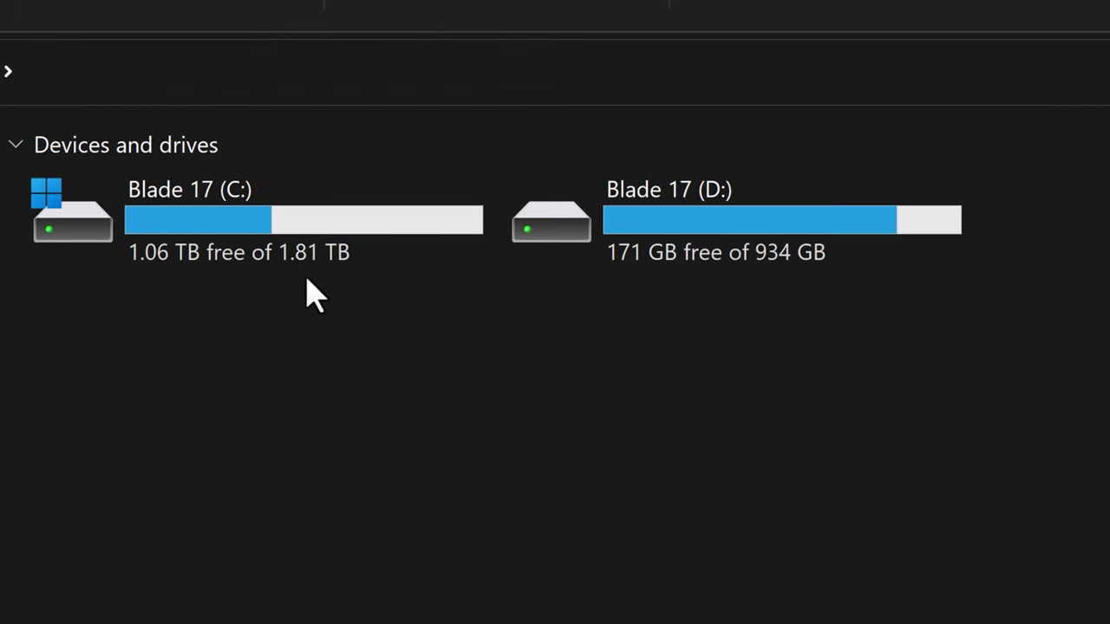
mouse_move(763, 294)
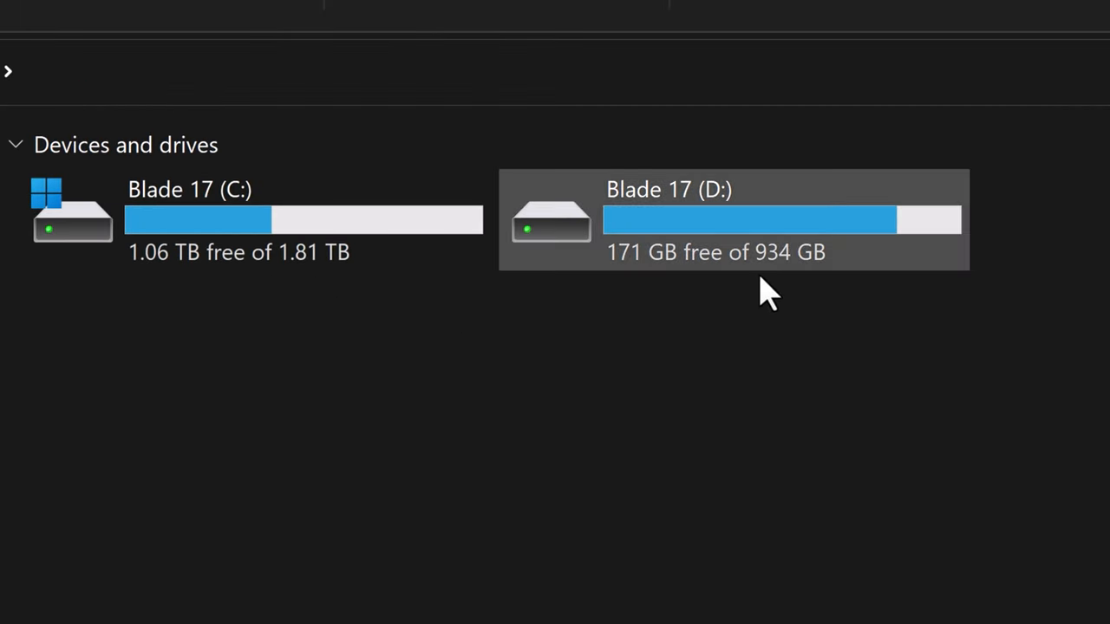
mouse_move(766, 295)
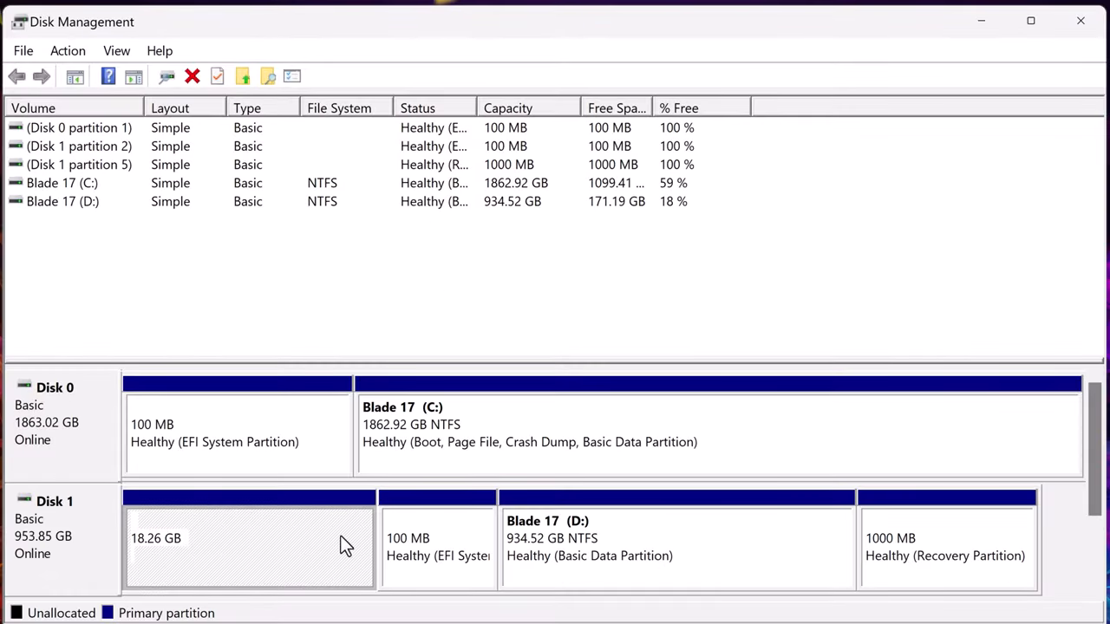
mouse_move(418, 562)
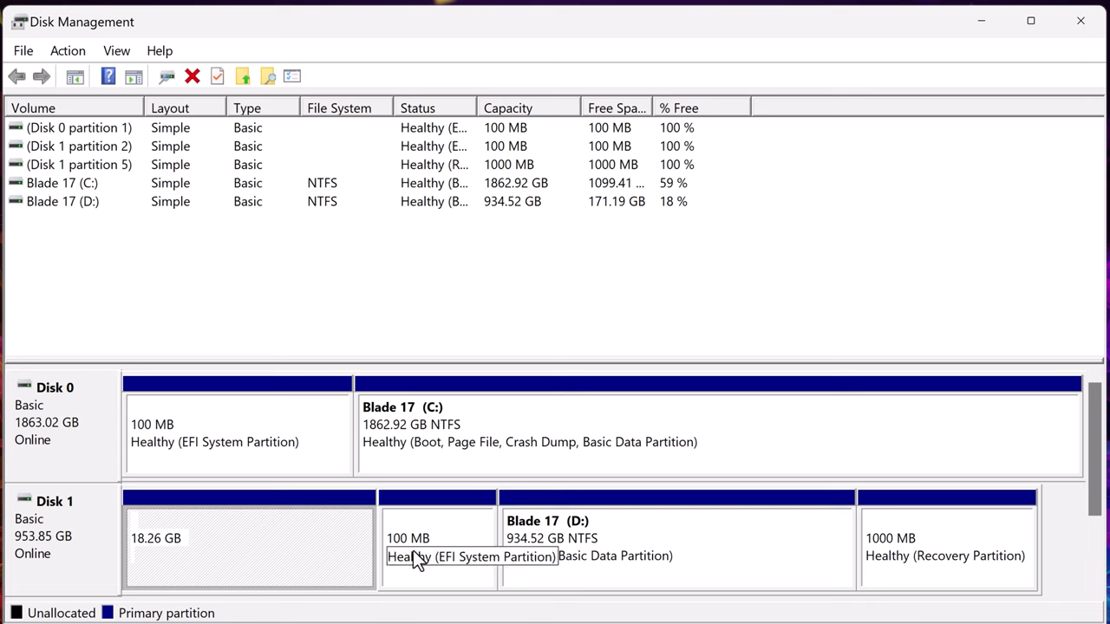
mouse_move(639, 581)
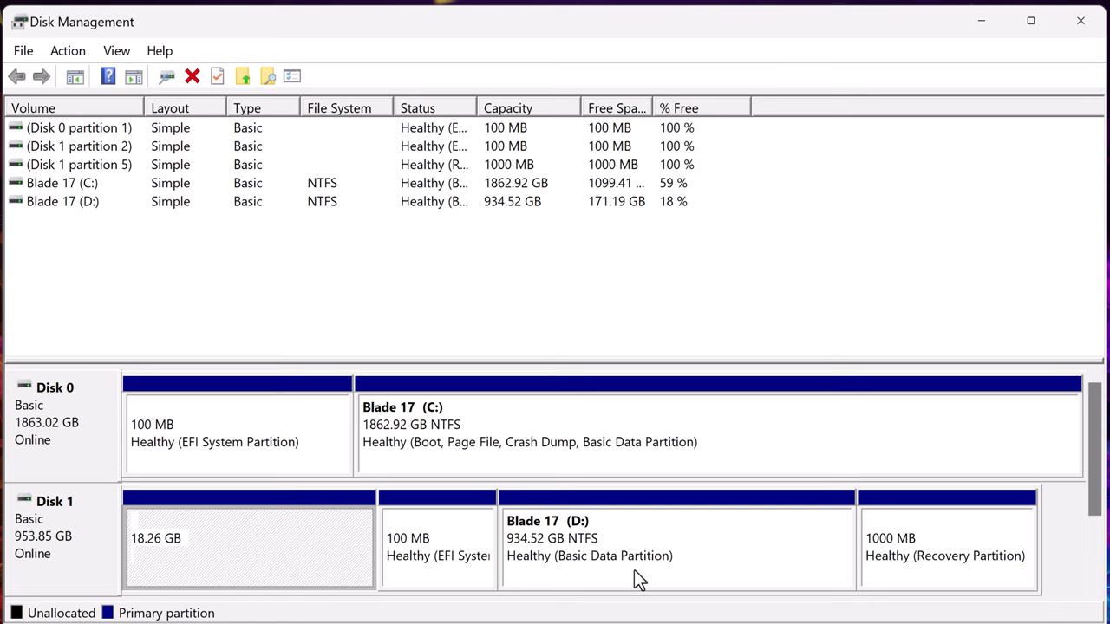
mouse_move(355, 583)
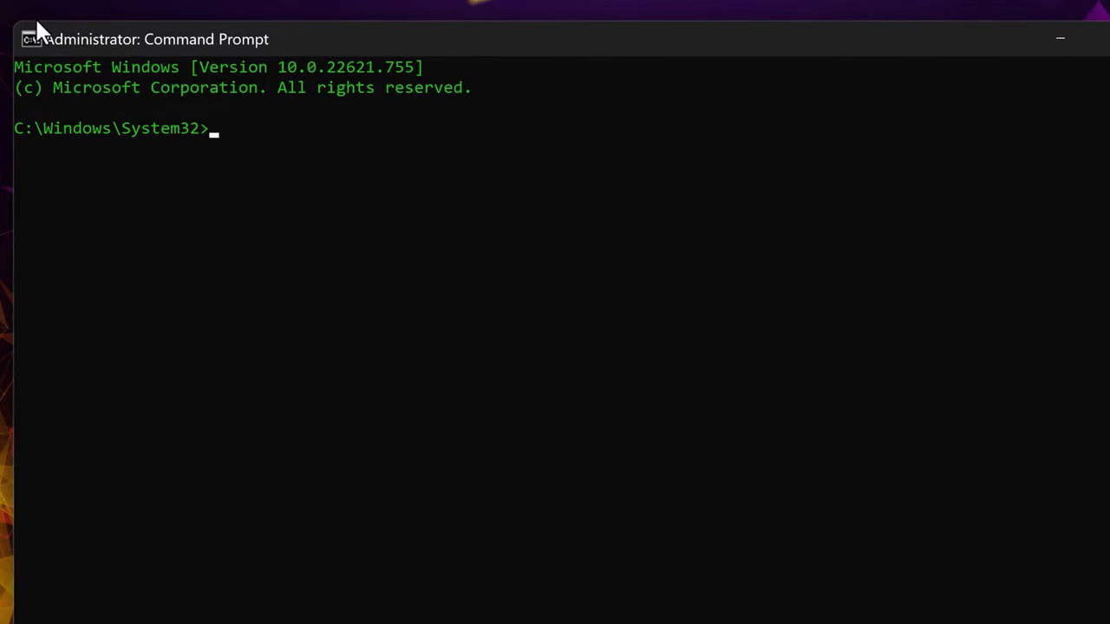
mouse_move(28, 33)
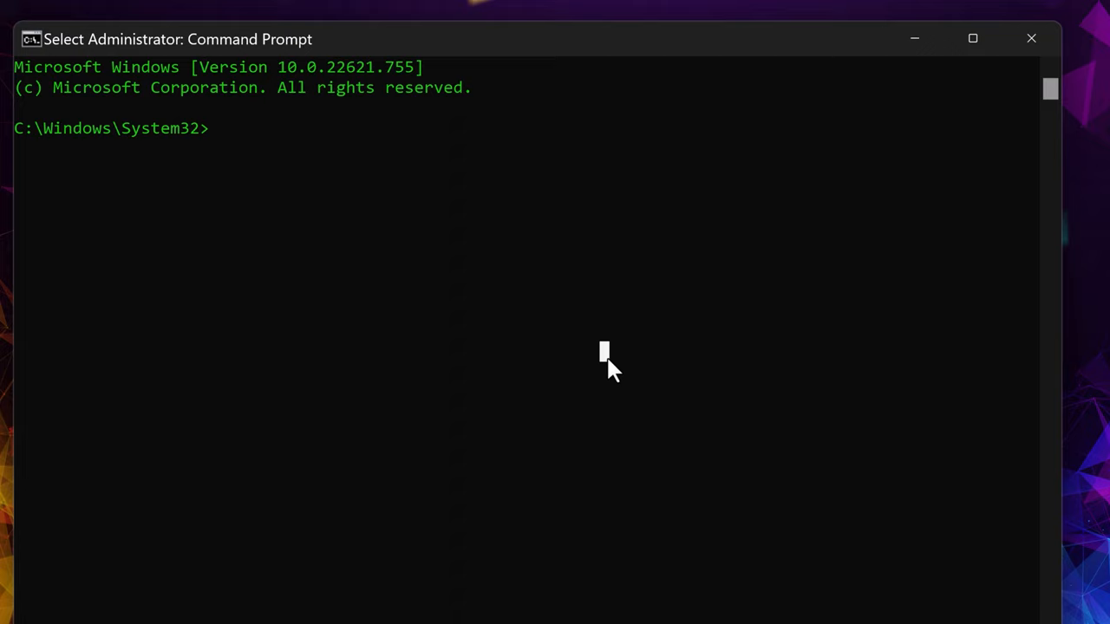
- Start diskpart, list the disks, select Disk 1 and list its partitions
text(diskpart)
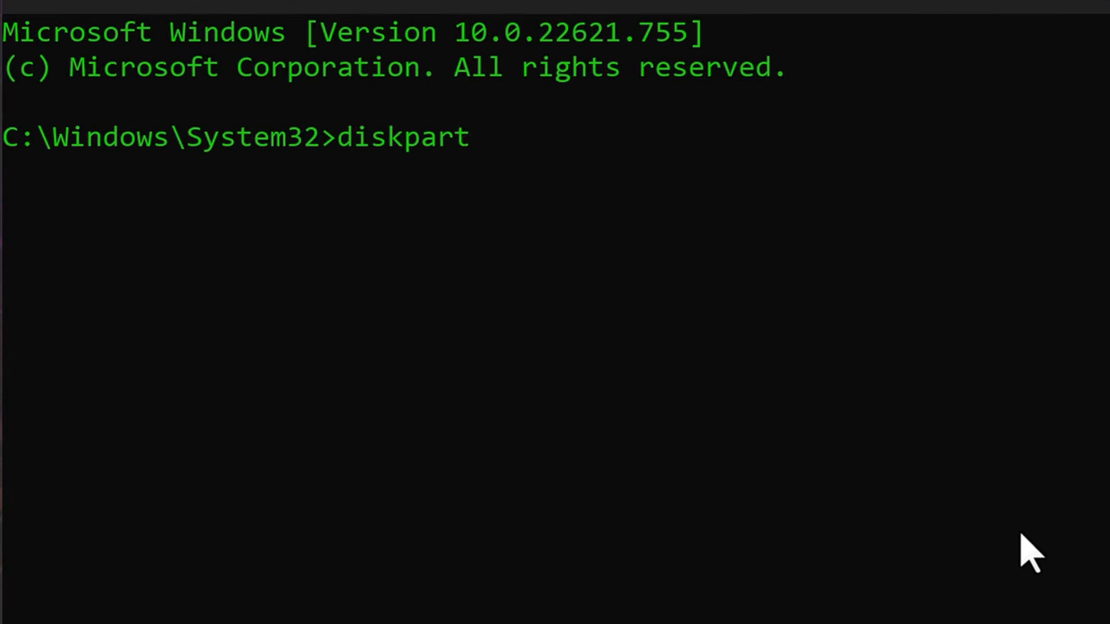
text(list disk)
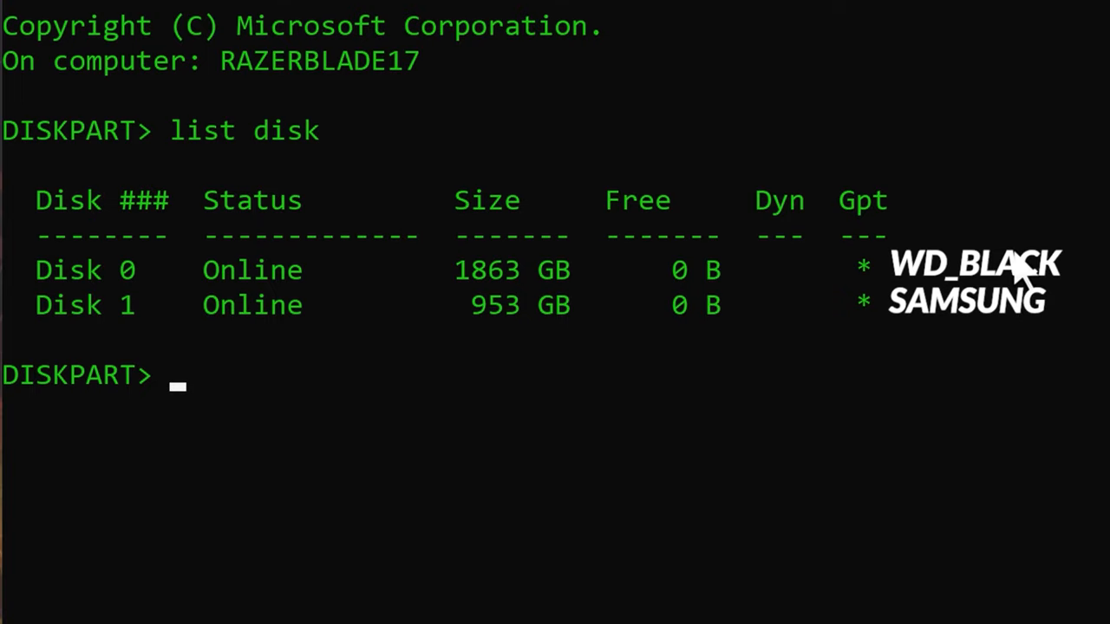
mouse_move(313, 347)
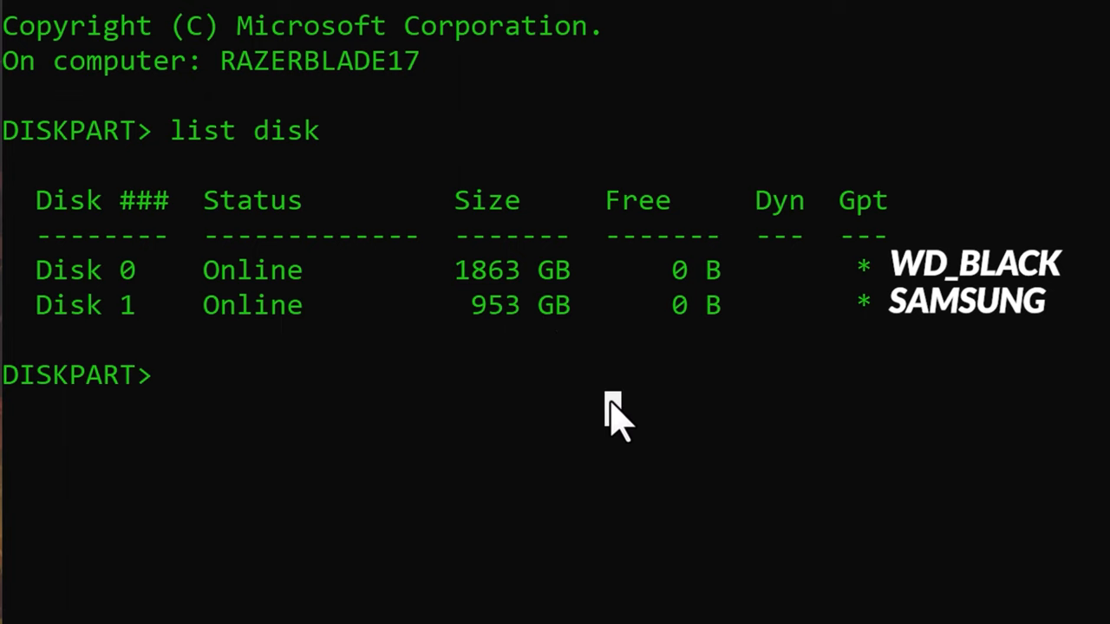
text(select disk 0)
text(list part)
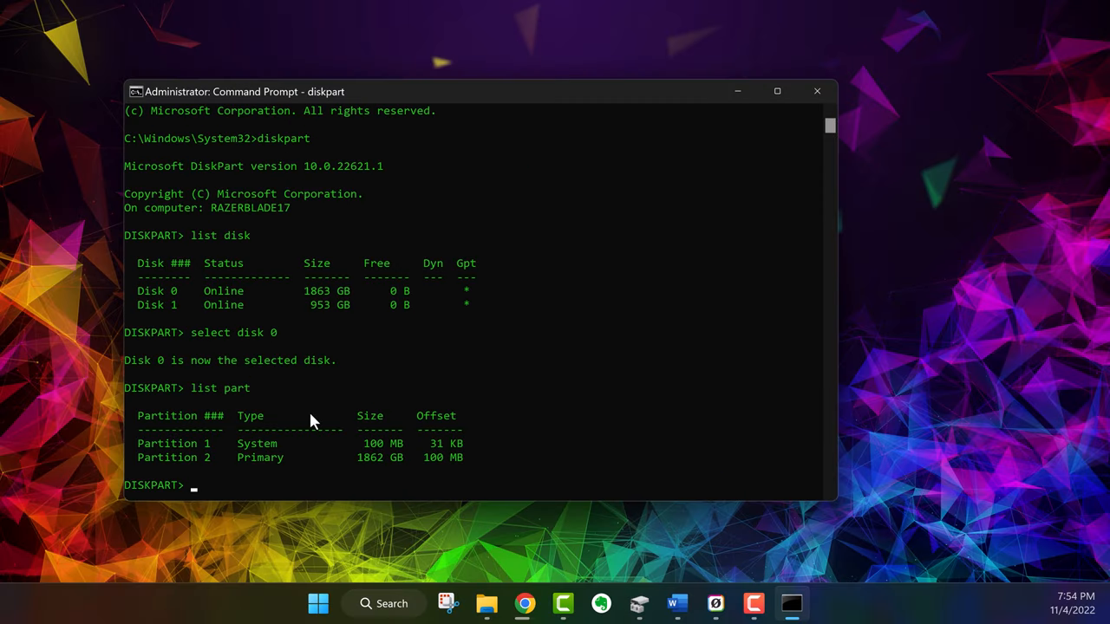
text(s)
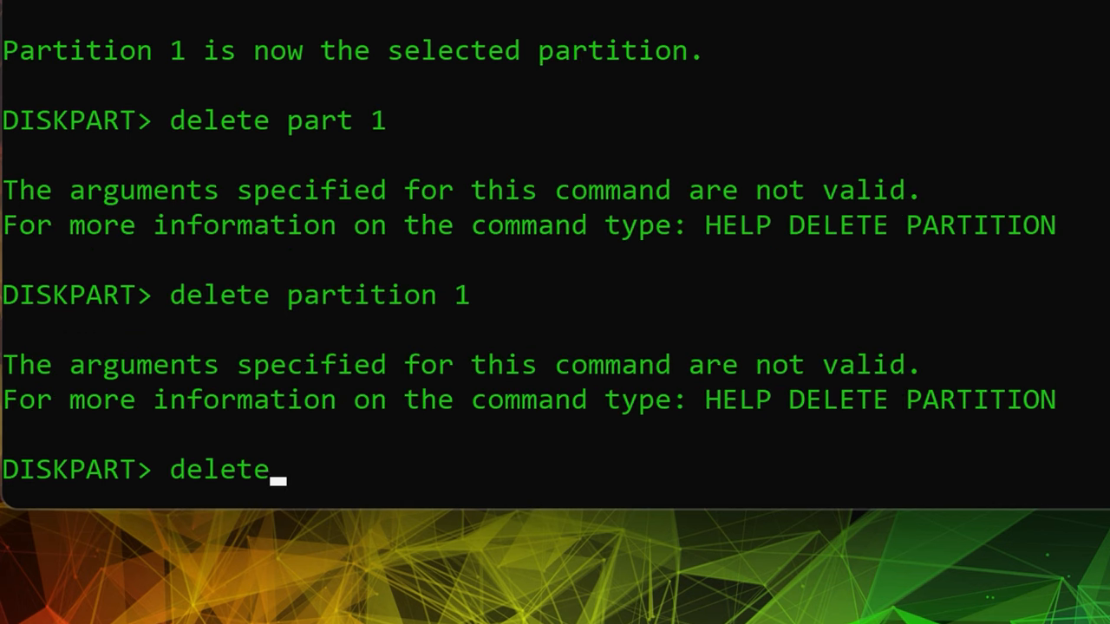
text(partition)
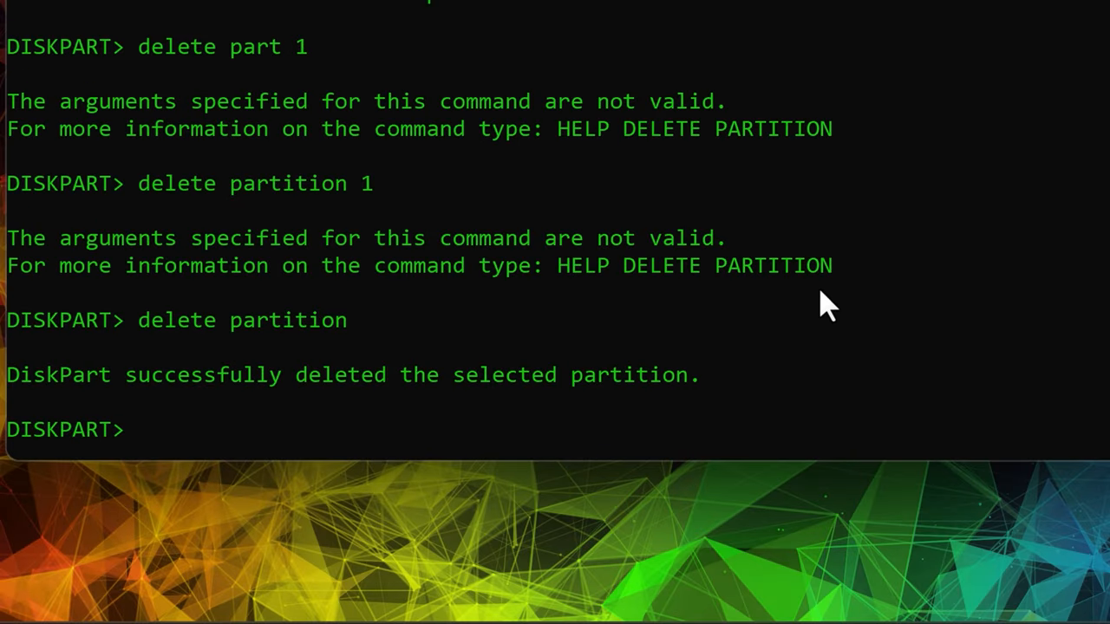
text(list part)
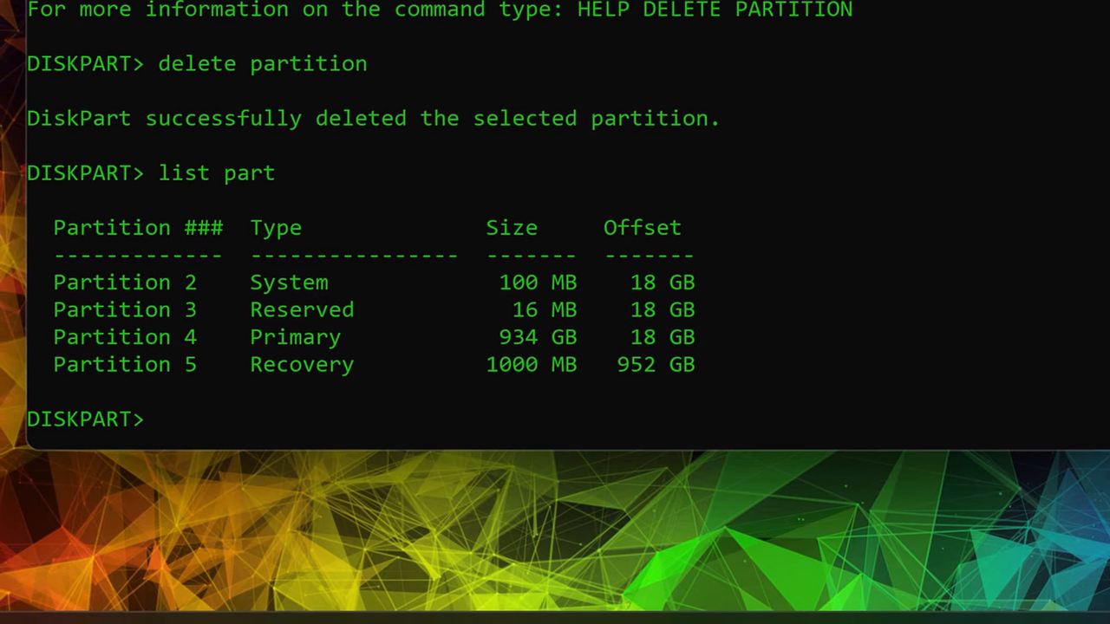
- Delete Disk 1's partitions 1, 2 and 3, using delete part override for the protected ones
text(select part 2)
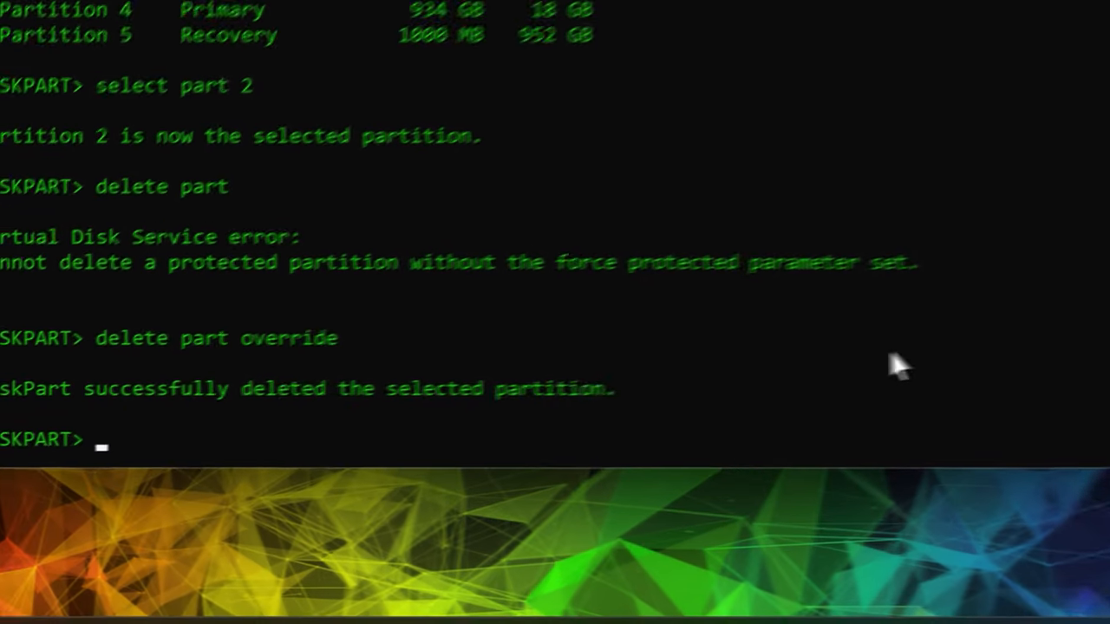
text(list part)
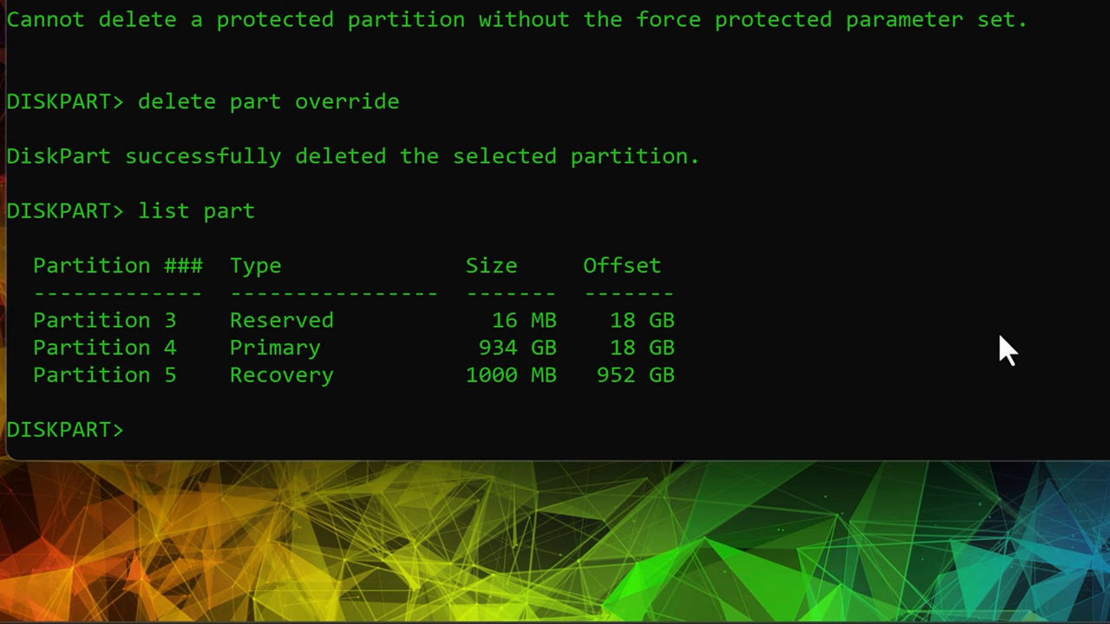
text(delete partition)
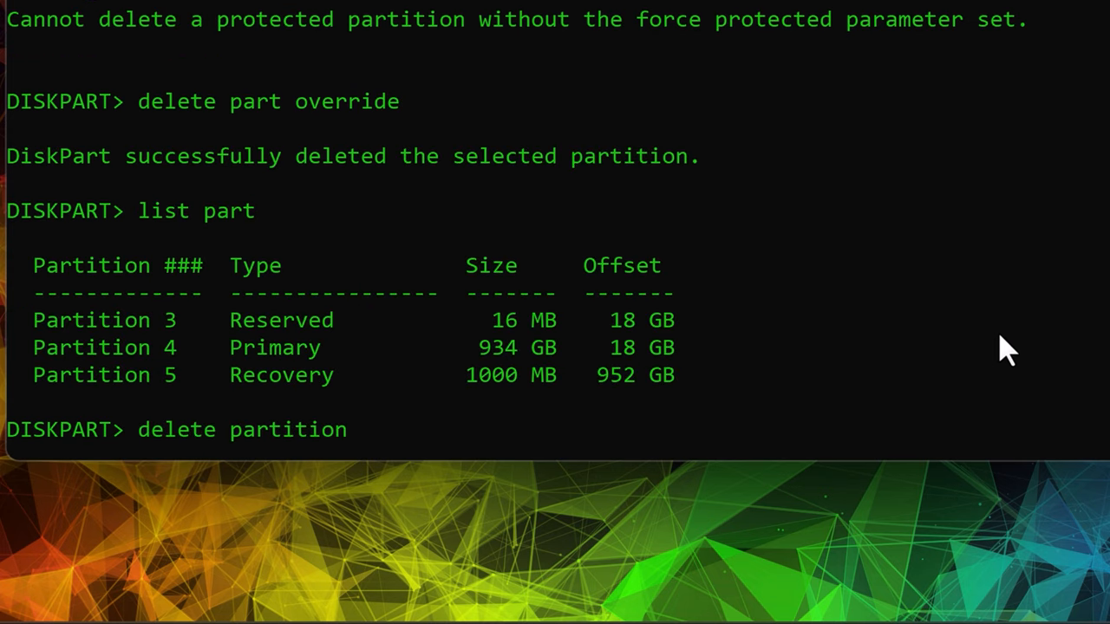
text(select part)
text(delete part override)
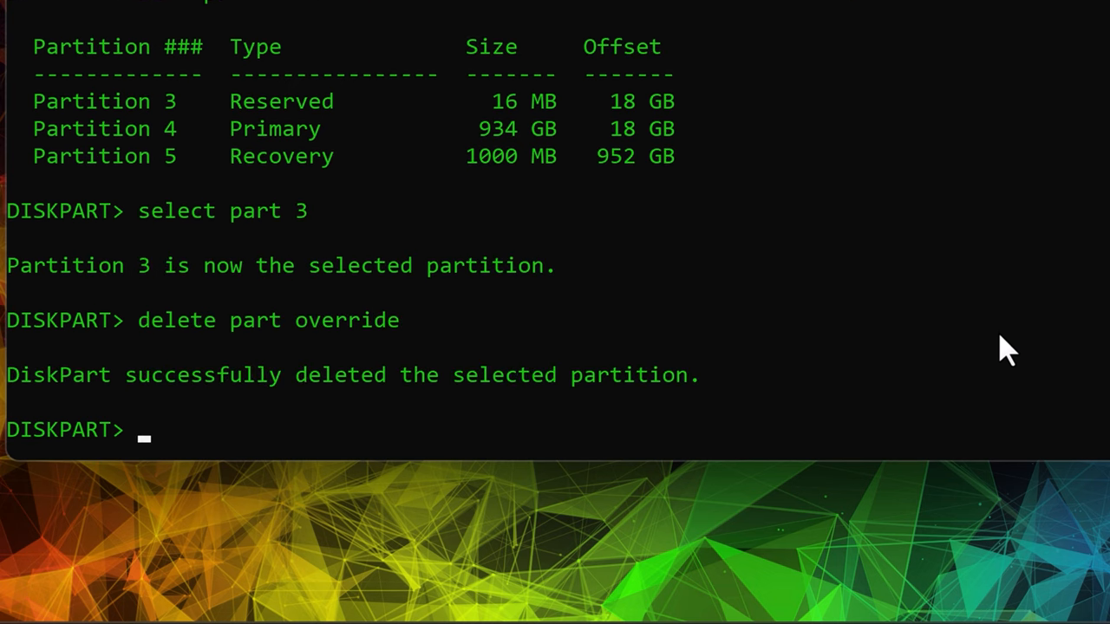
text(list part)
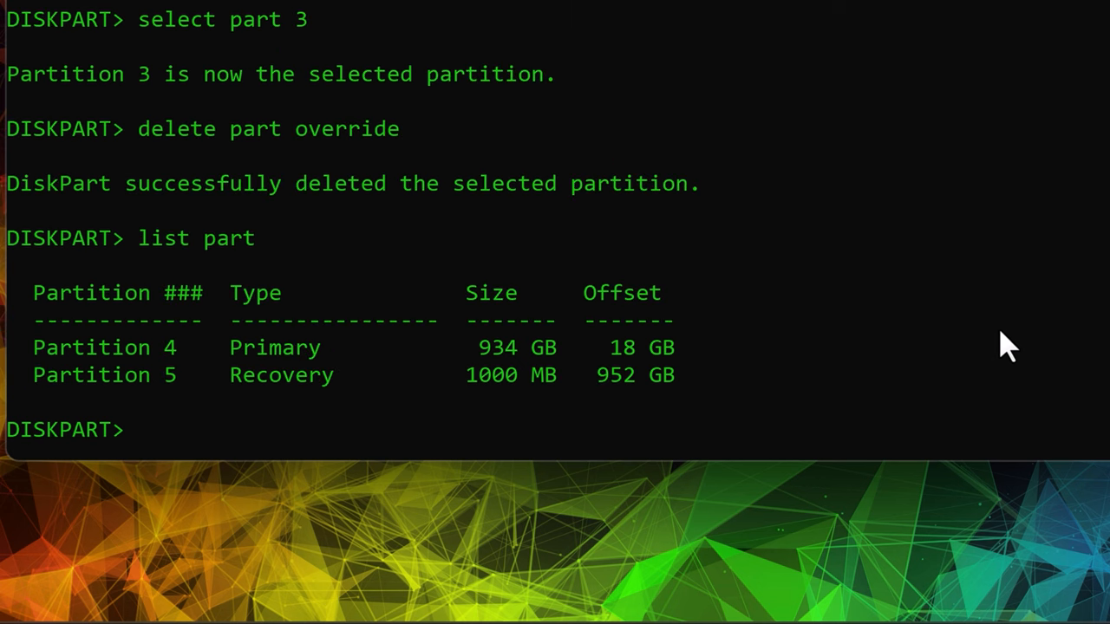
text(delete part override)
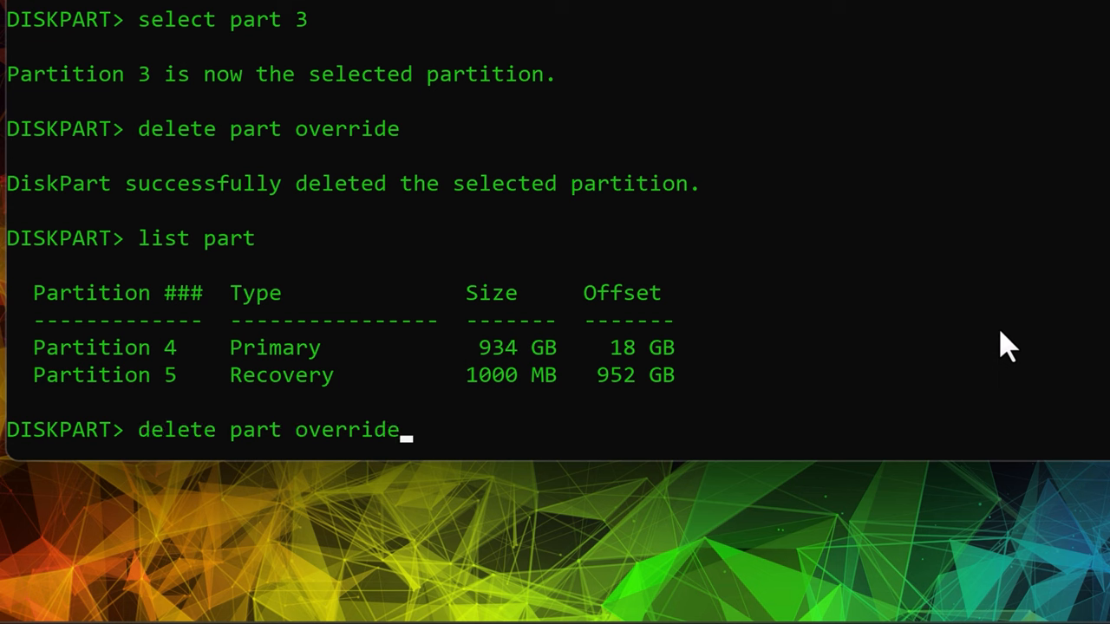
text(select part)
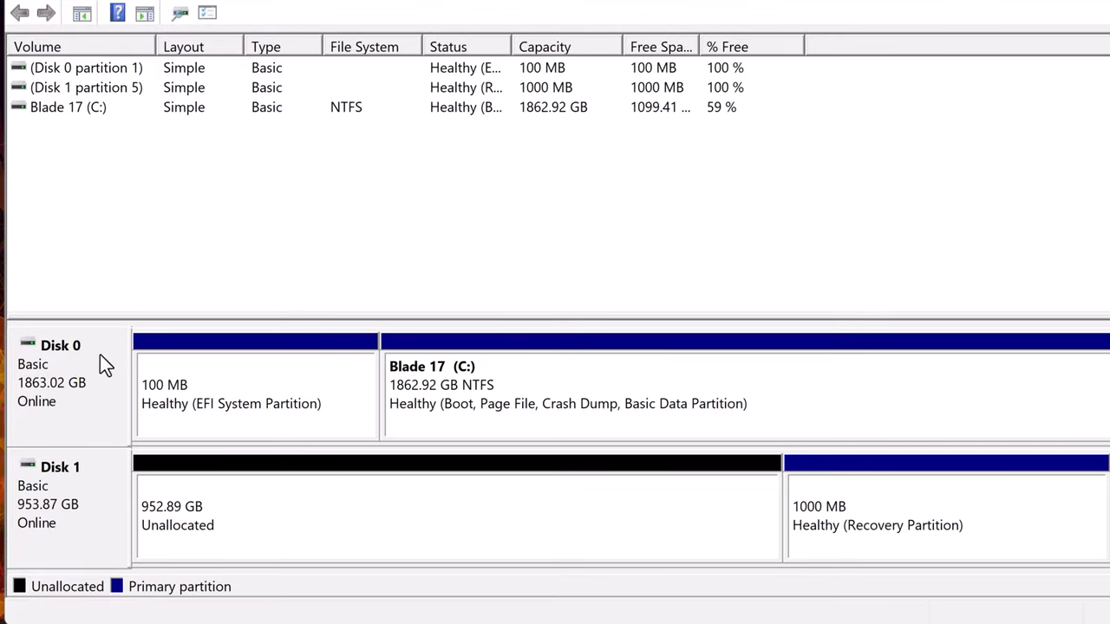
mouse_move(76, 511)
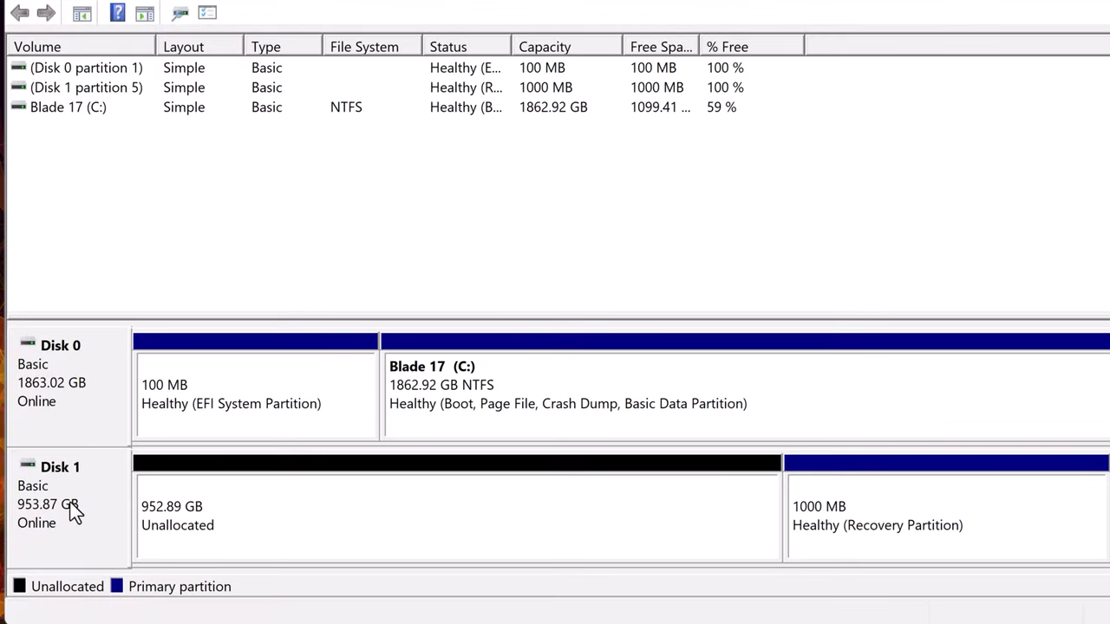
mouse_move(899, 524)
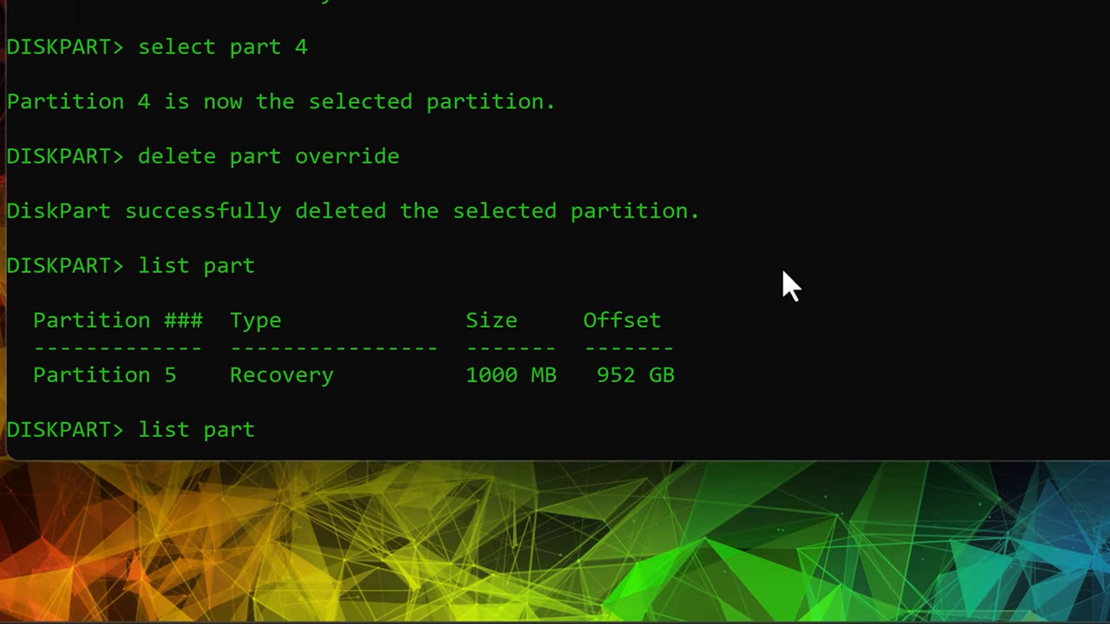
- Delete Disk 1's remaining primary and recovery partitions with override, then exit diskpart
text(select part)
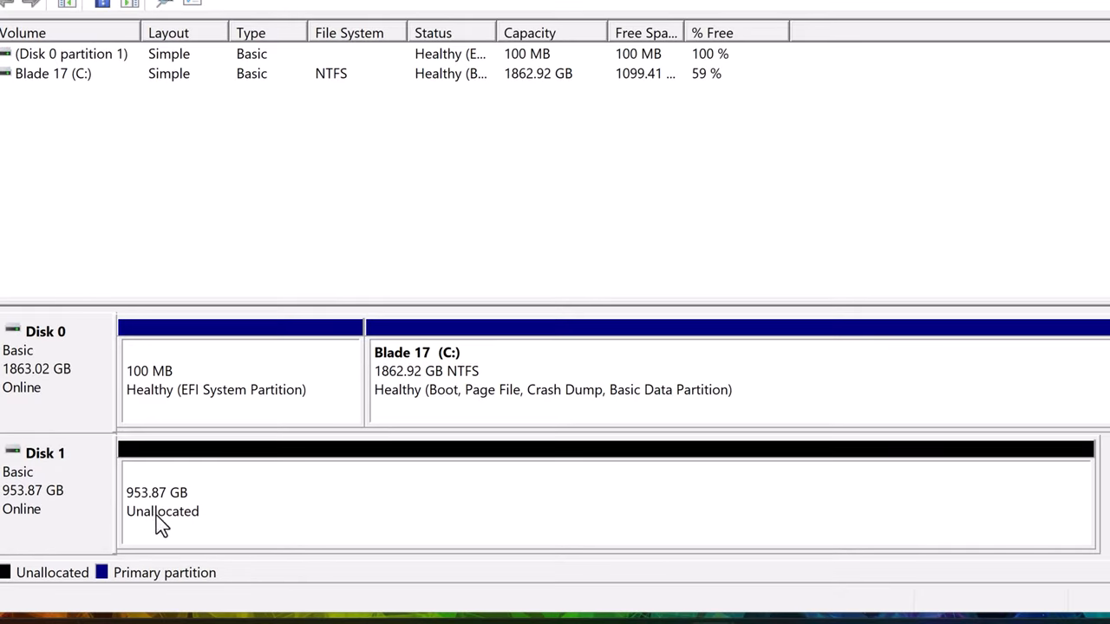
mouse_move(512, 409)
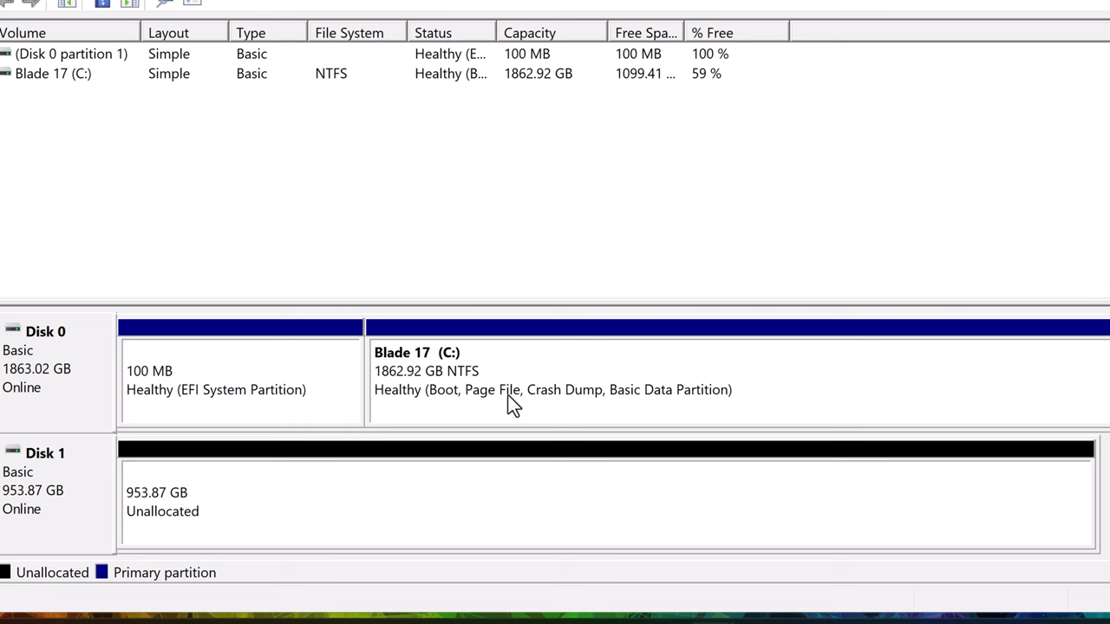
mouse_move(437, 404)
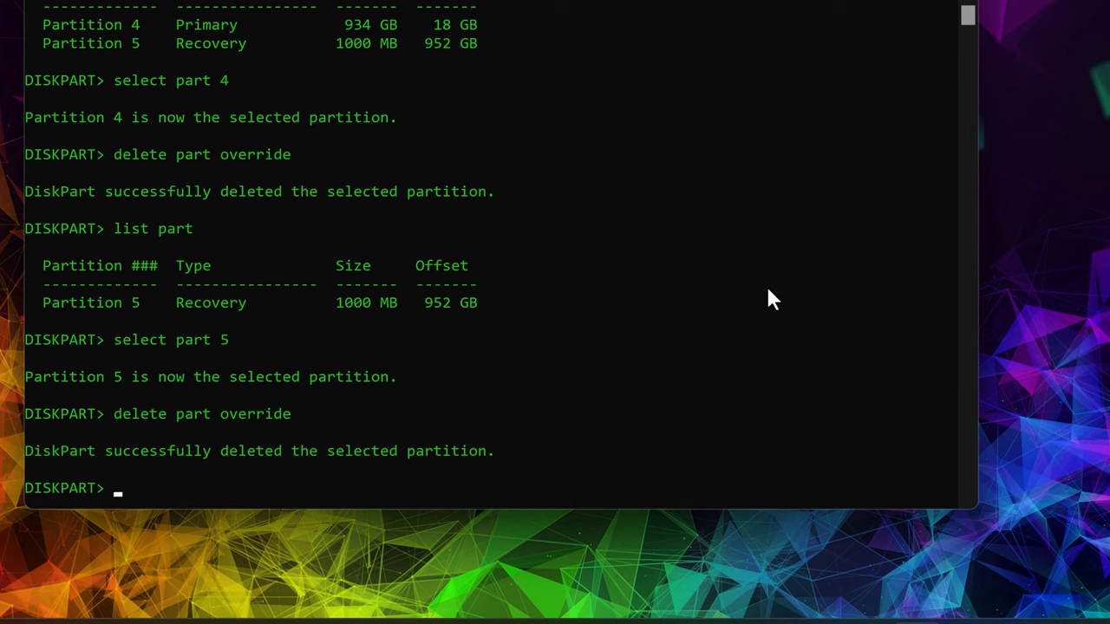
text(exit)
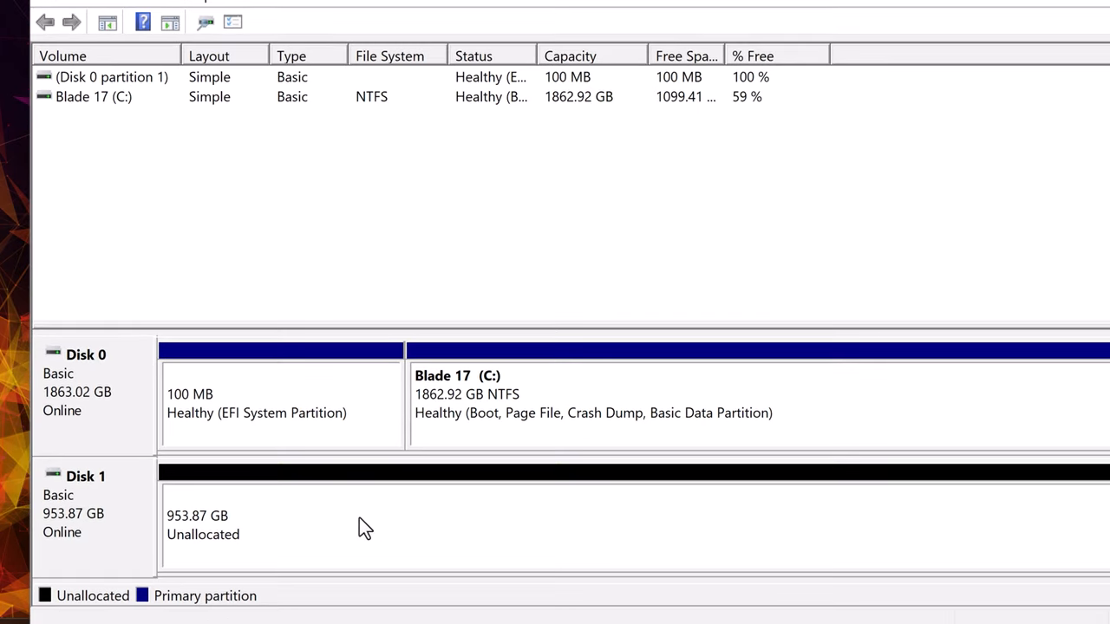
mouse_move(344, 541)
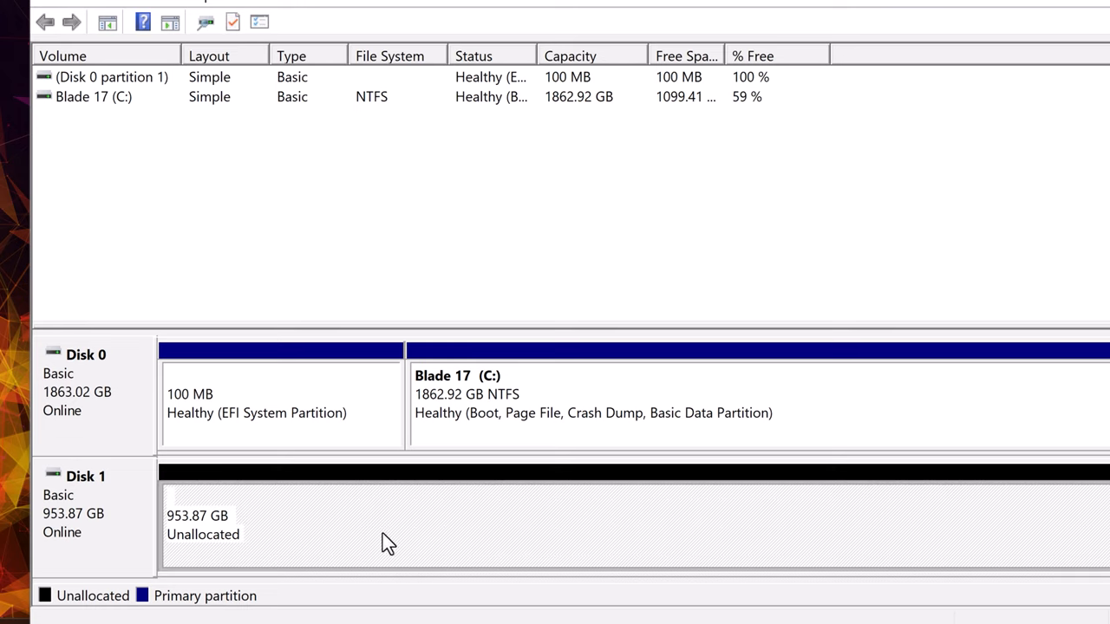
- Create a new simple NTFS volume named Games with drive letter G on the unallocated 953.87 GB
right_click(385, 541)
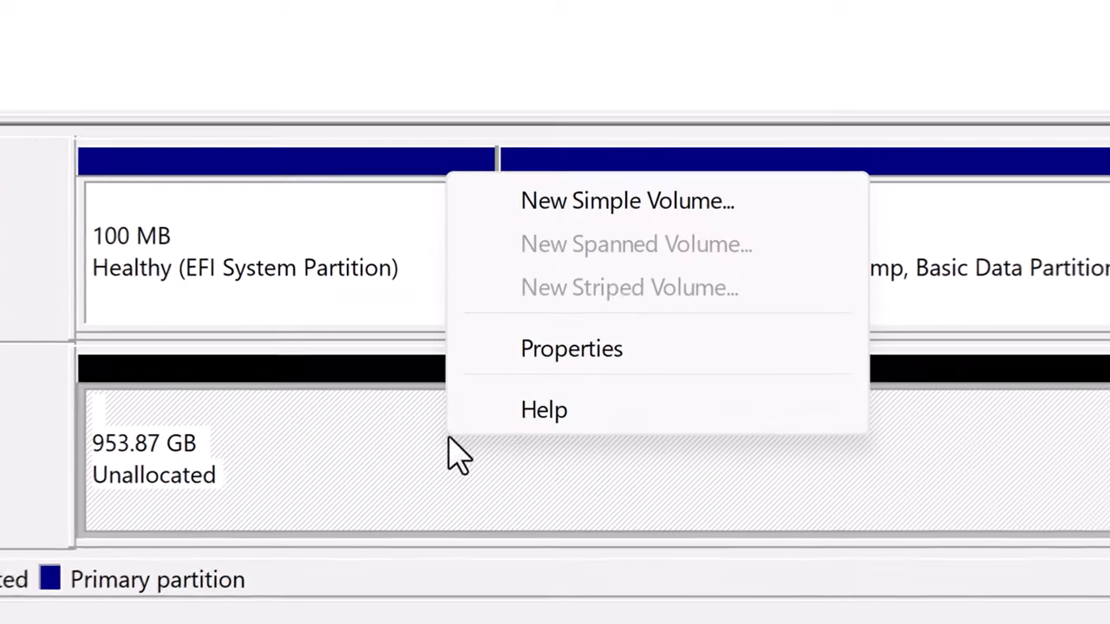
click(628, 201)
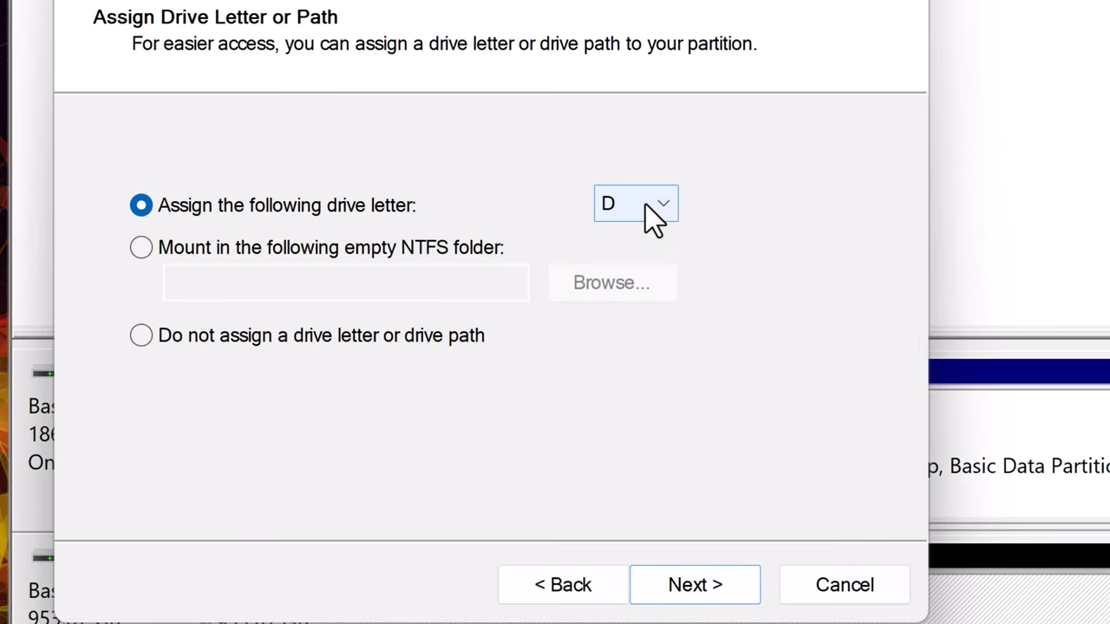
click(666, 203)
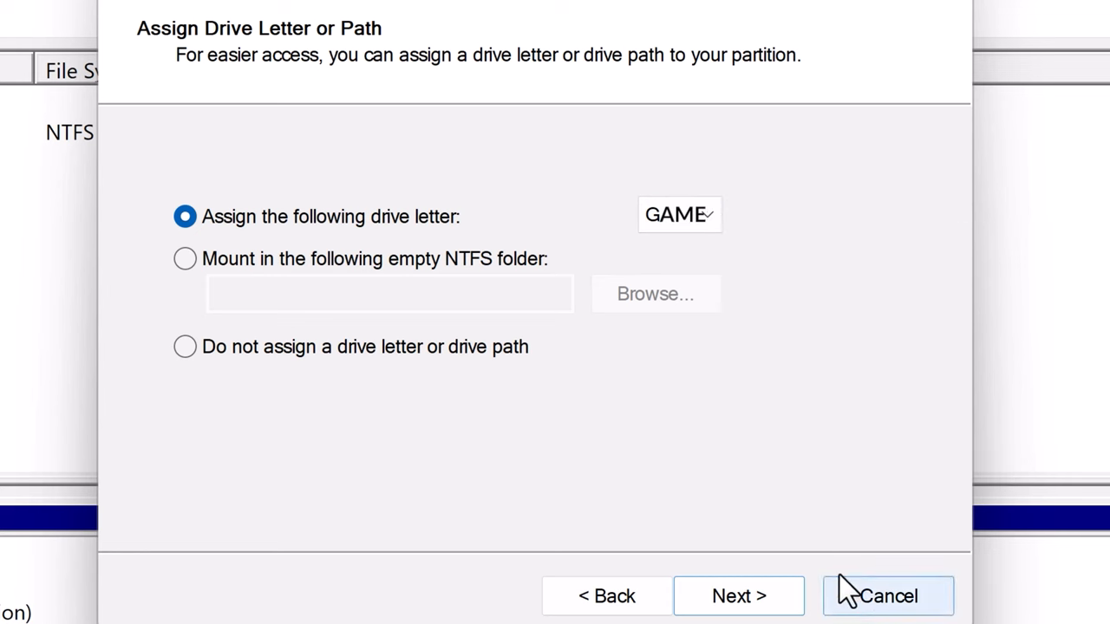
click(704, 215)
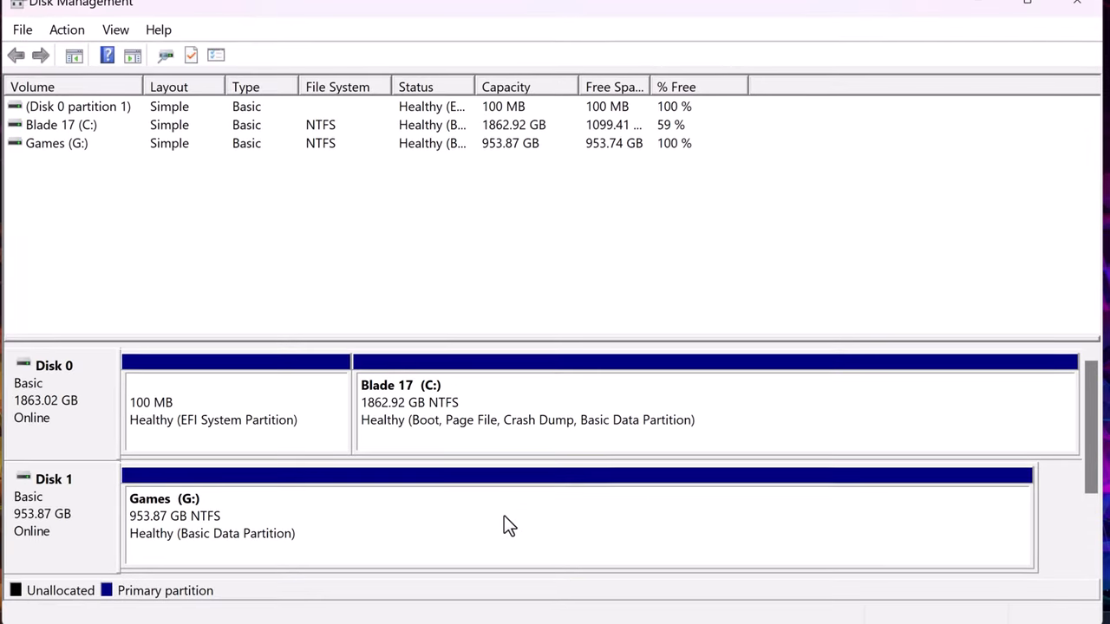
mouse_move(308, 544)
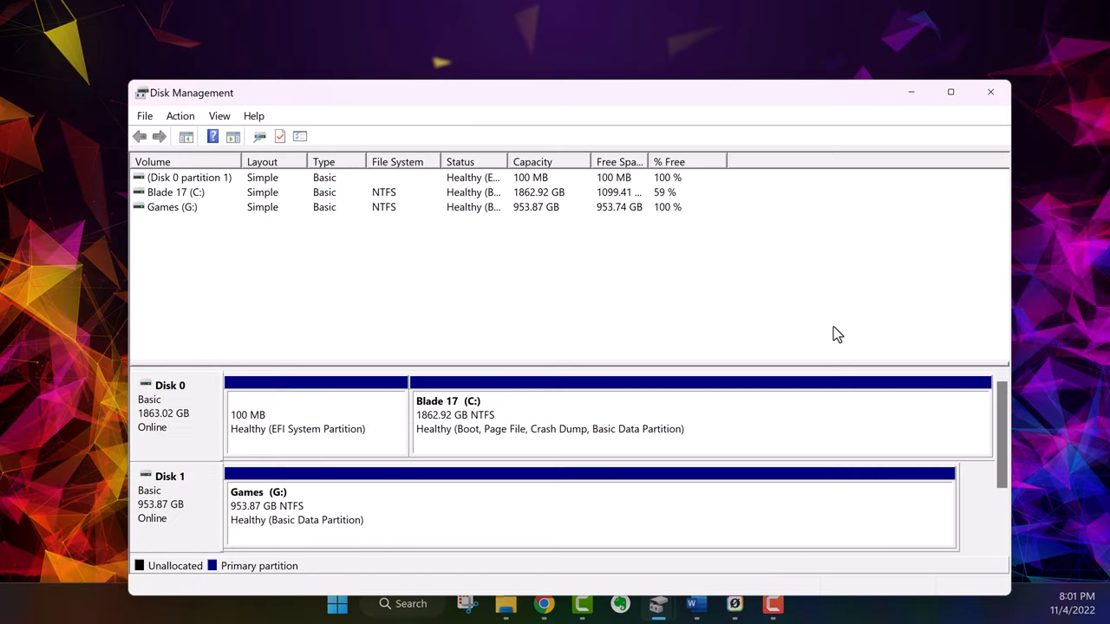
- Close Disk Management and bring up the Settings About page with the device specifications
click(991, 92)
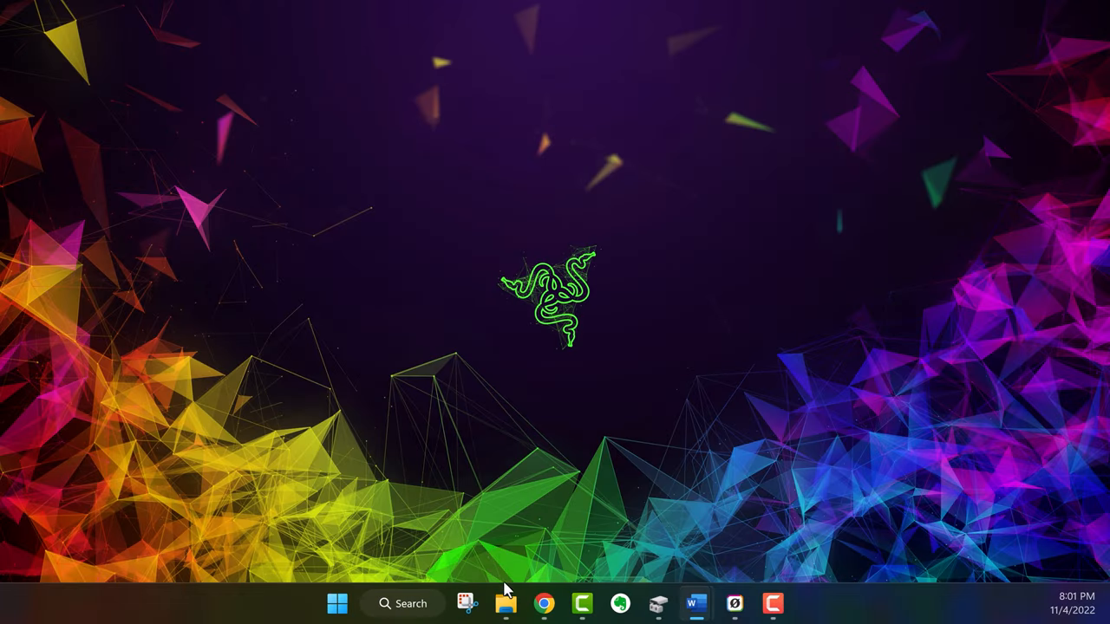
click(507, 604)
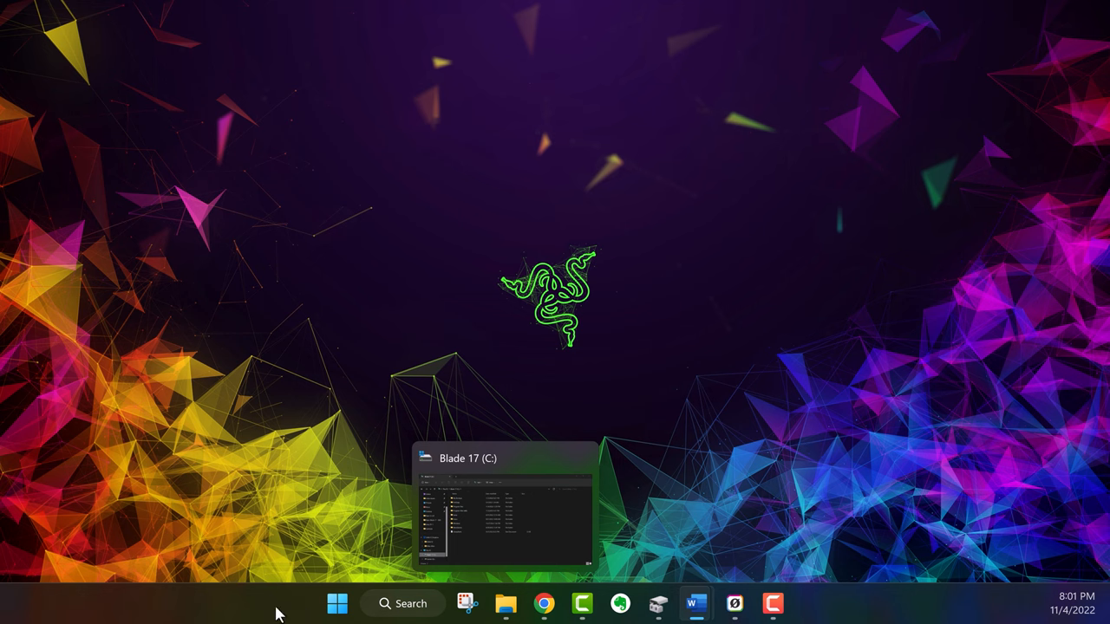
click(337, 604)
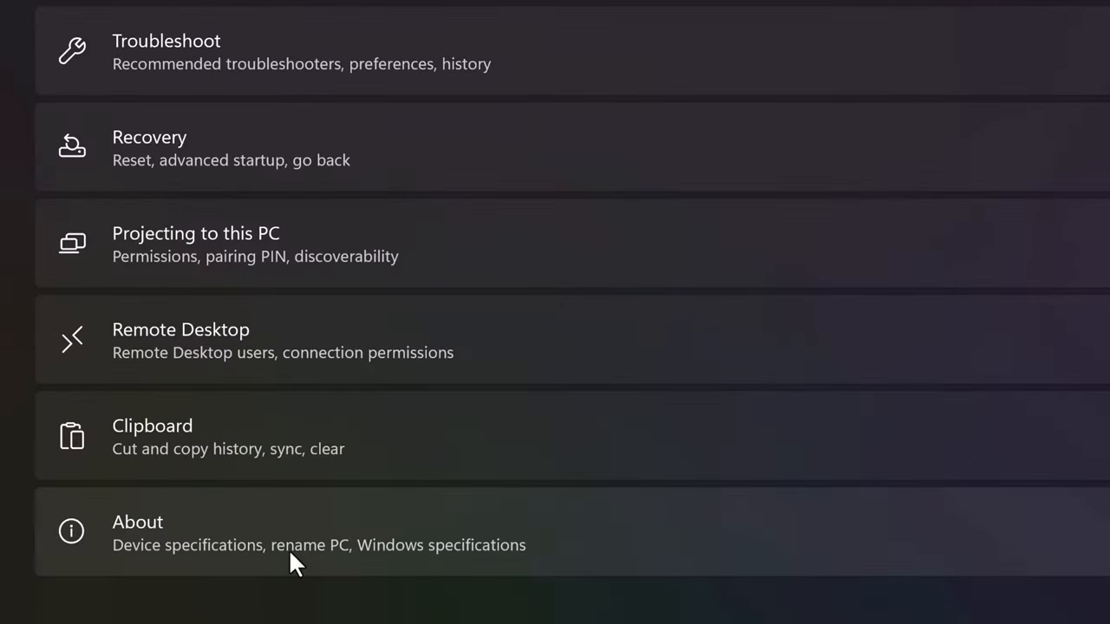
click(137, 535)
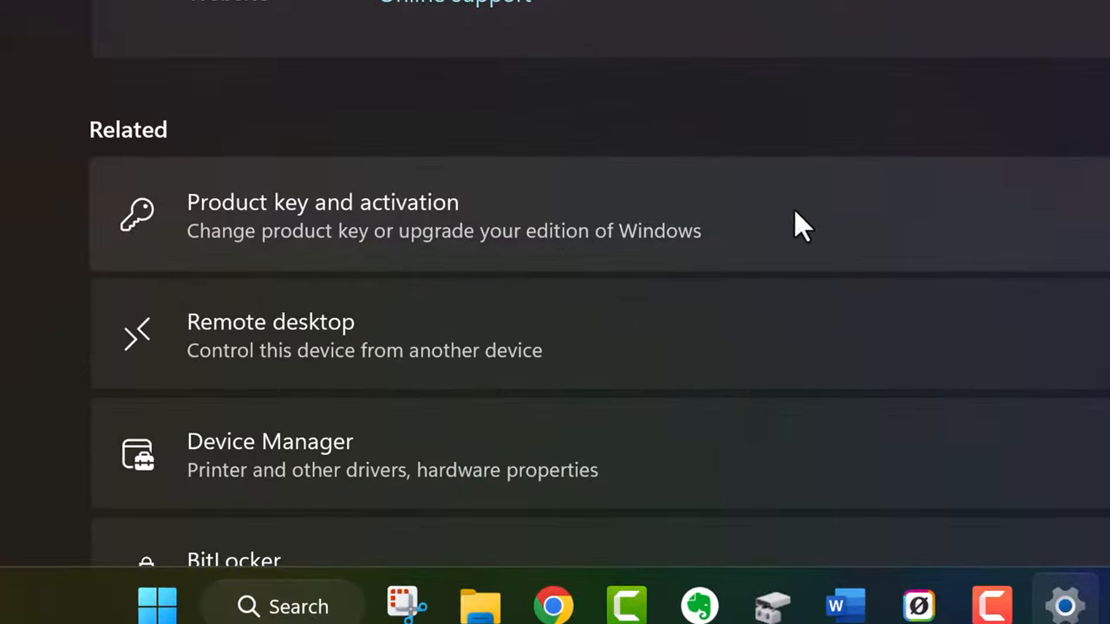
click(323, 215)
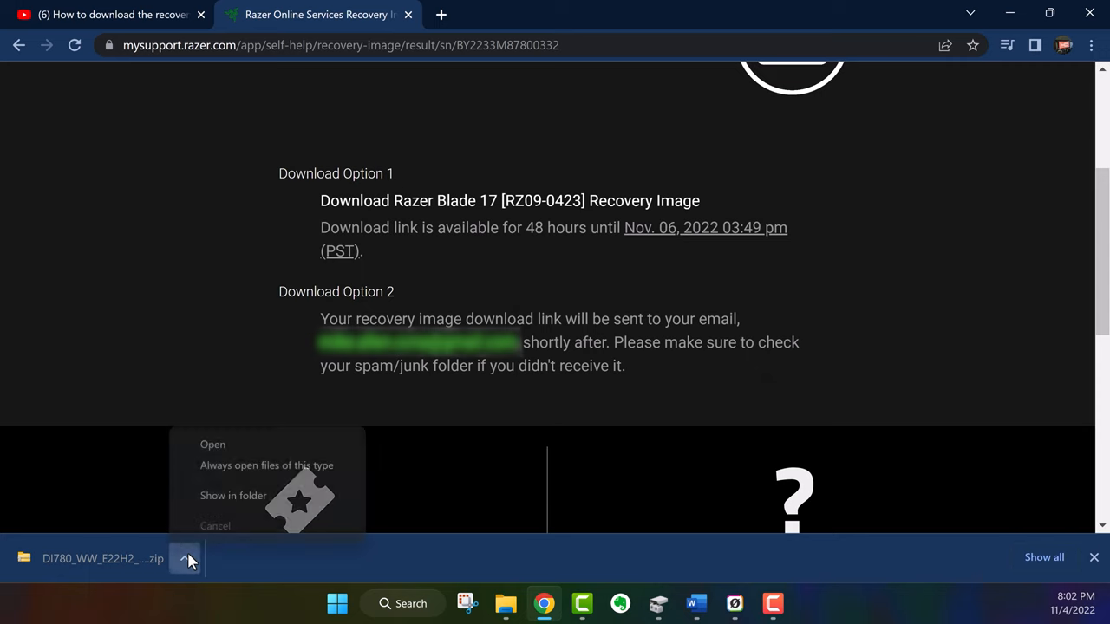
- Show the downloaded recovery zip in the Razer Blade Recovery disk folder and close Chrome
click(232, 496)
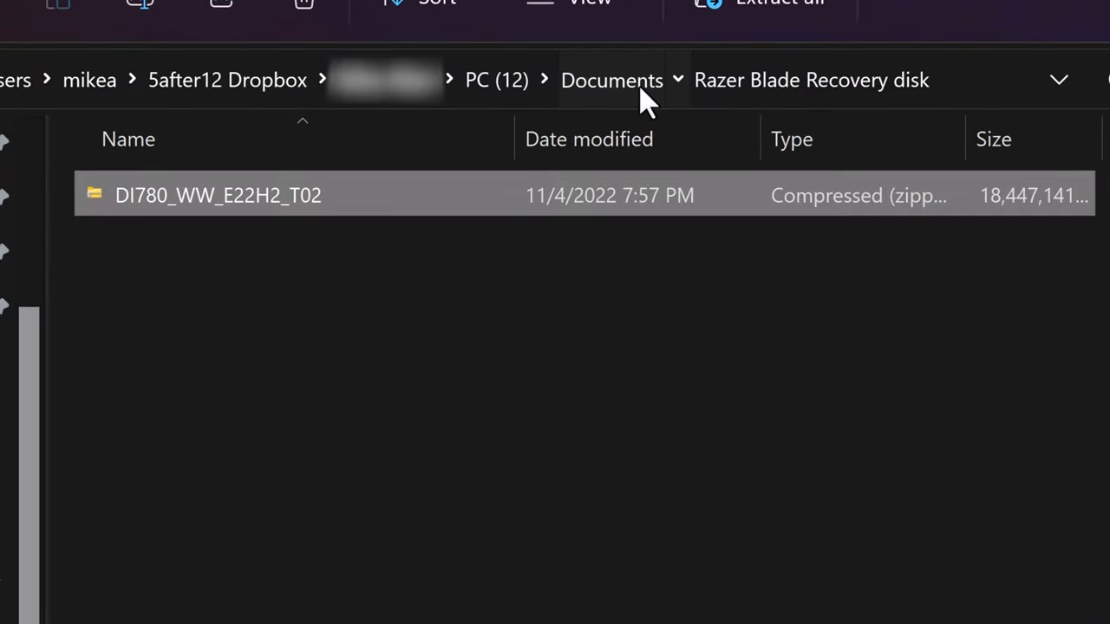
click(611, 80)
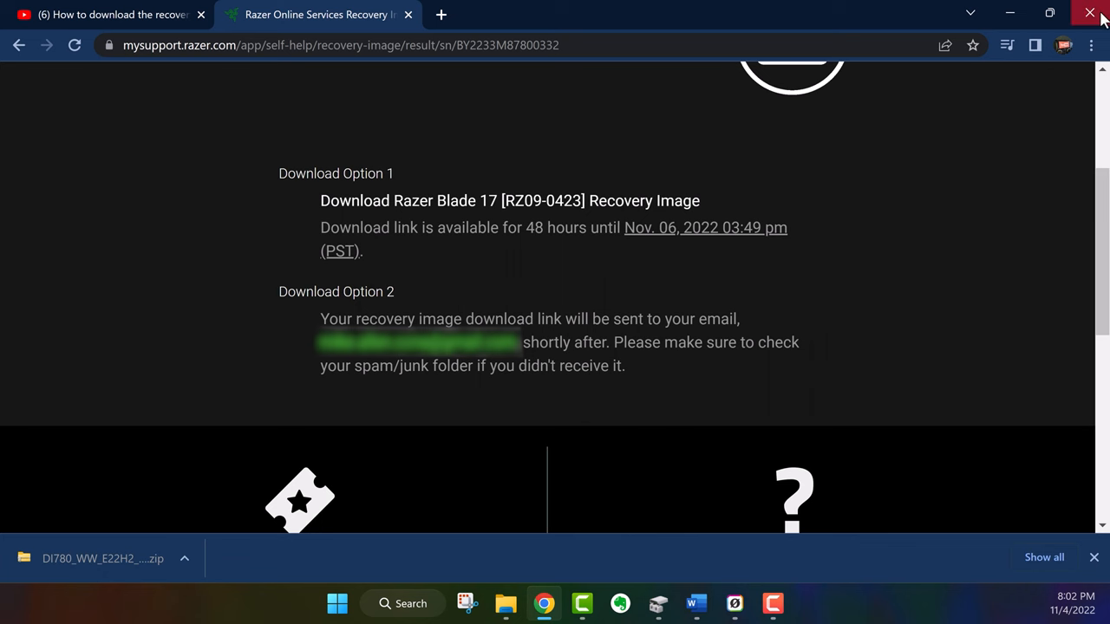
click(1097, 14)
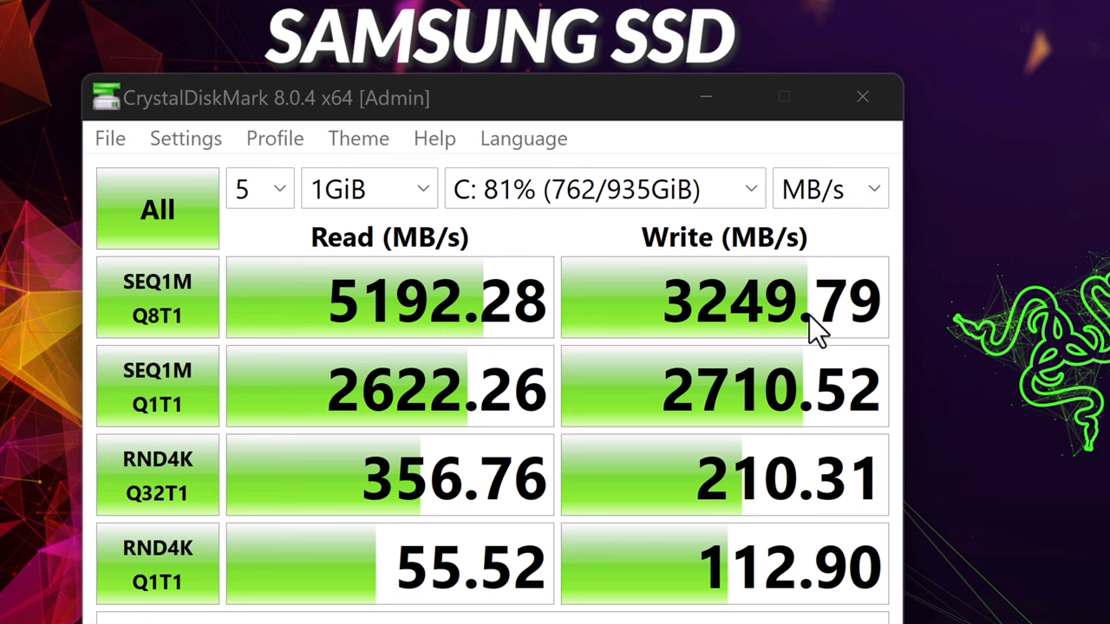
mouse_move(972, 403)
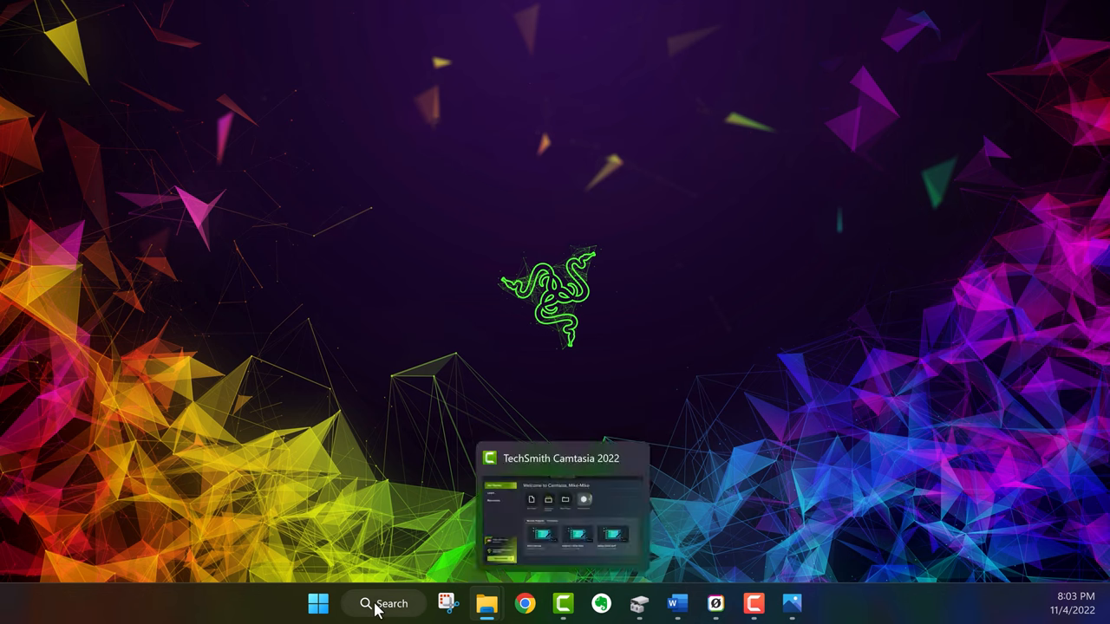
- Launch CrystalDiskMark from the taskbar search
click(382, 604)
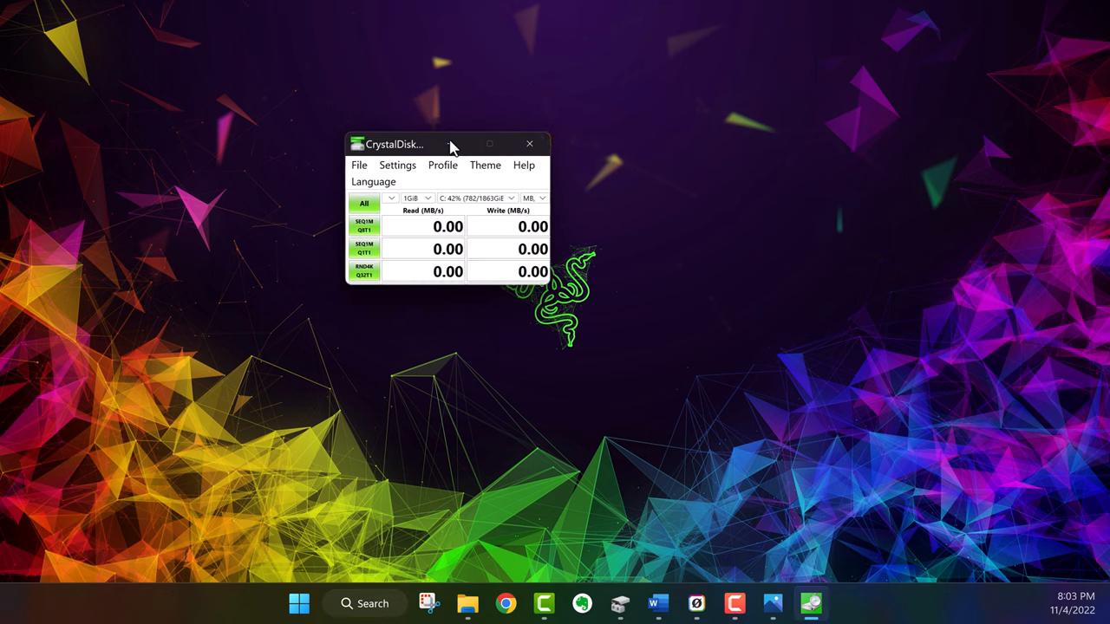
click(366, 604)
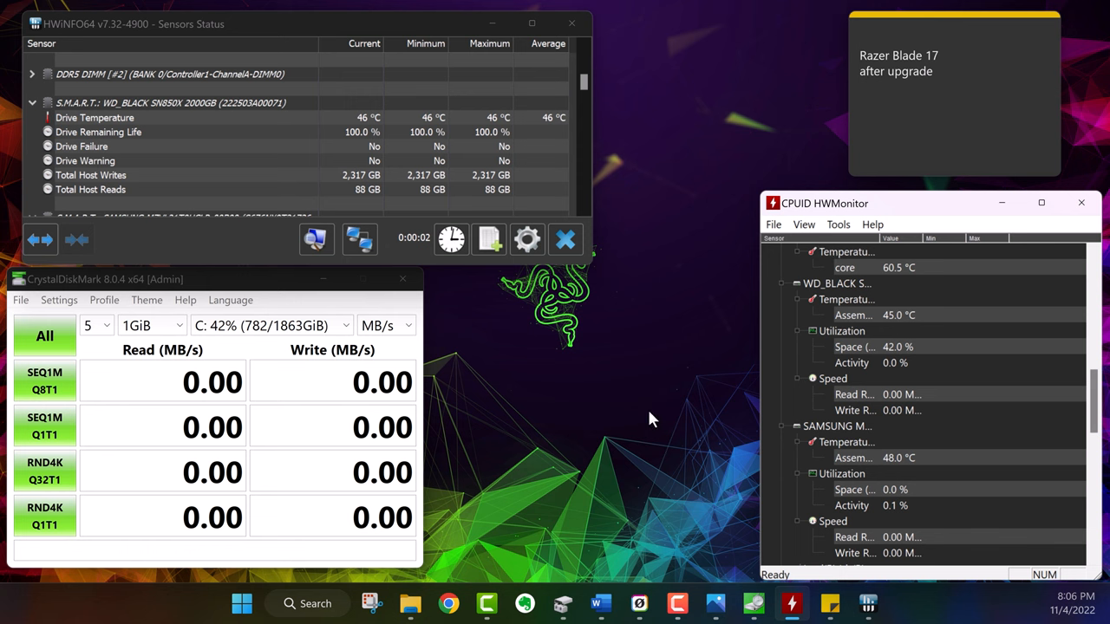
- Run all four tests on drive C:, reaching 5450.47 MB/s read and 2833.23 MB/s write
click(45, 336)
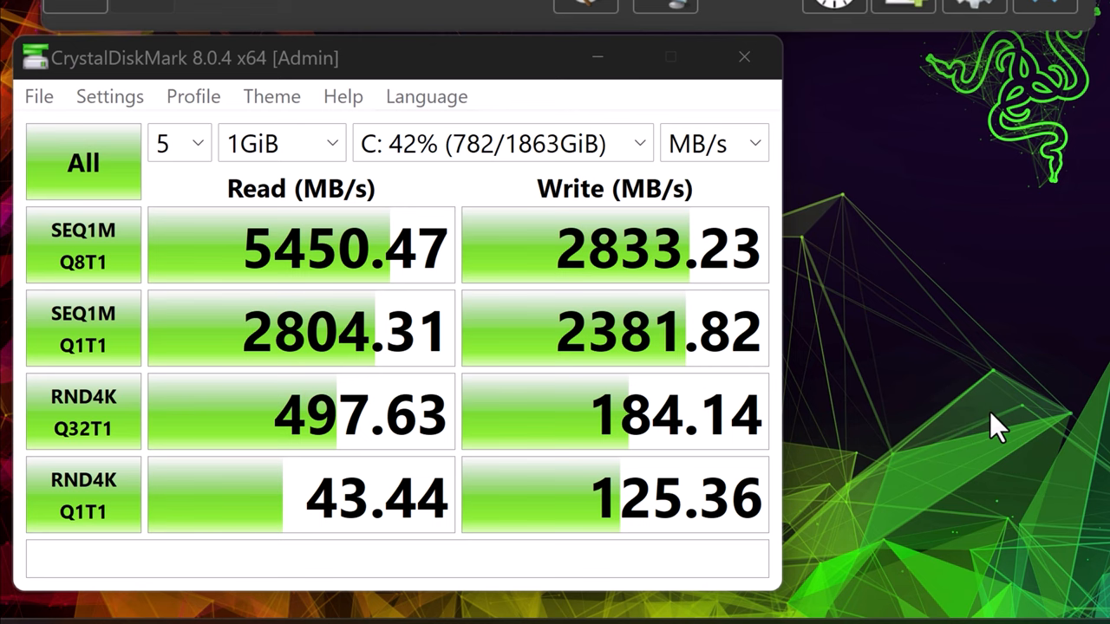
mouse_move(569, 247)
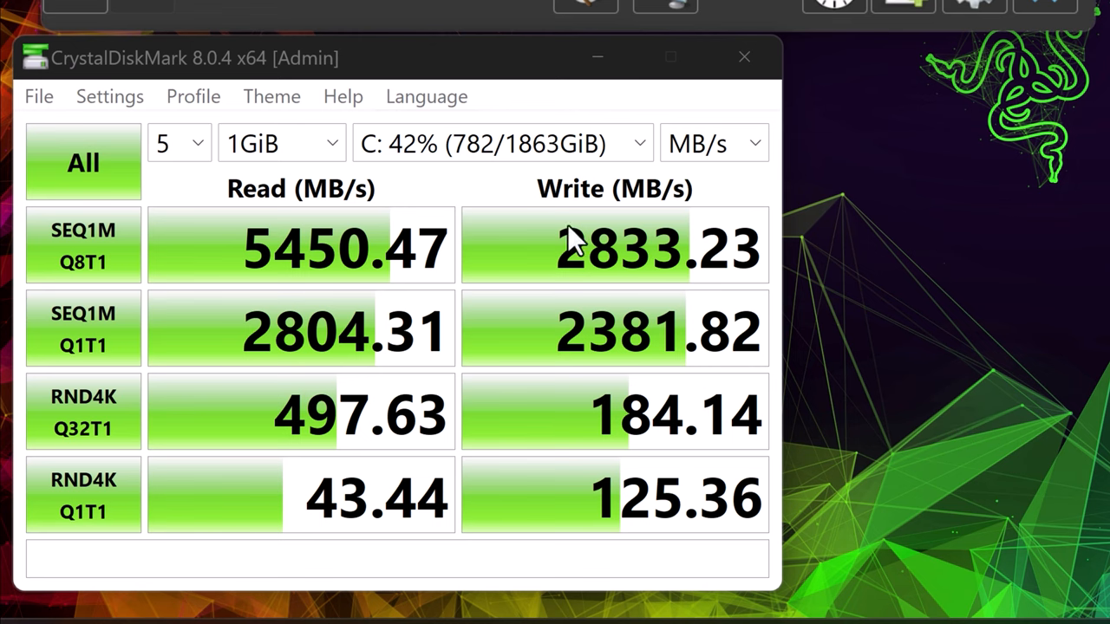
mouse_move(624, 153)
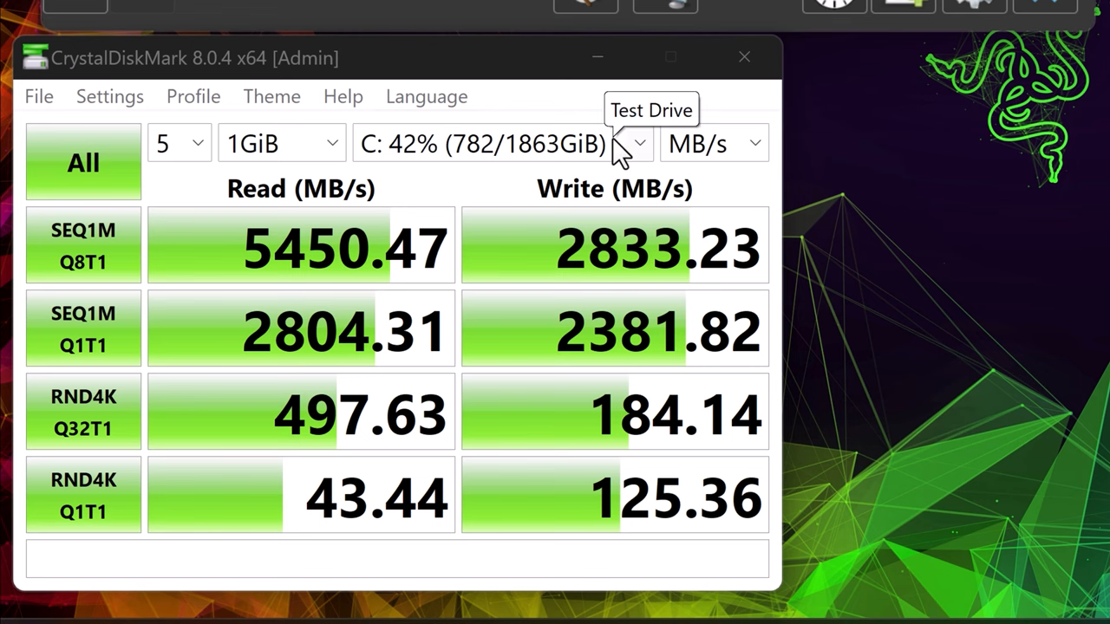
- Set the test target to the G: drive and run all benchmark tests on it
click(639, 143)
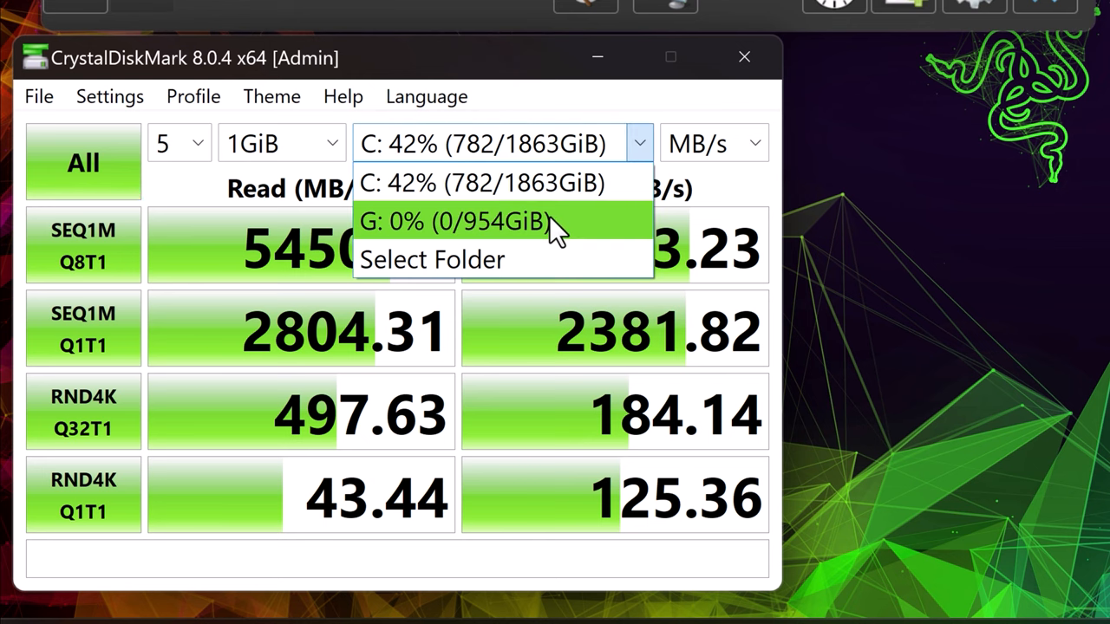
click(453, 222)
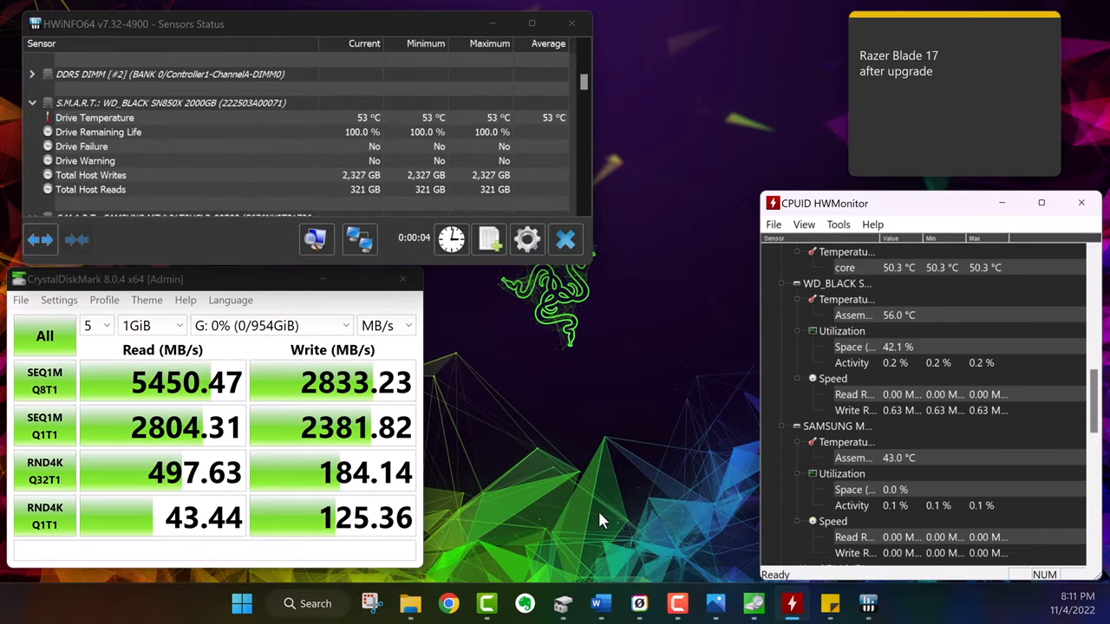
click(45, 336)
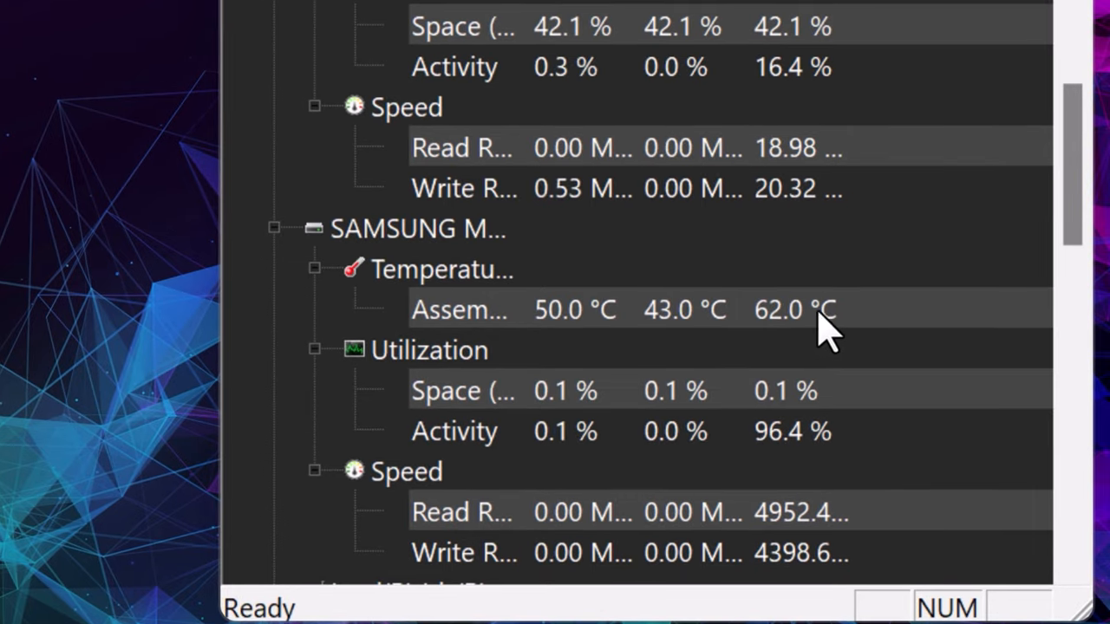
mouse_move(815, 364)
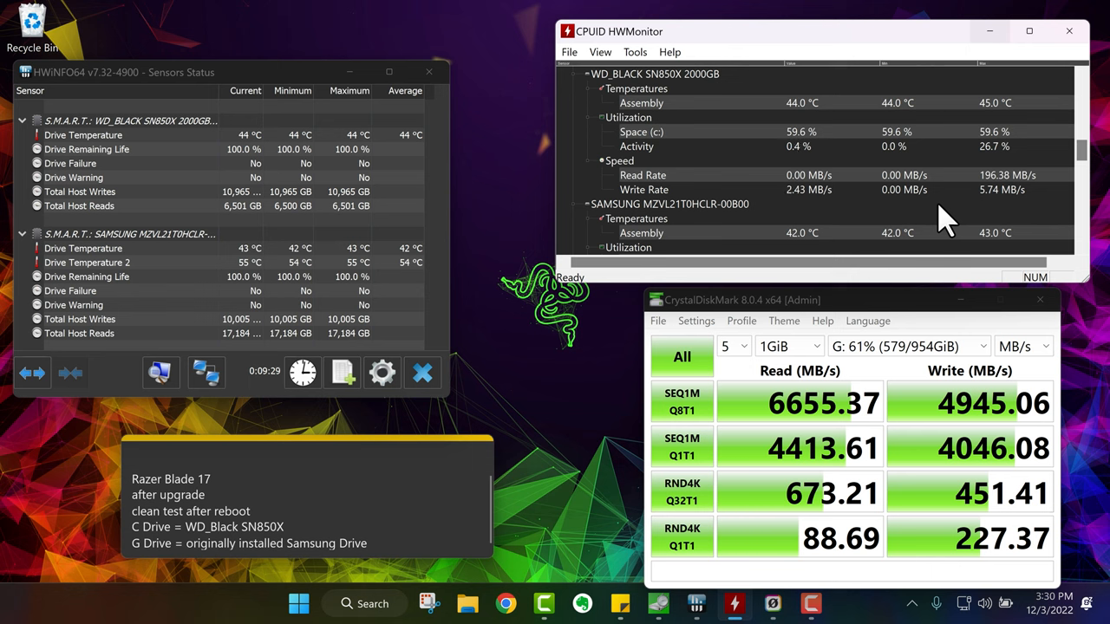
mouse_move(975, 524)
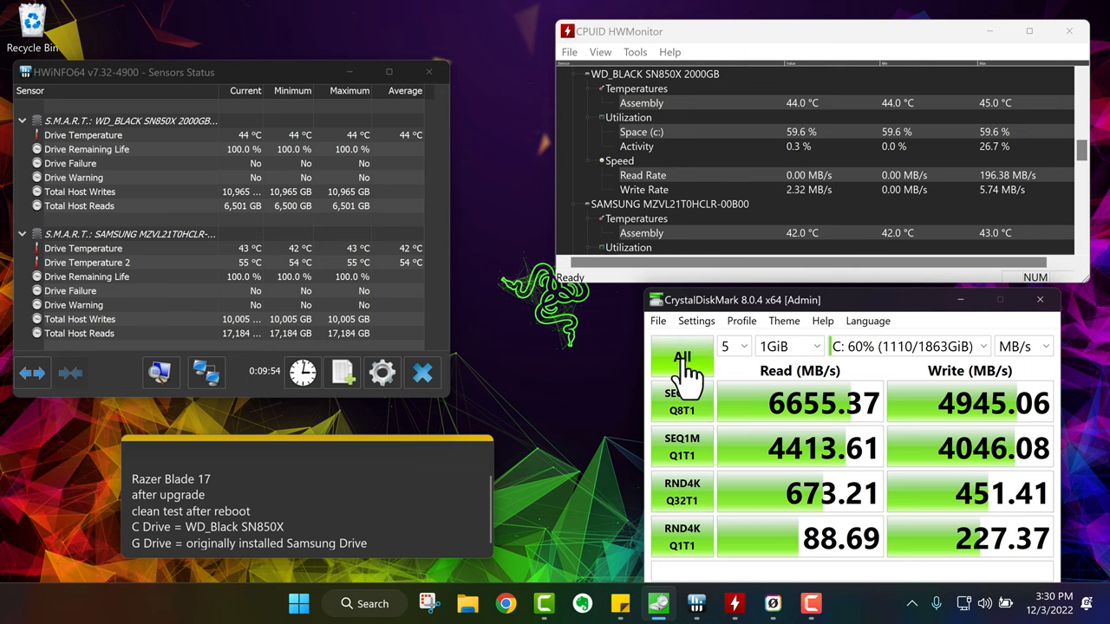
- Run all CrystalDiskMark tests on the WD Black C: drive
click(681, 357)
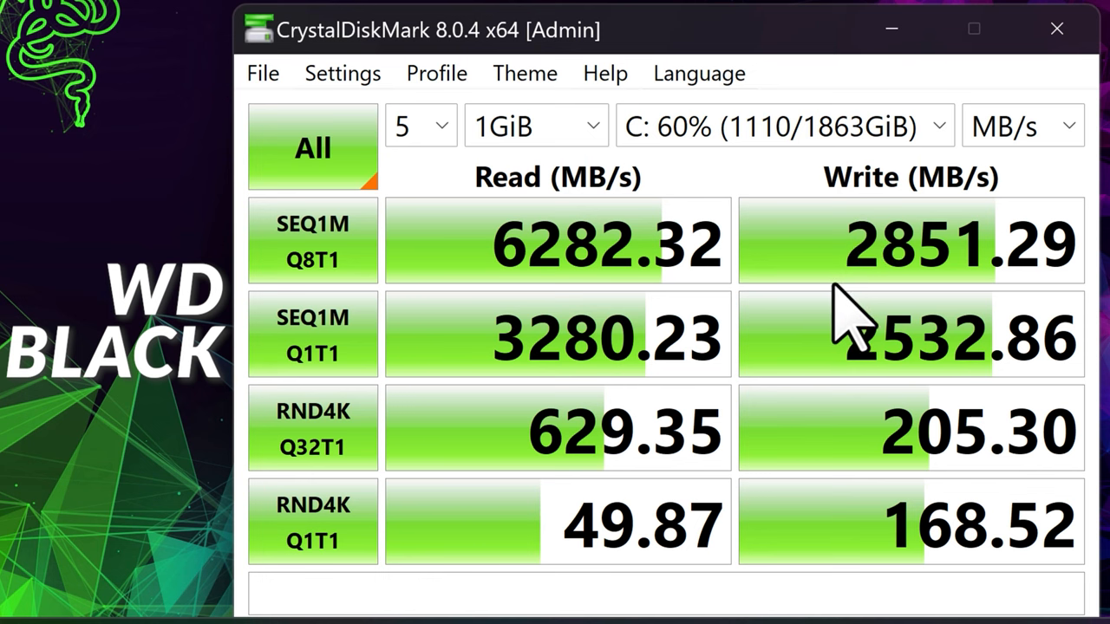
mouse_move(922, 286)
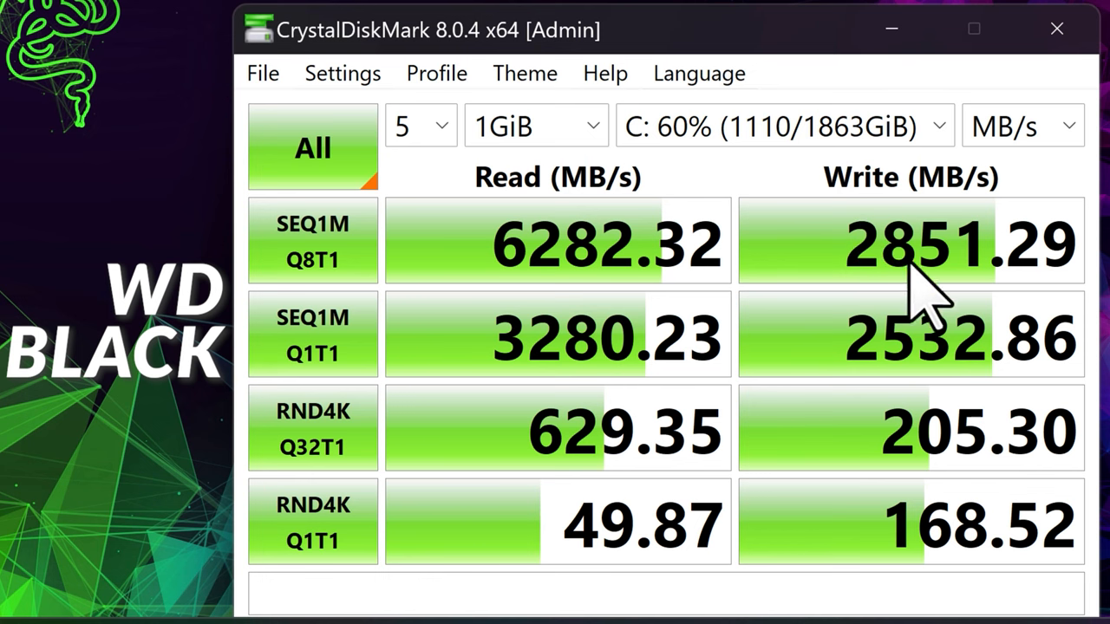
mouse_move(132, 392)
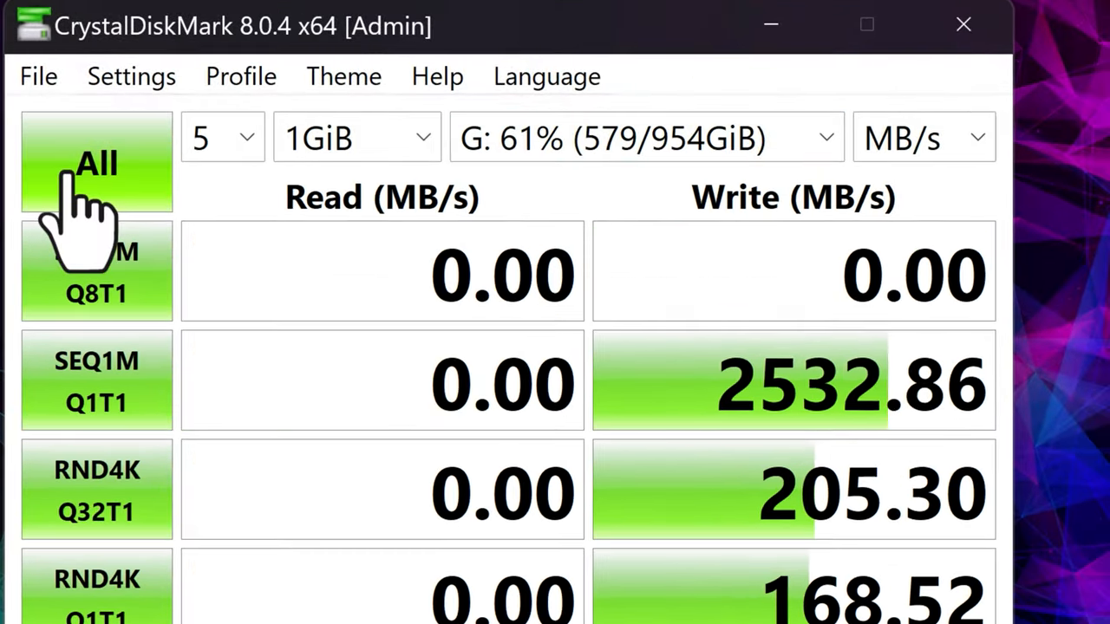
click(97, 163)
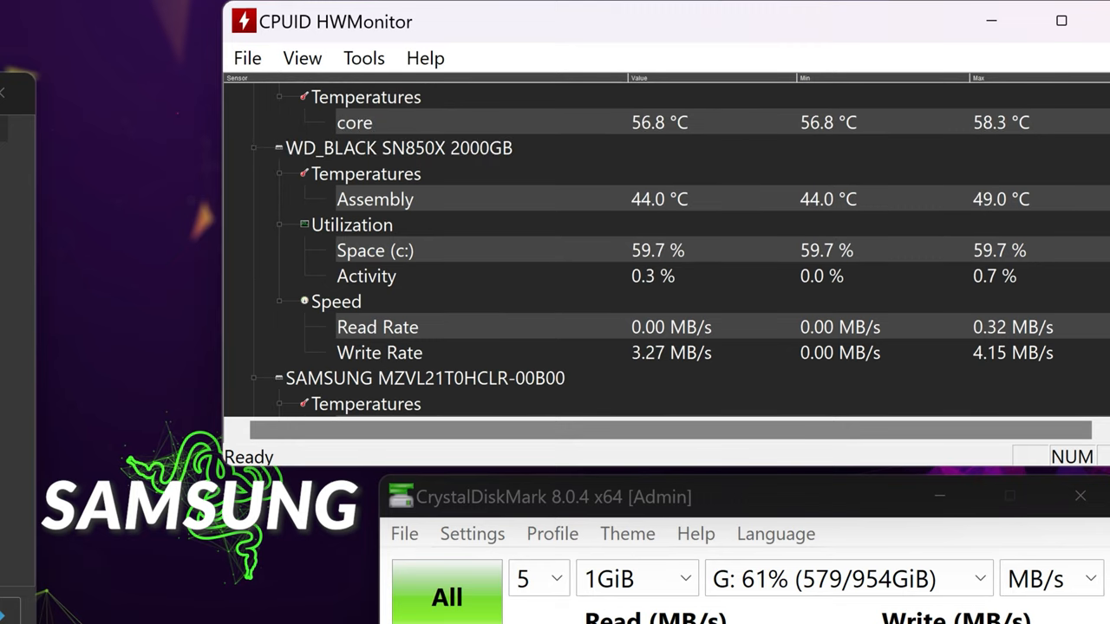
scroll(down, 3)
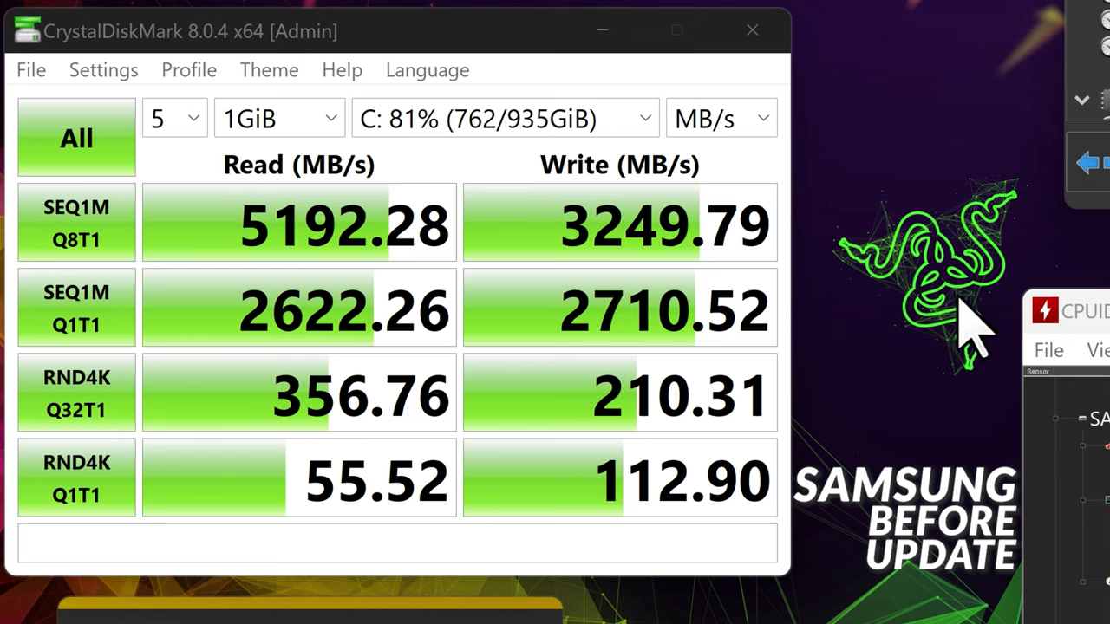
mouse_move(277, 298)
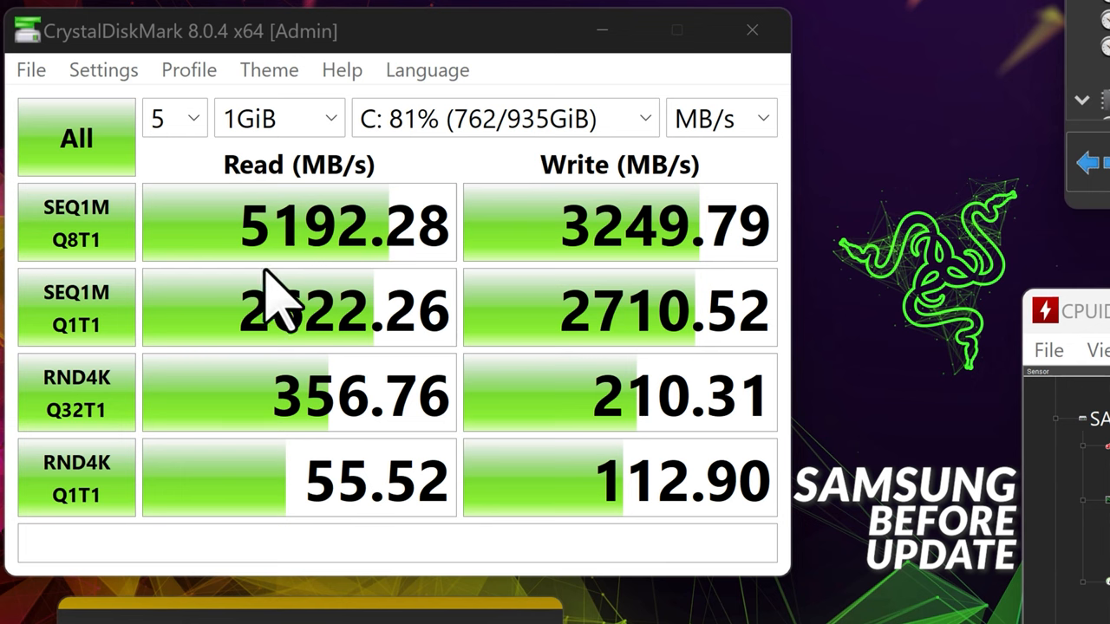
mouse_move(611, 295)
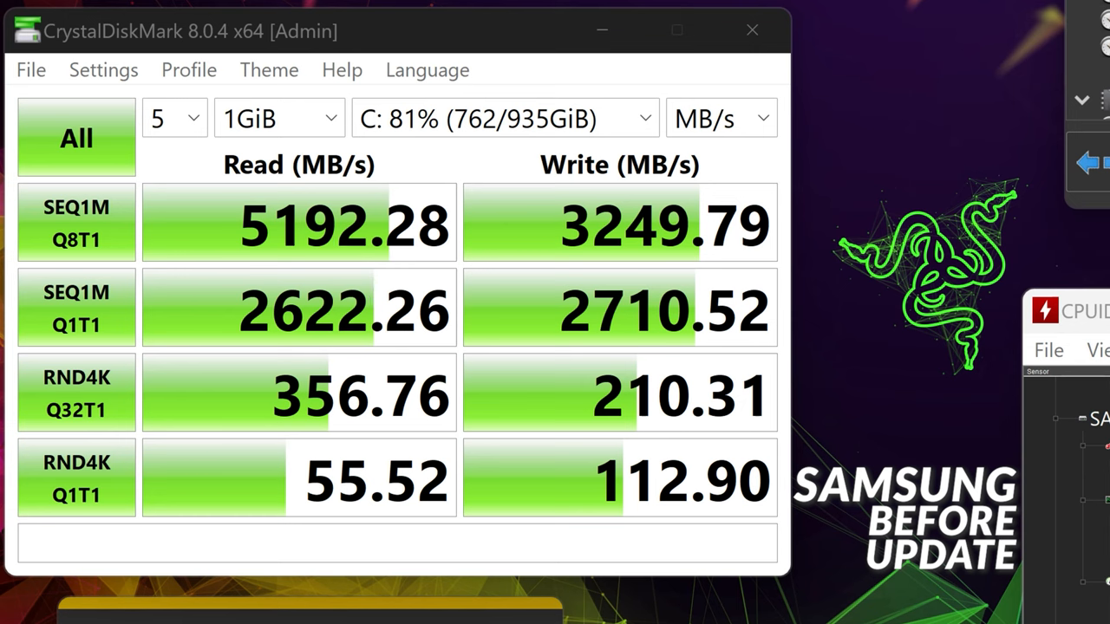
mouse_move(892, 68)
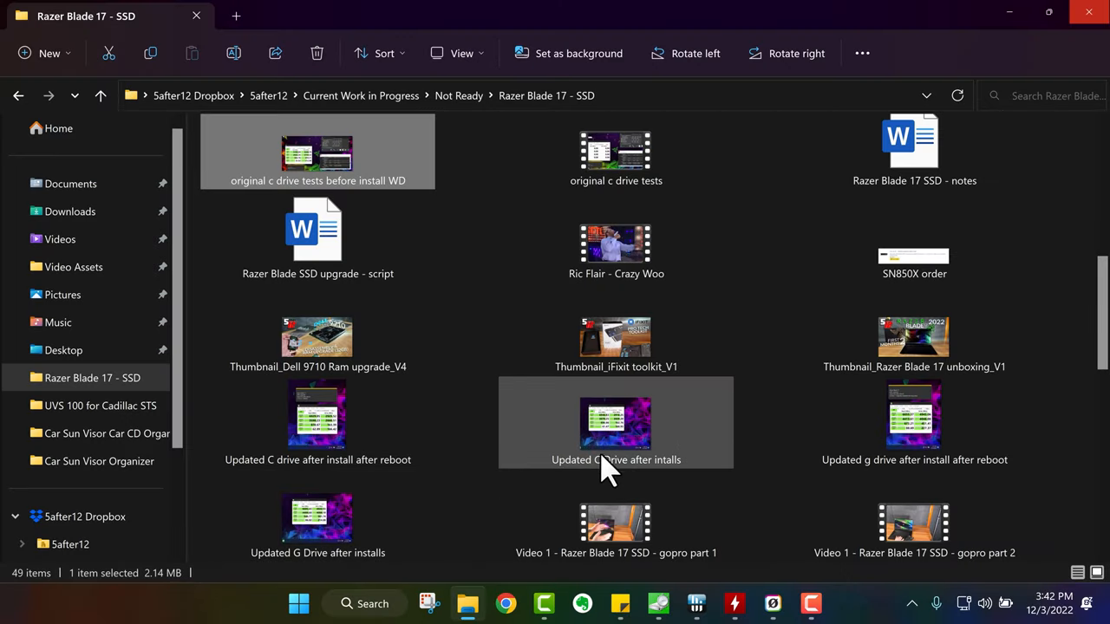
- View the updated C drive, C drive after-reboot and G drive after-reboot benchmark screenshots
double_click(616, 423)
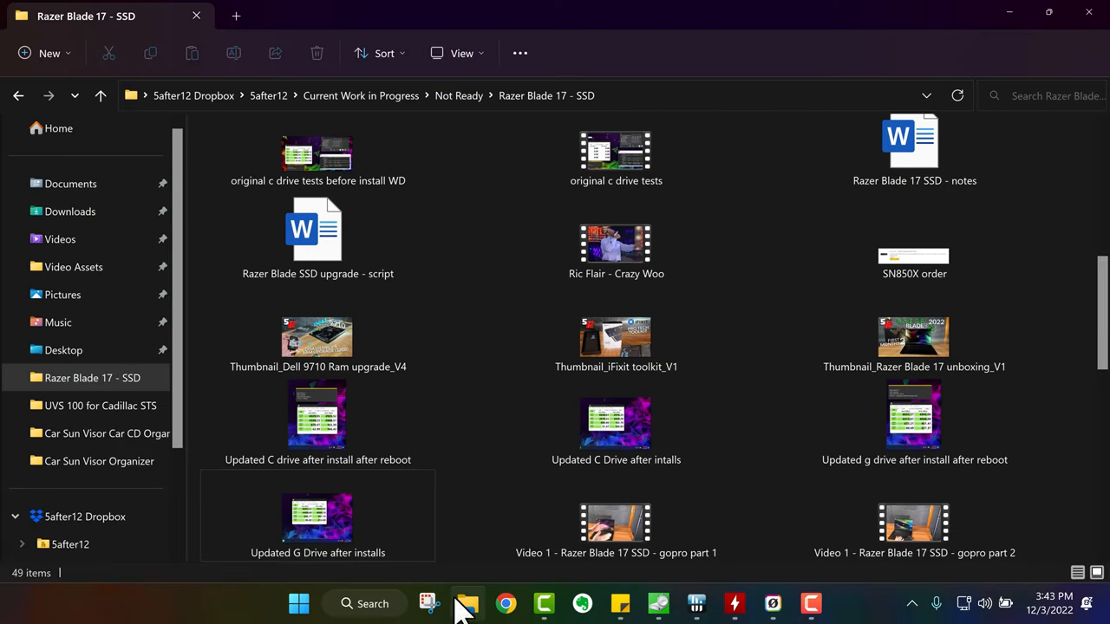
click(318, 416)
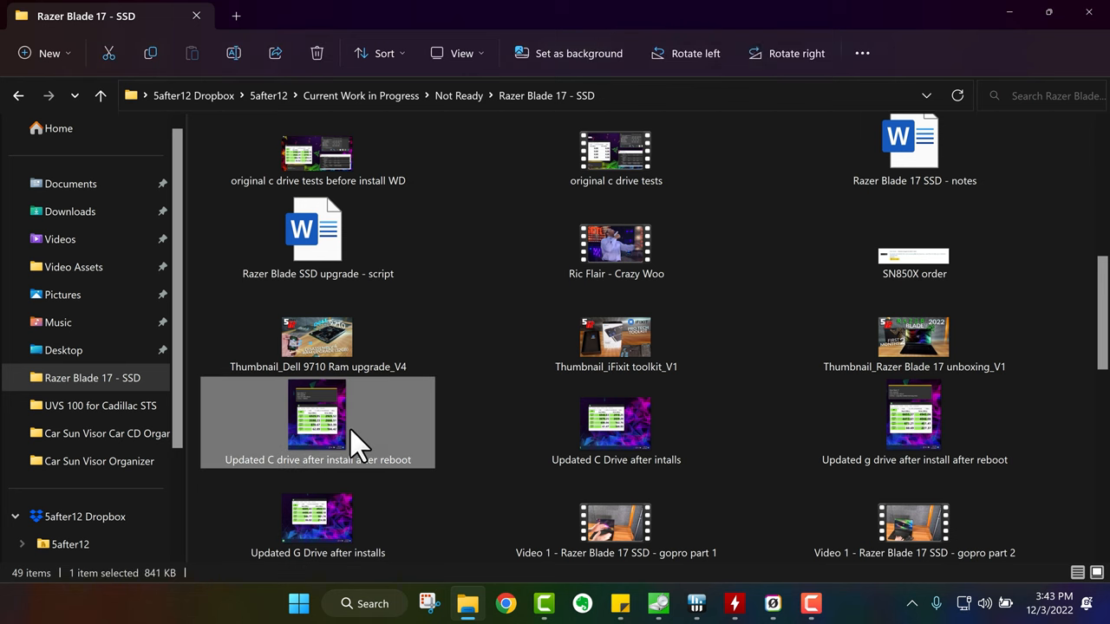
double_click(317, 415)
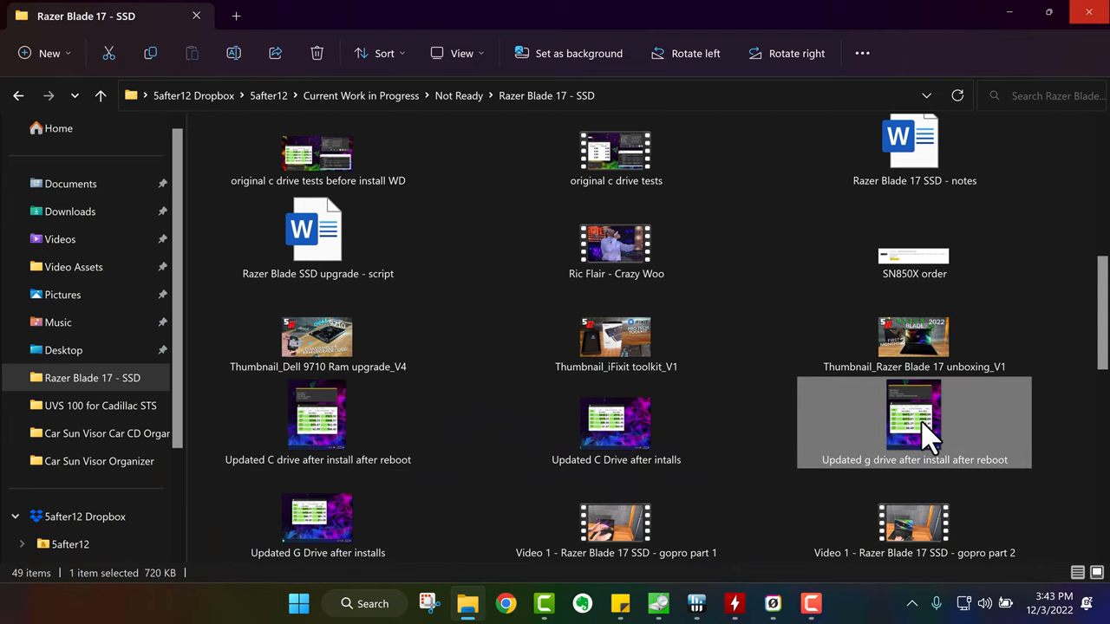
double_click(912, 424)
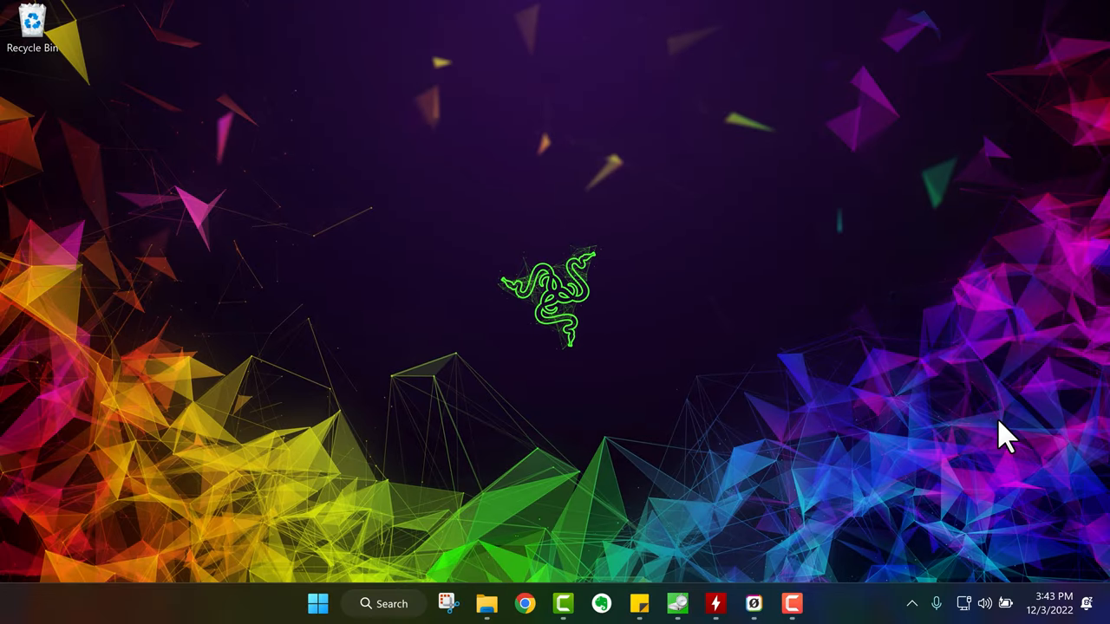
mouse_move(524, 621)
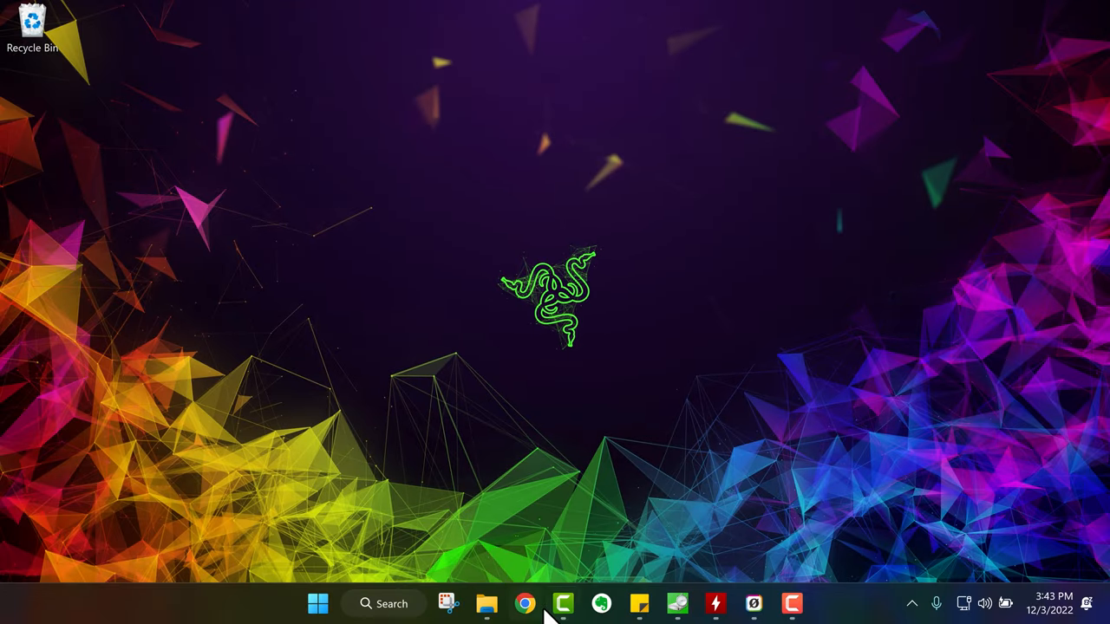
mouse_move(815, 94)
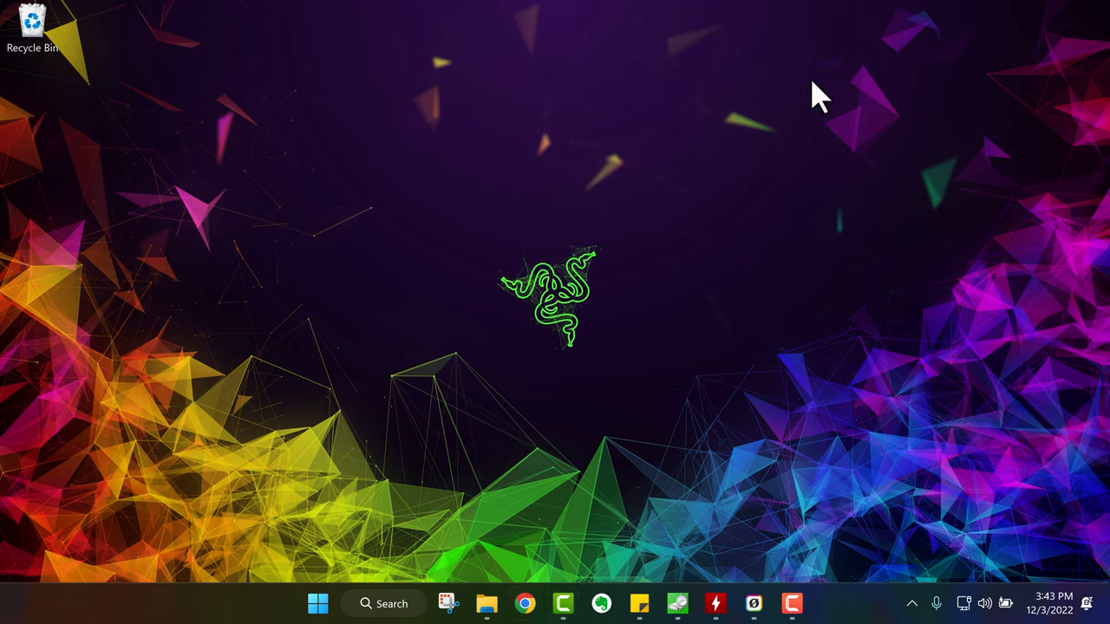
- Show This PC's drives: Blade 17 (C:) 750 GB free and Games (G:) 374 GB free
click(486, 604)
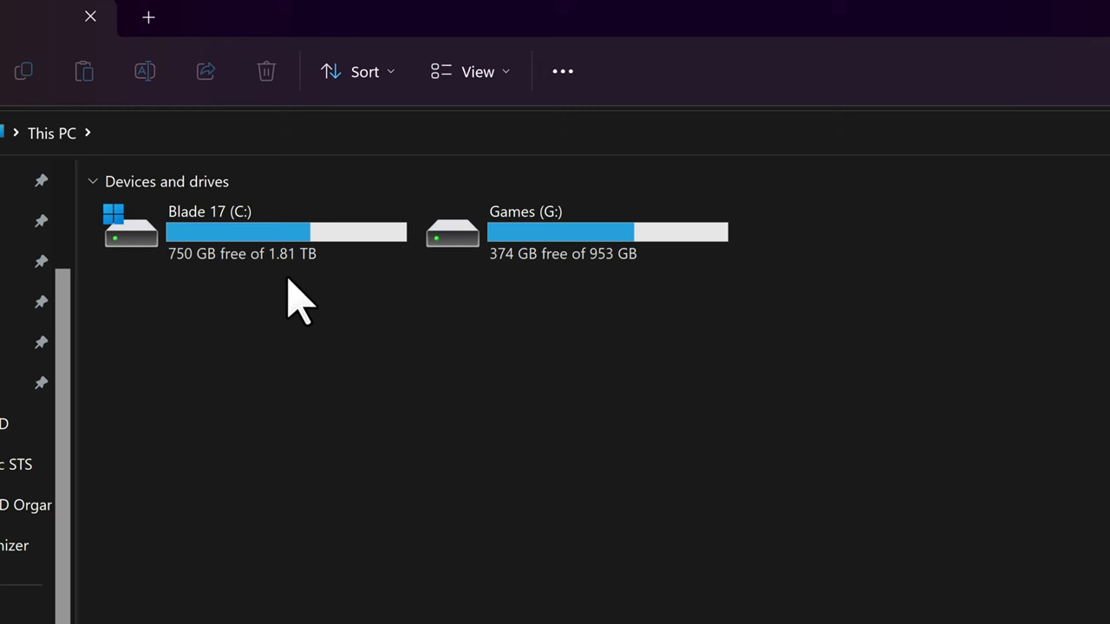
mouse_move(721, 447)
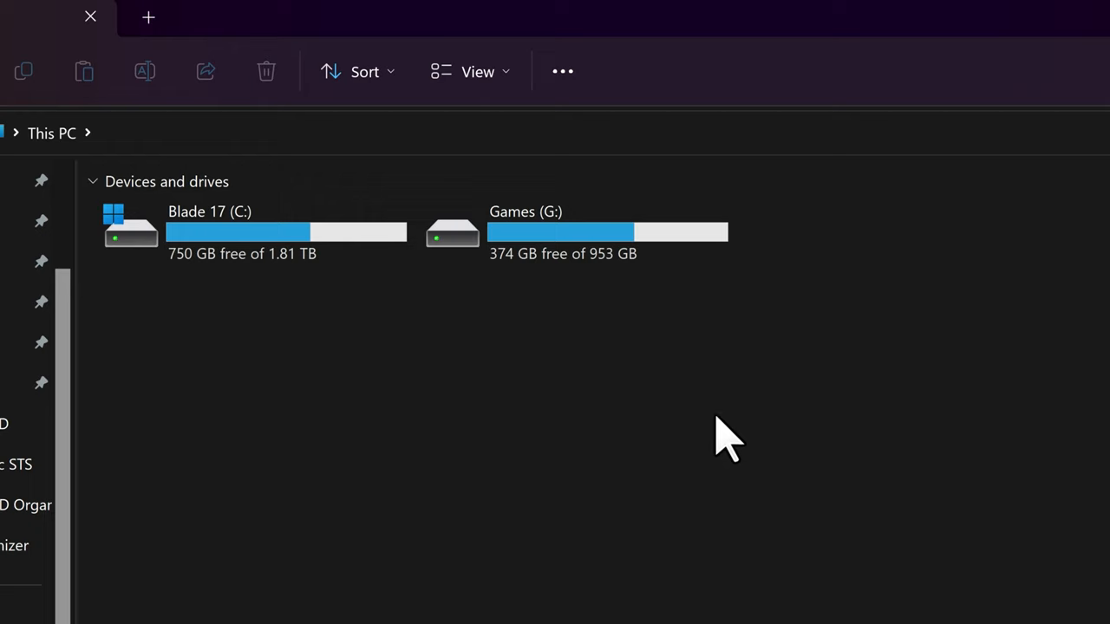
mouse_move(611, 364)
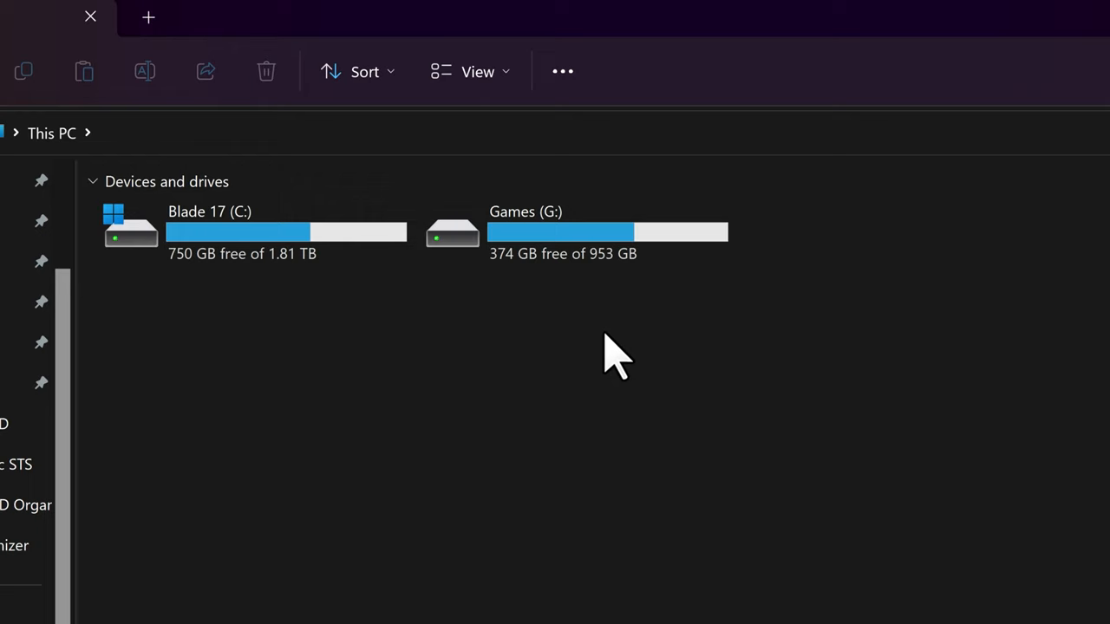
mouse_move(233, 351)
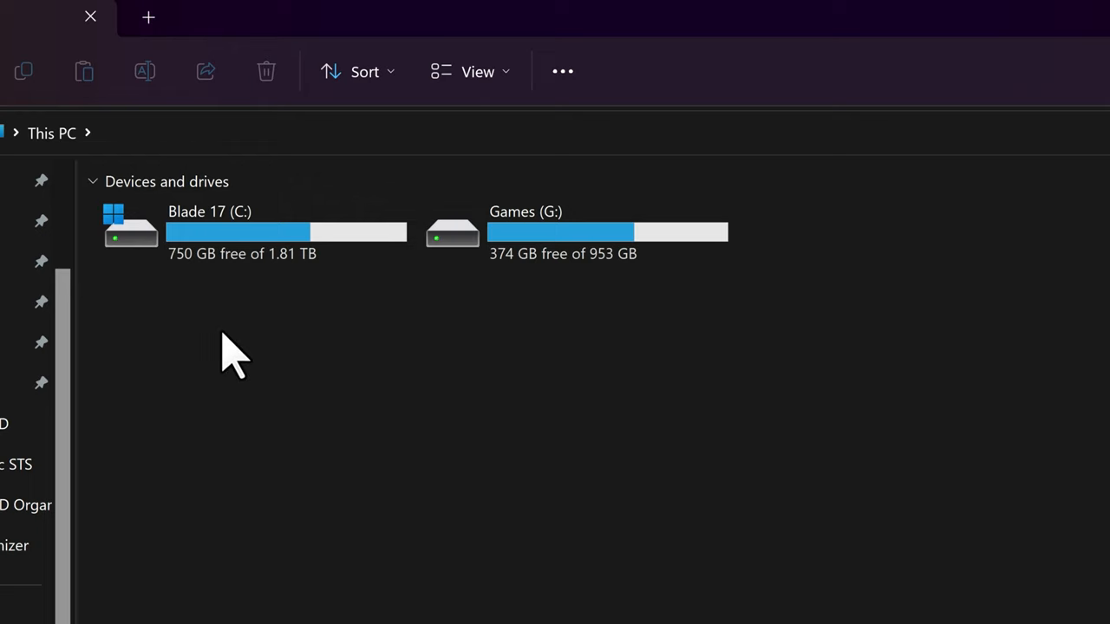
mouse_move(603, 430)
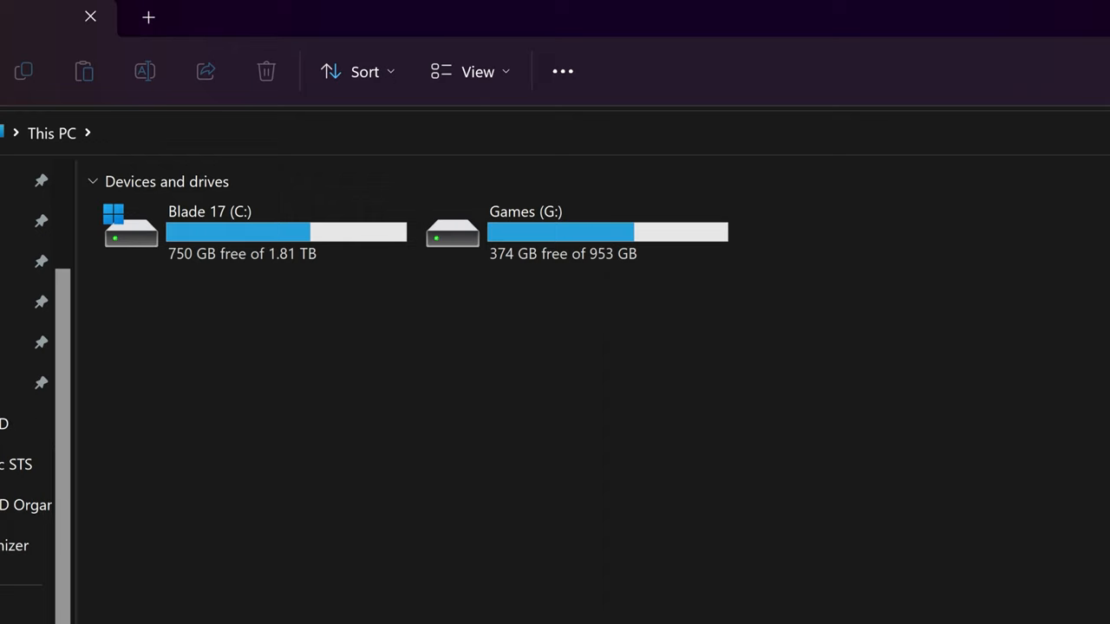
click(90, 16)
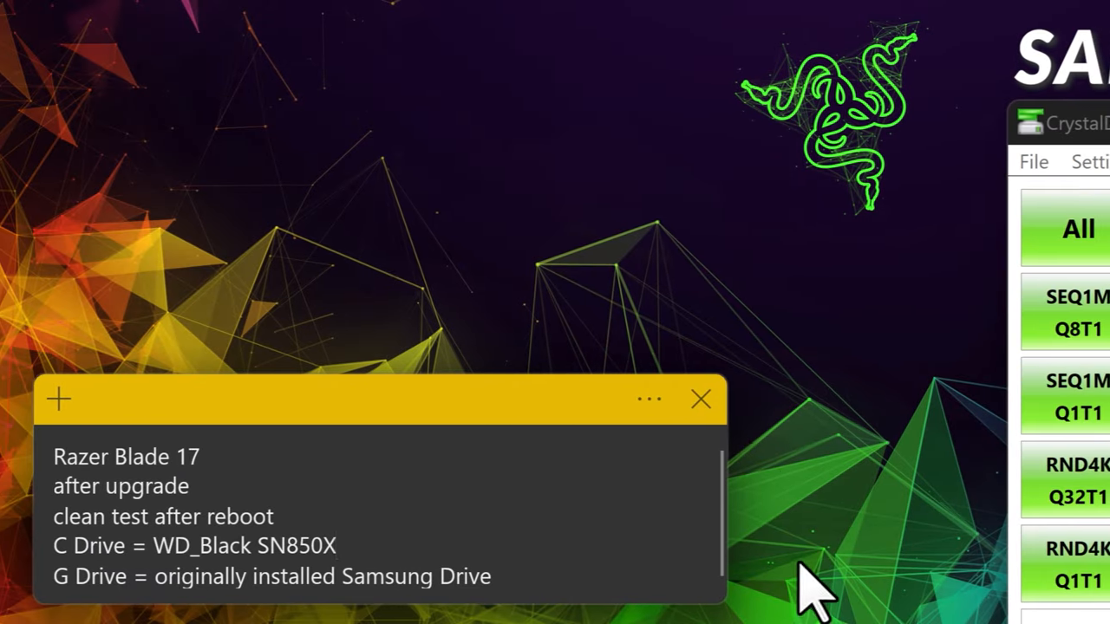
mouse_move(802, 130)
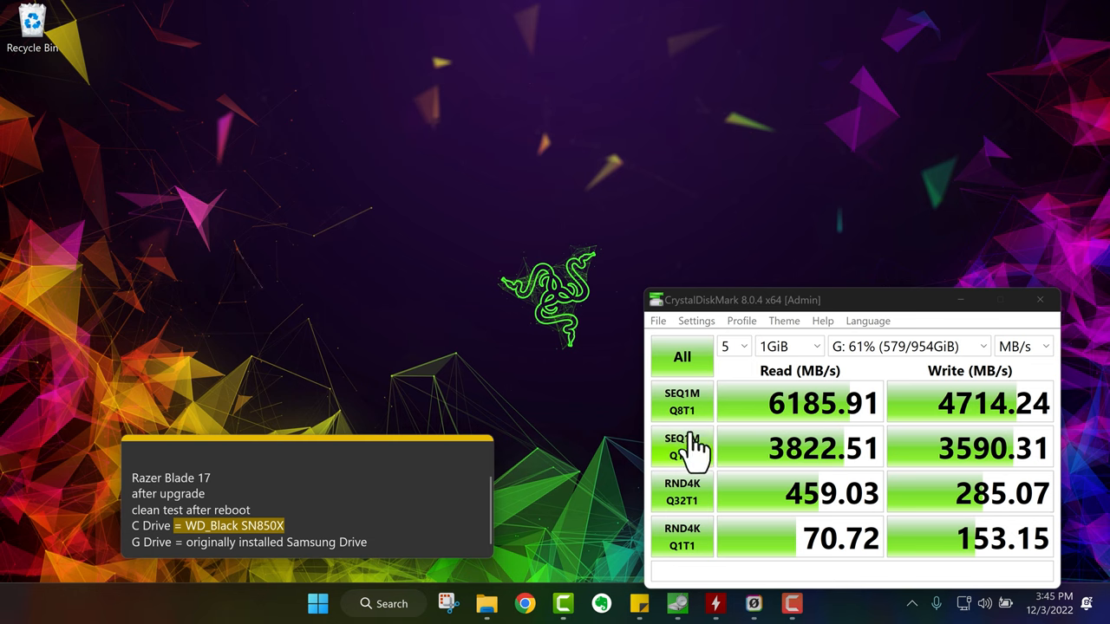
mouse_move(691, 451)
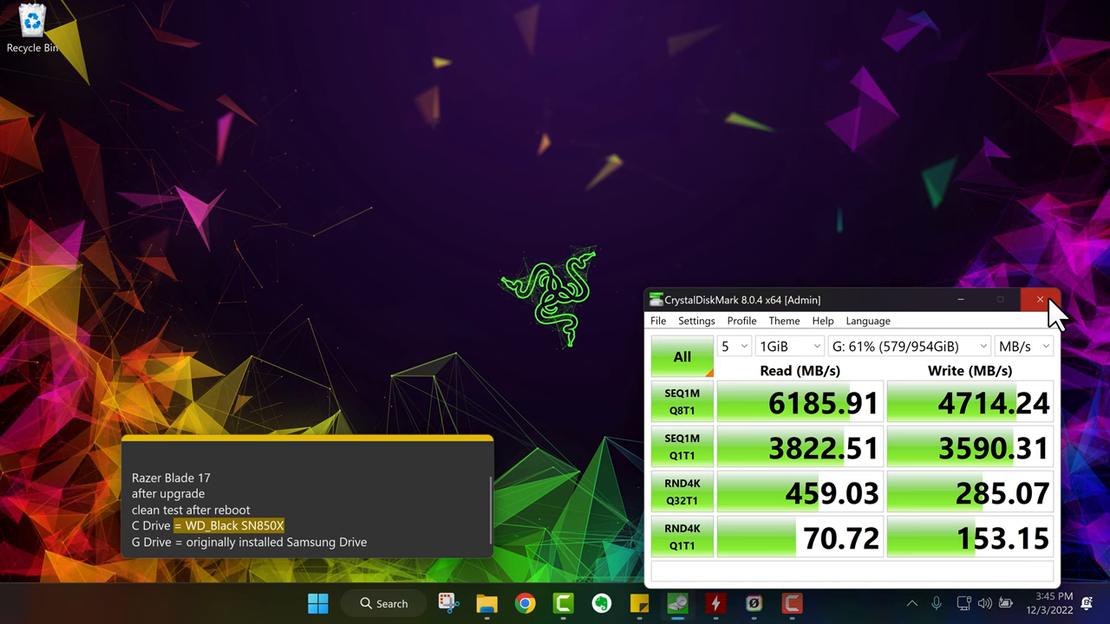
- Close the CrystalDiskMark window showing G: at 6185.91 MB/s read, 4714.24 MB/s write
click(1041, 298)
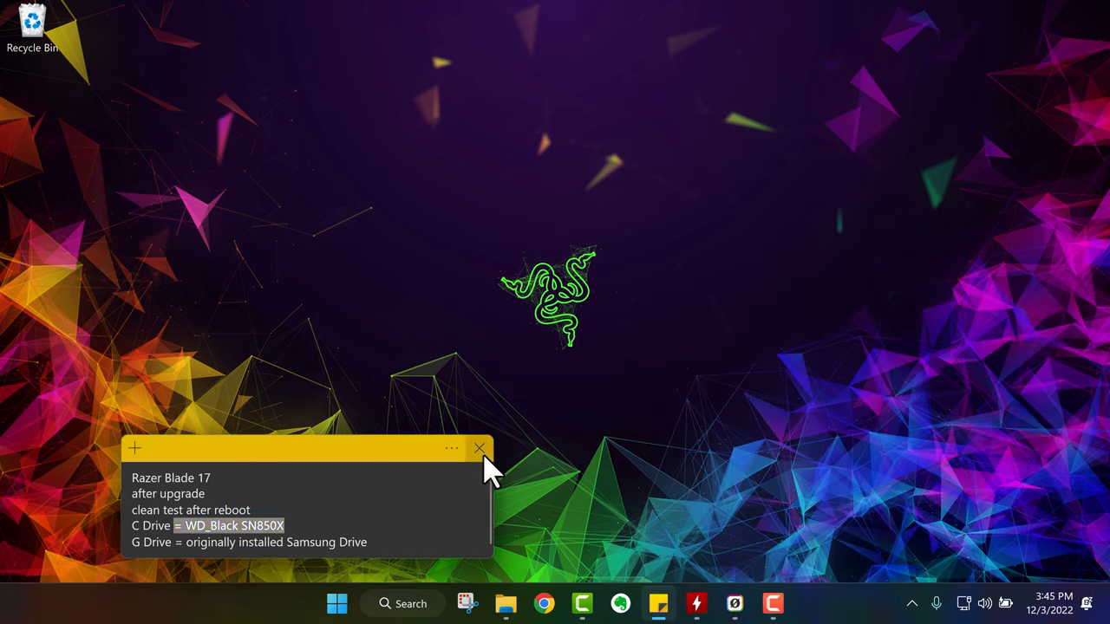
click(479, 448)
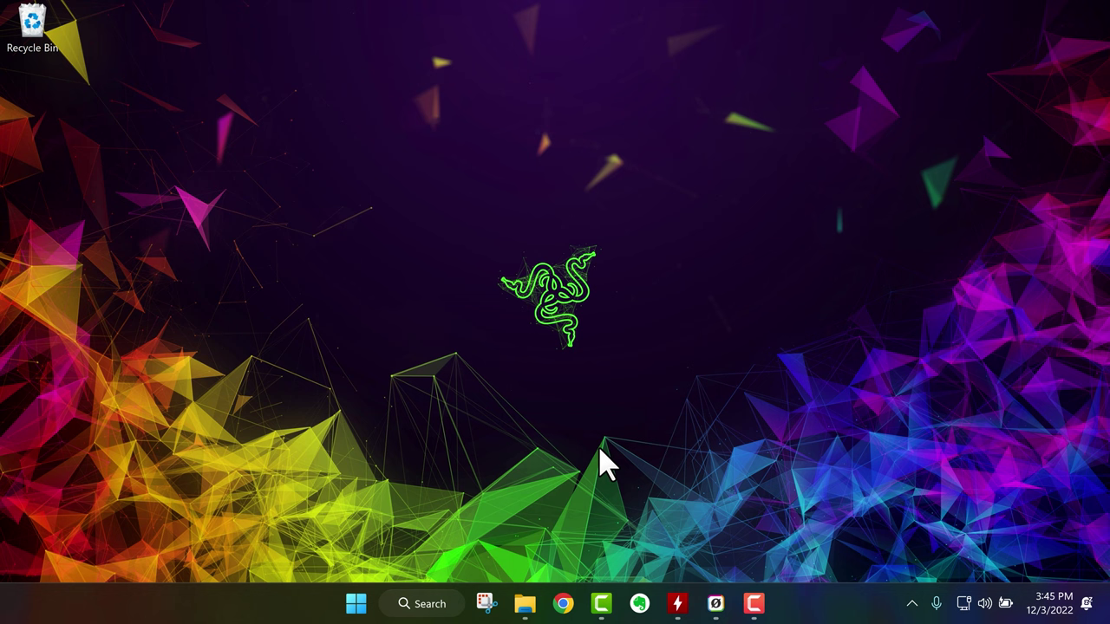
click(534, 604)
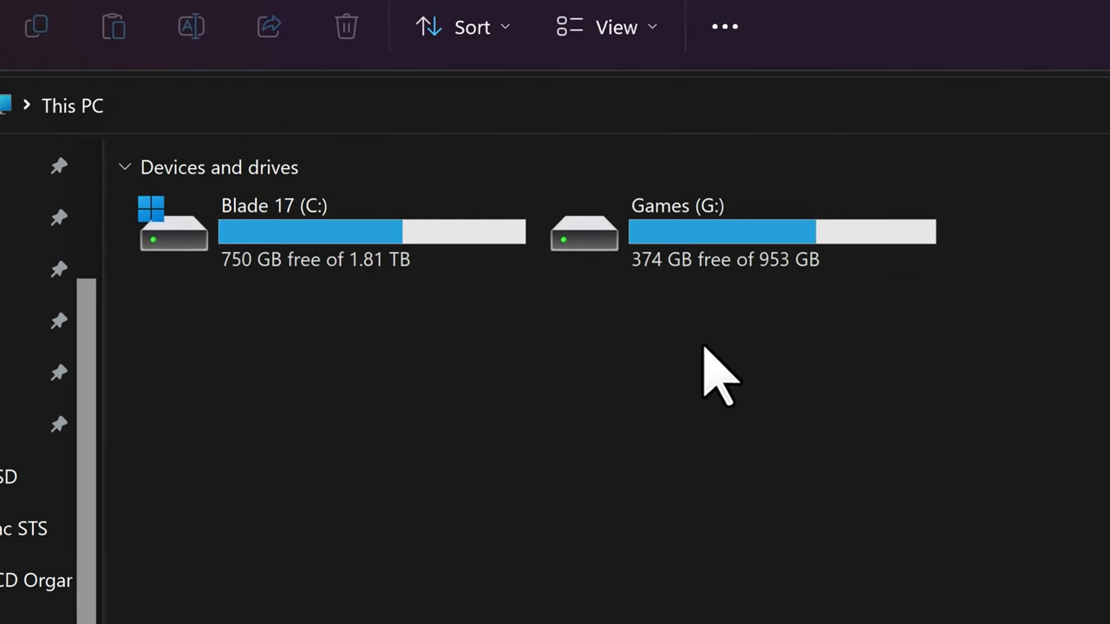
mouse_move(754, 599)
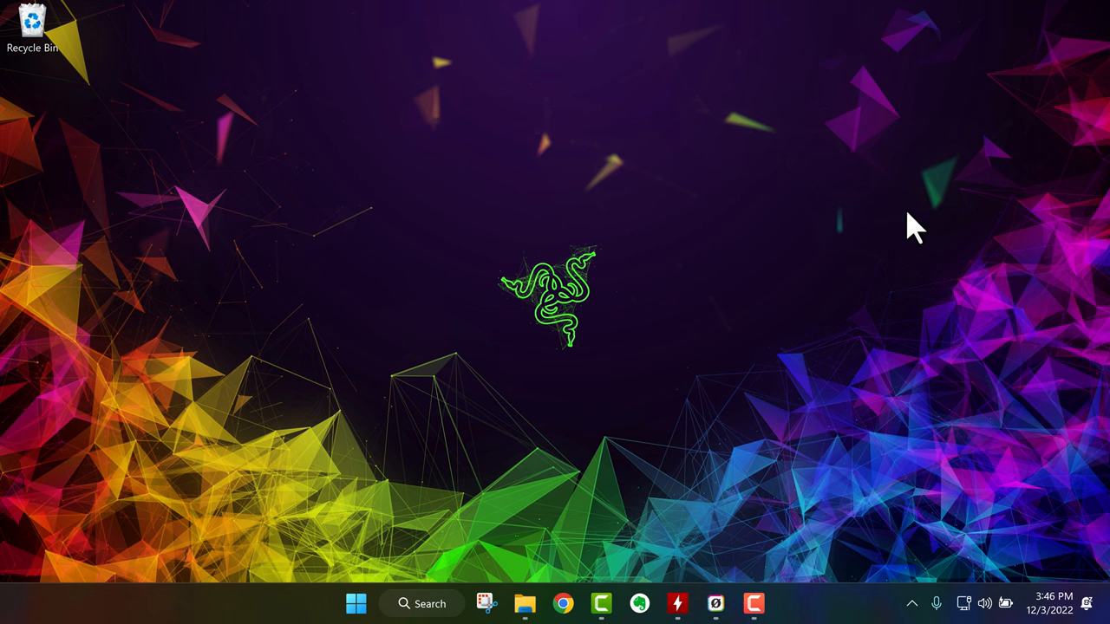
mouse_move(833, 281)
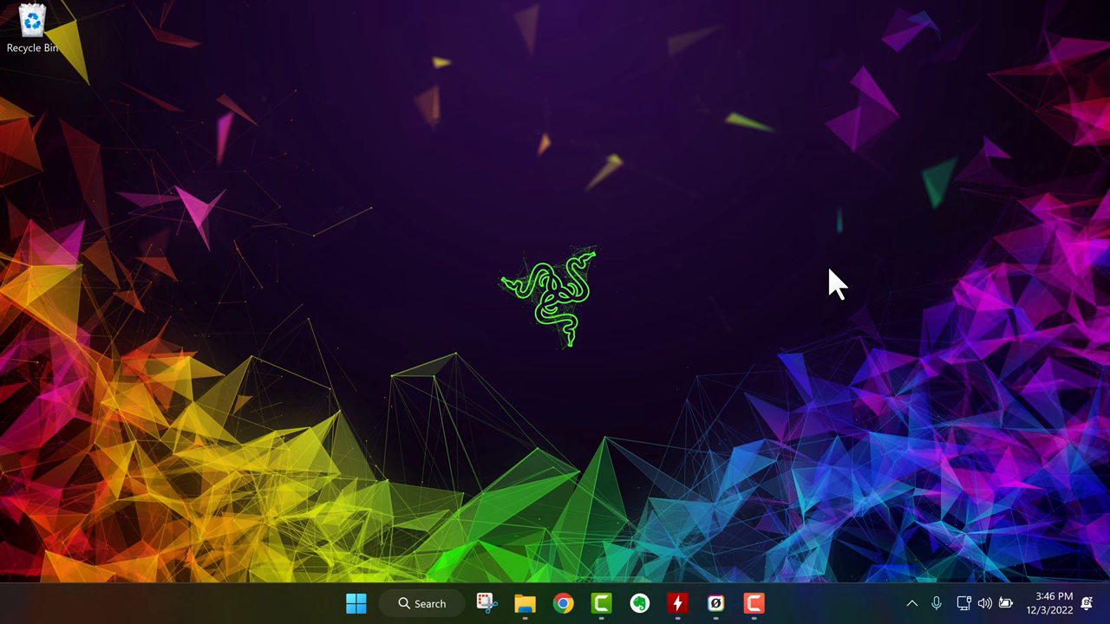
mouse_move(807, 291)
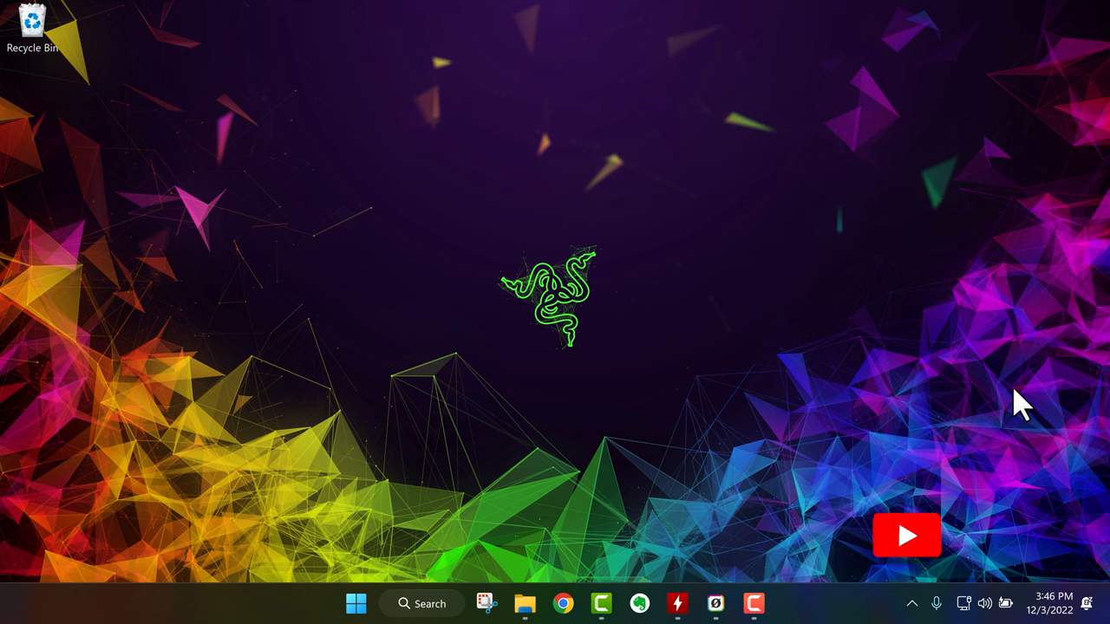
mouse_move(980, 433)
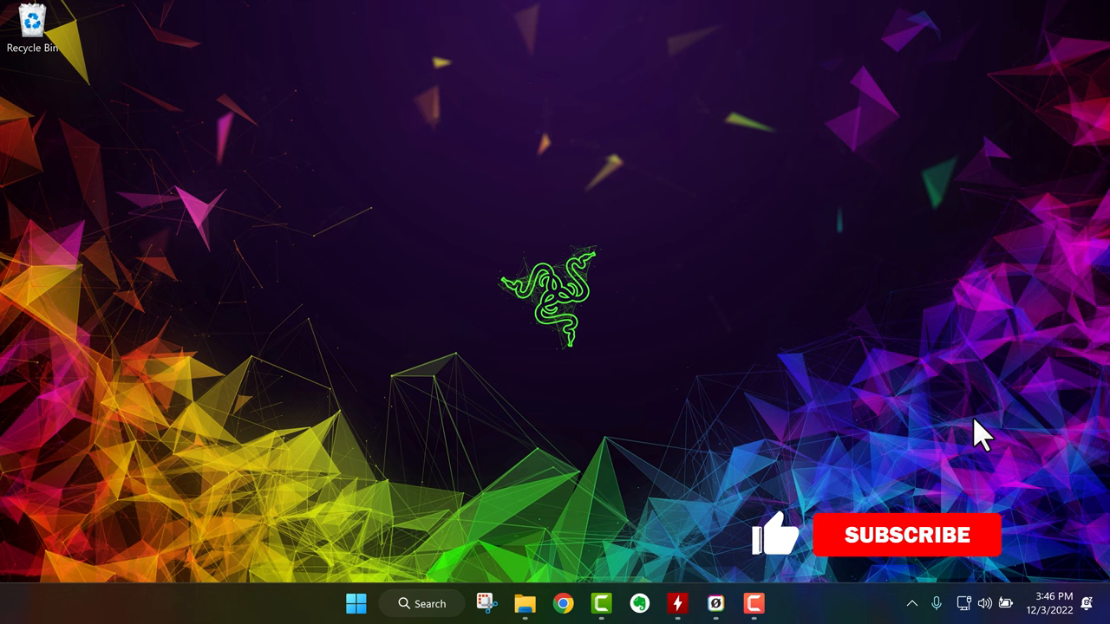
click(901, 534)
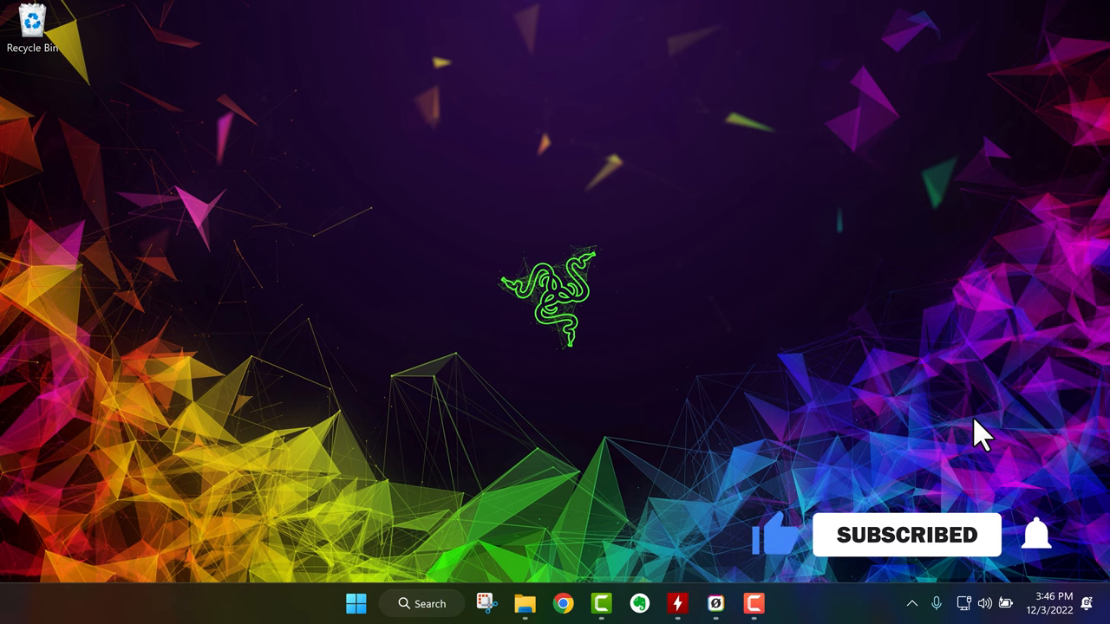